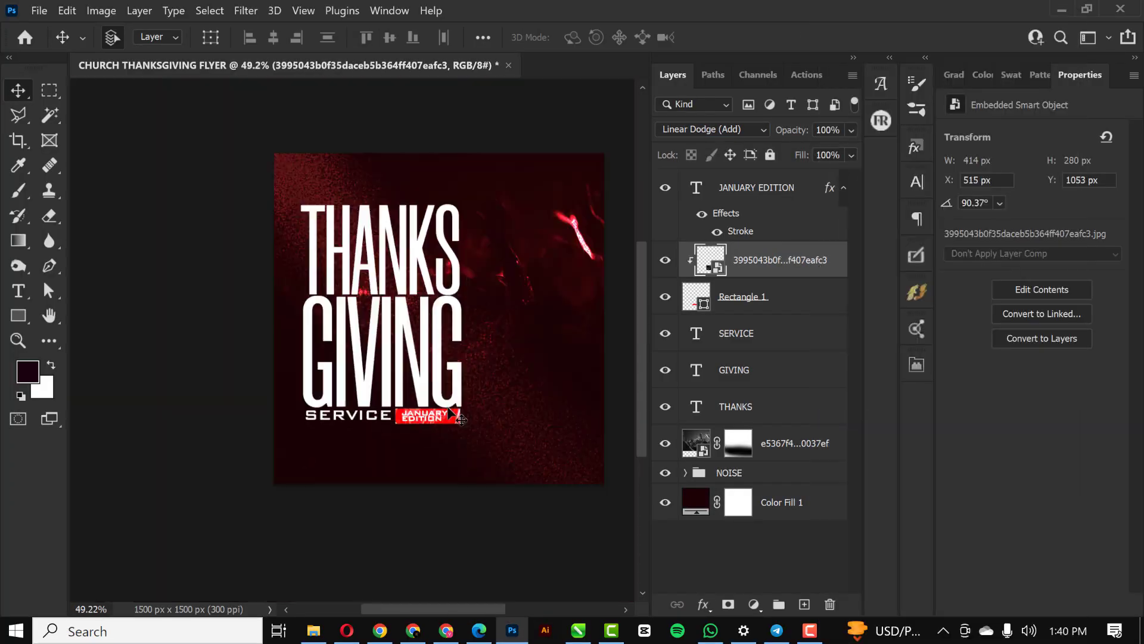
Step: Browse a worship pin and its related images on Pinterest for flyer reference
click(413, 631)
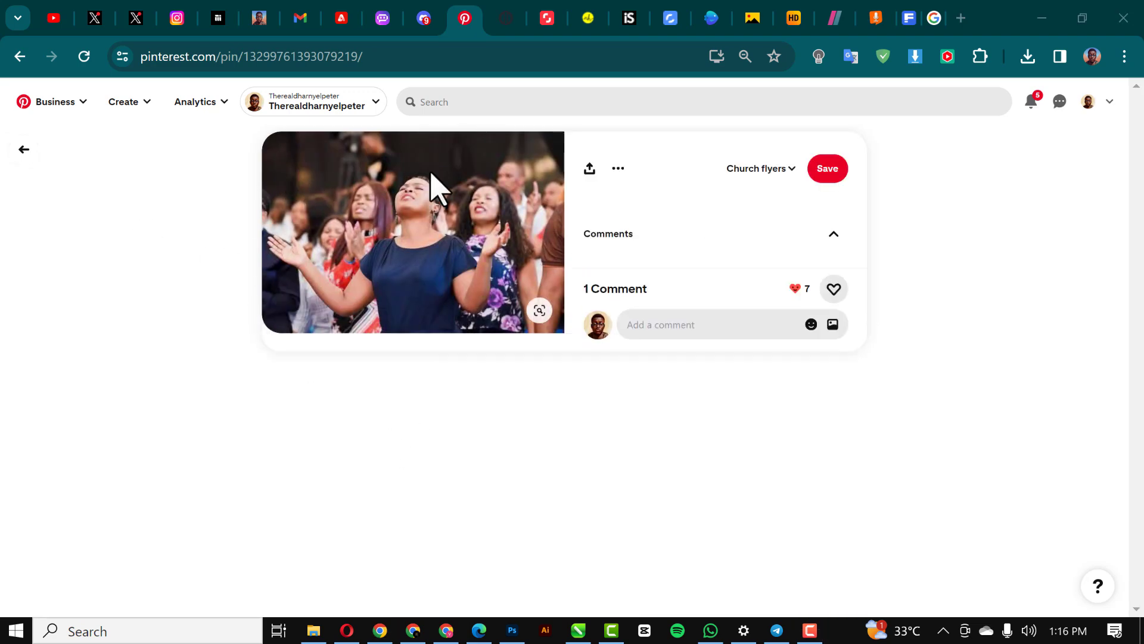
scroll(down, 3)
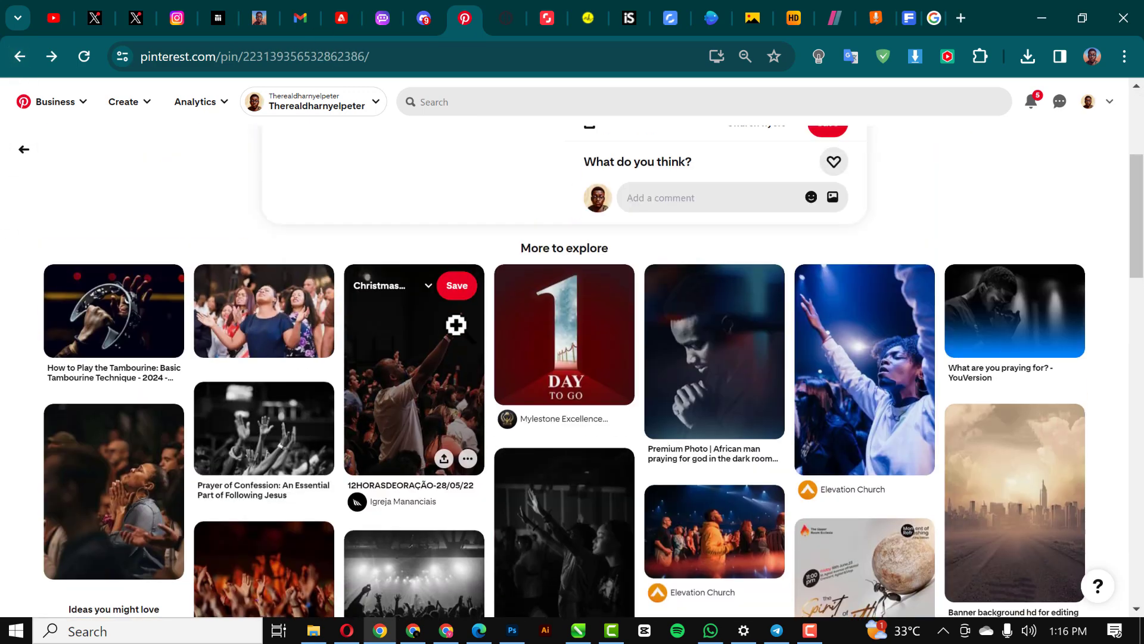
scroll(up, 3)
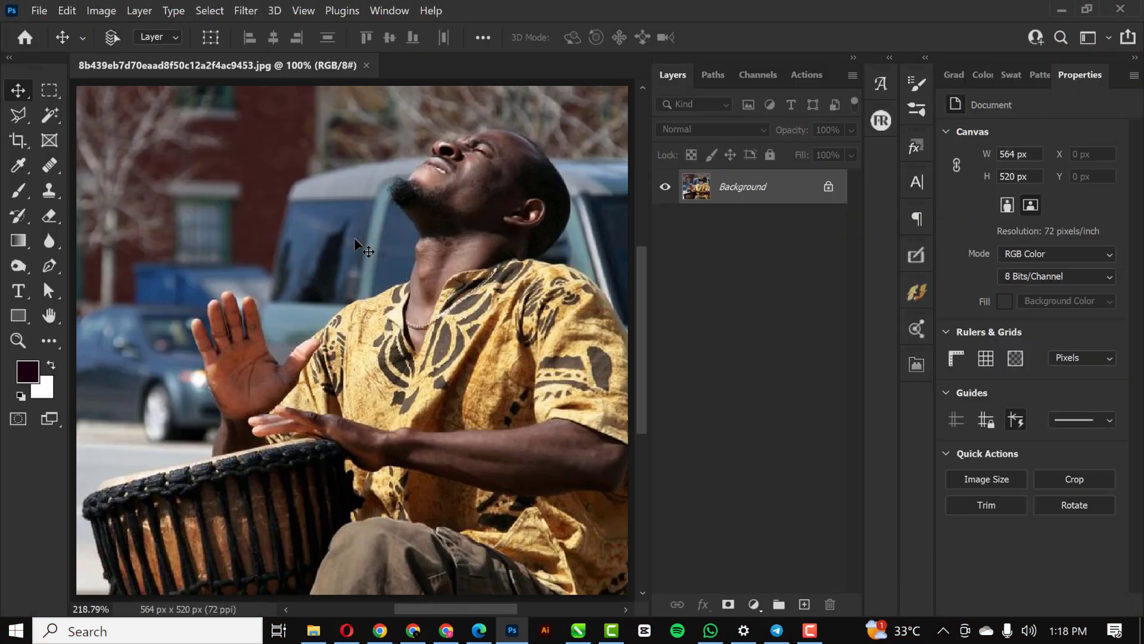
Step: Trace anchor points with the Pen tool around the drummer's raised hand and drum rim
click(18, 264)
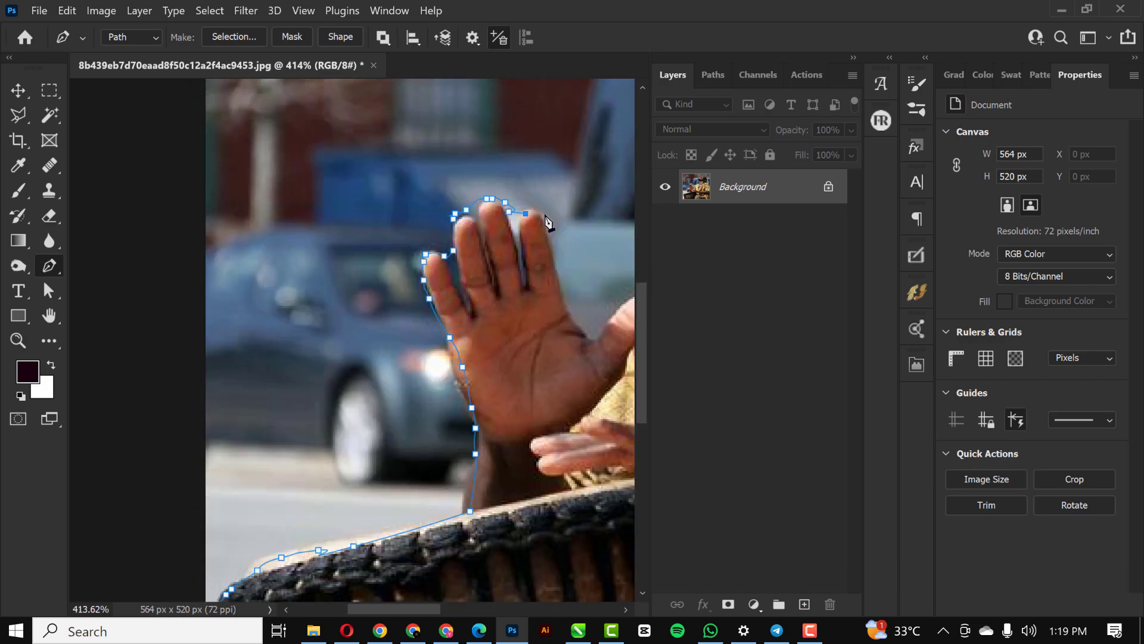
click(38, 10)
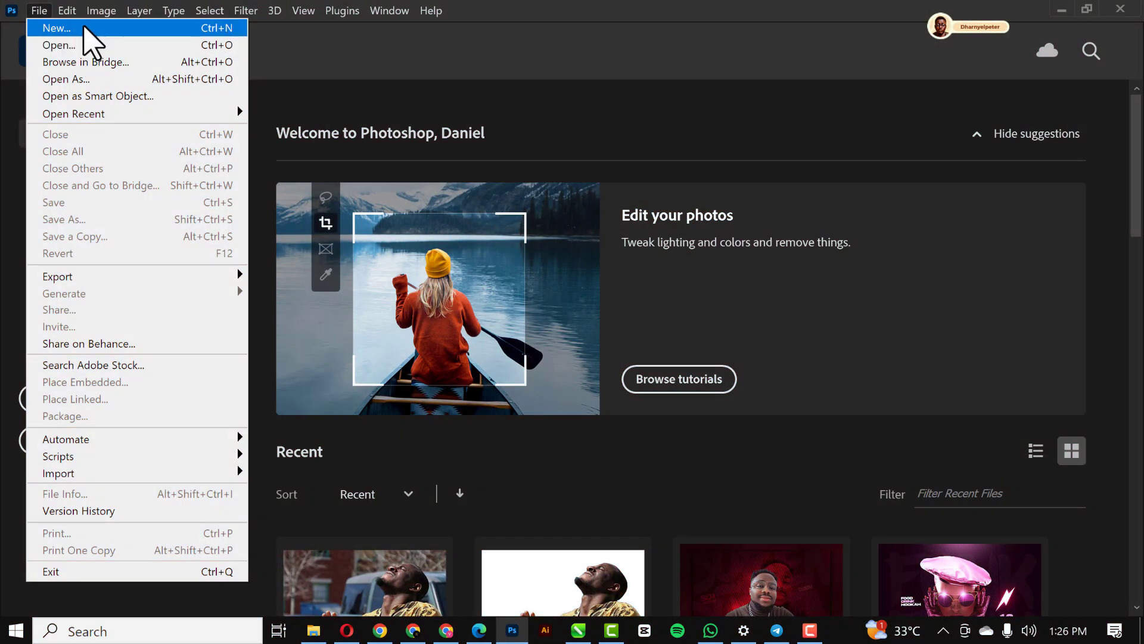
Step: Create a new 5×5 in, 300 ppi transparent document named CHURCH THANKSGIVING FLYER
click(56, 28)
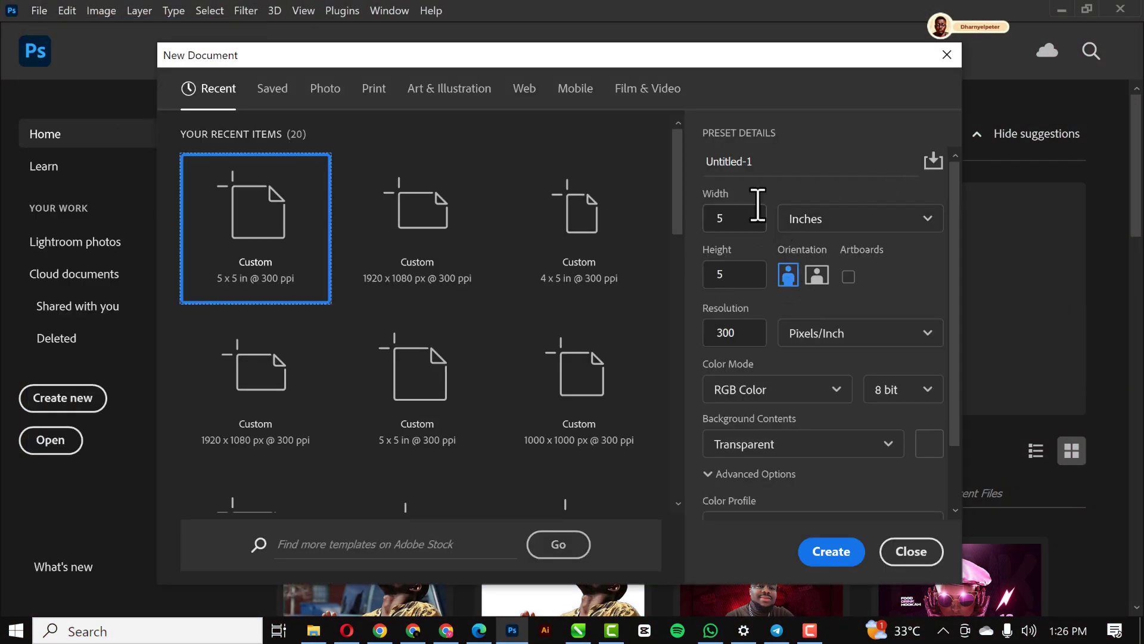
click(802, 161)
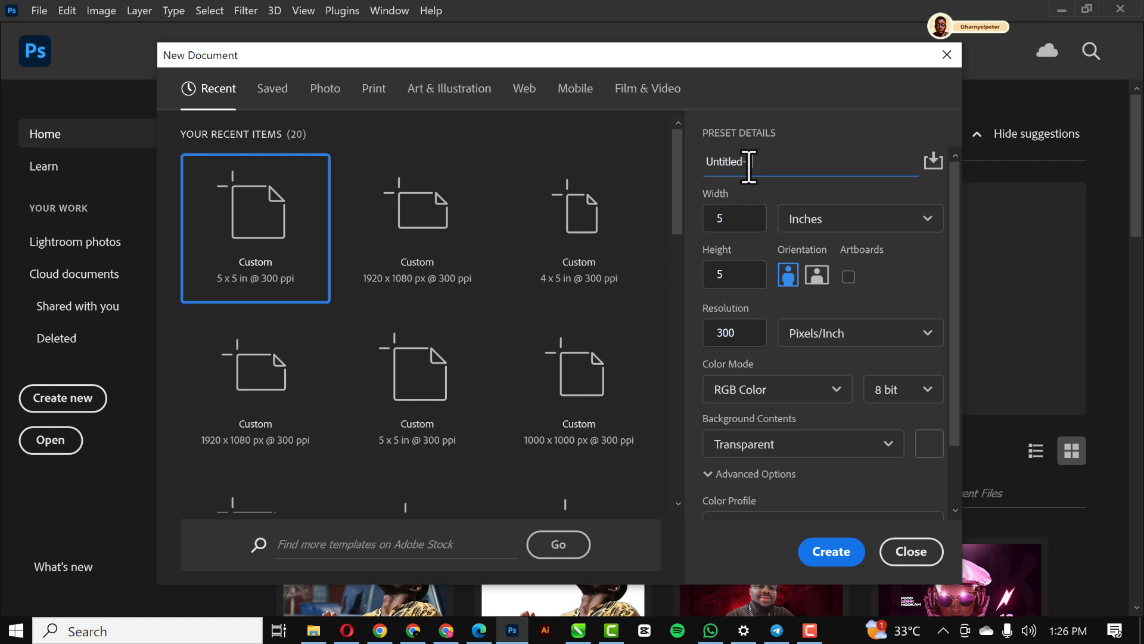
text(CH)
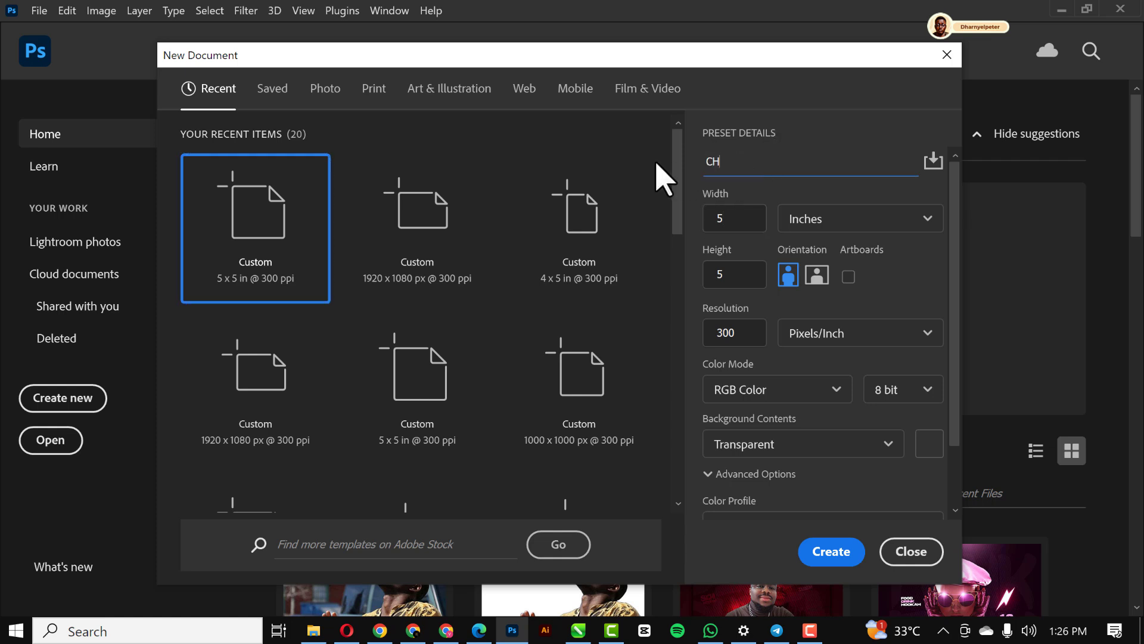
text(URCH)
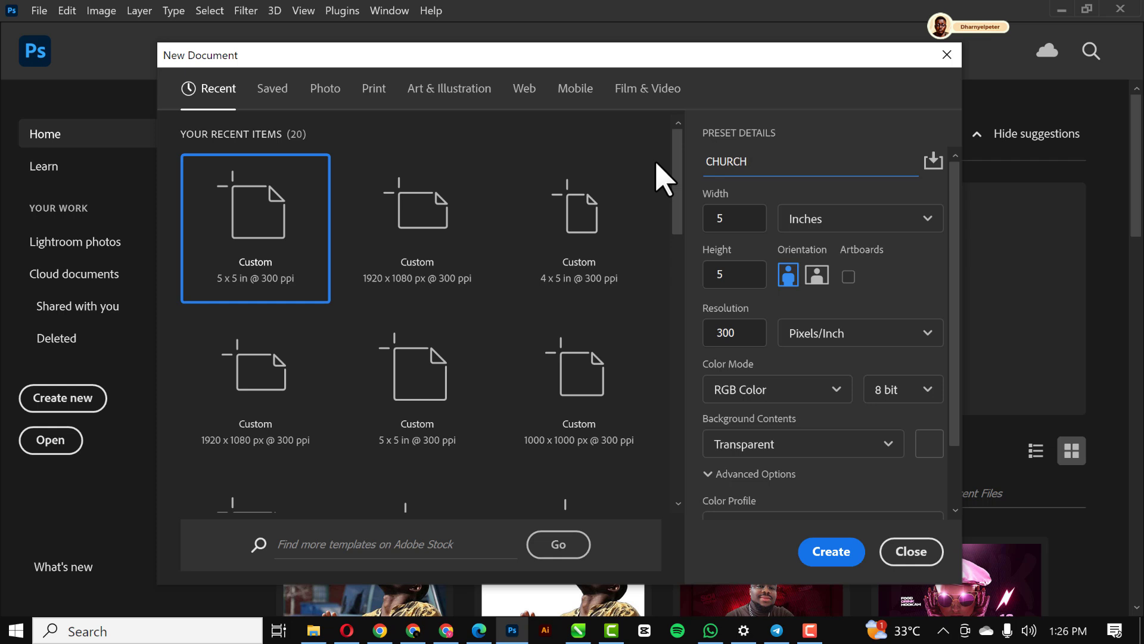
text(THANKSGI)
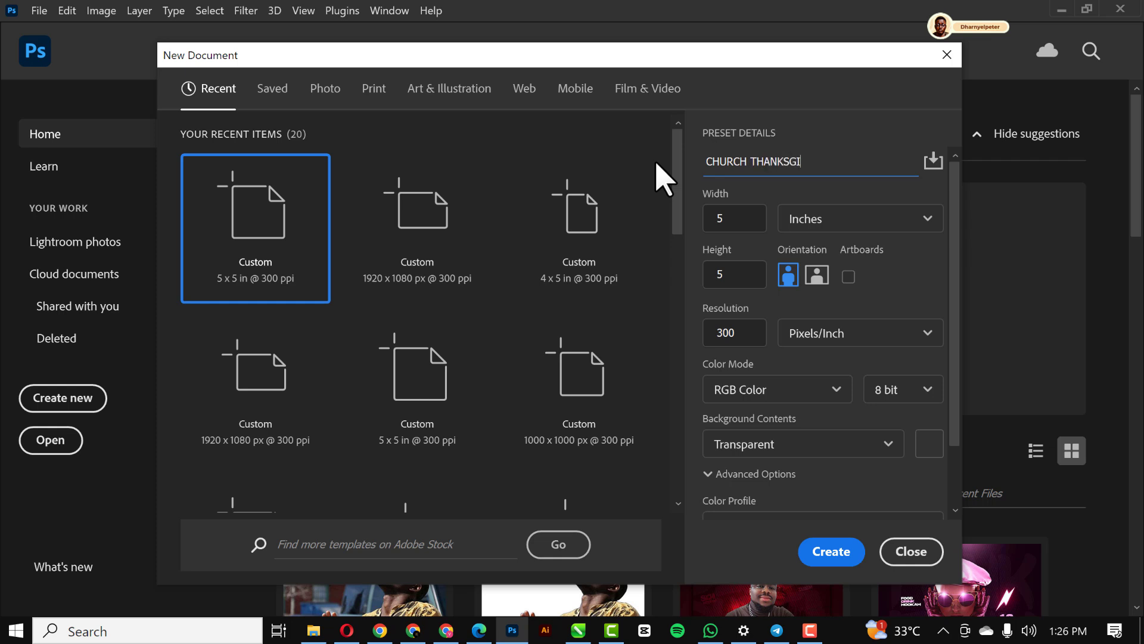
text(VING)
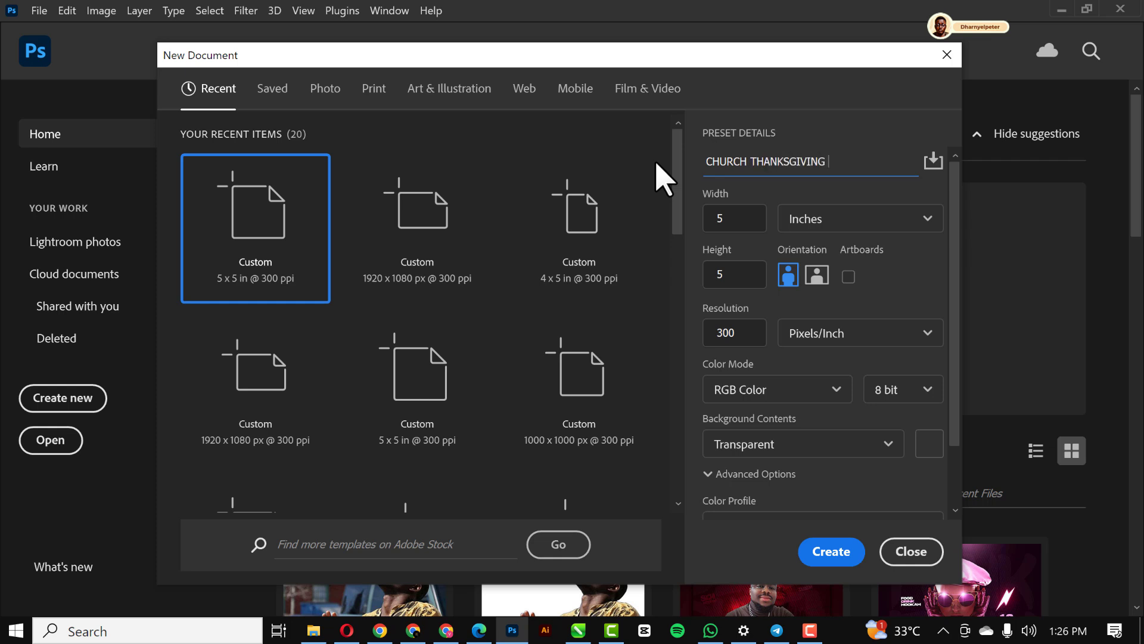
text(FLYER)
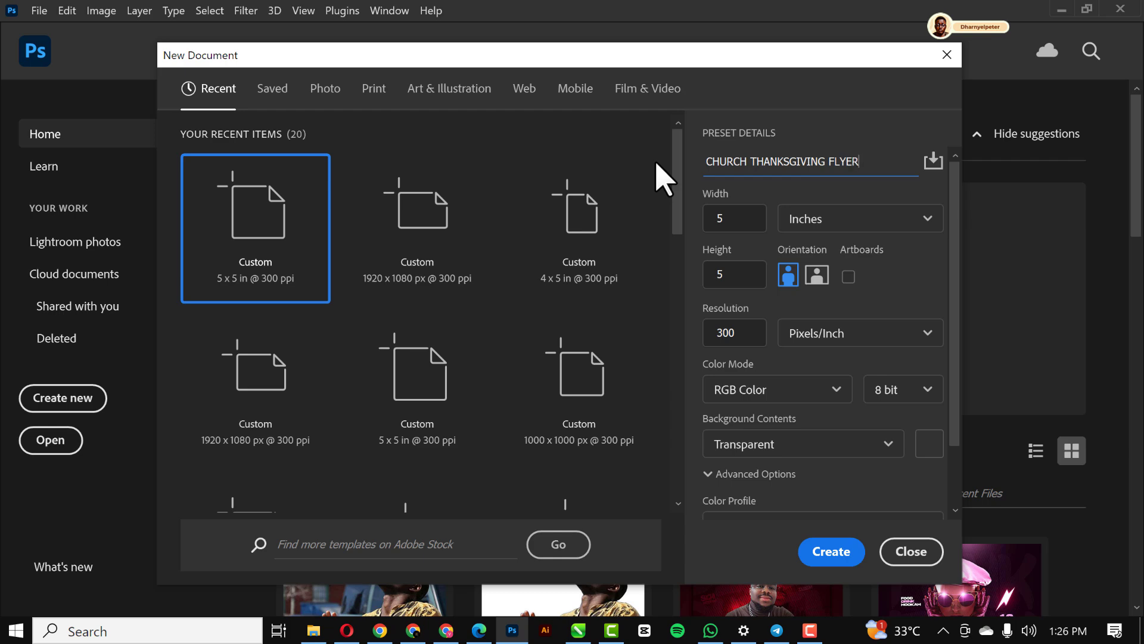
scroll(down, 3)
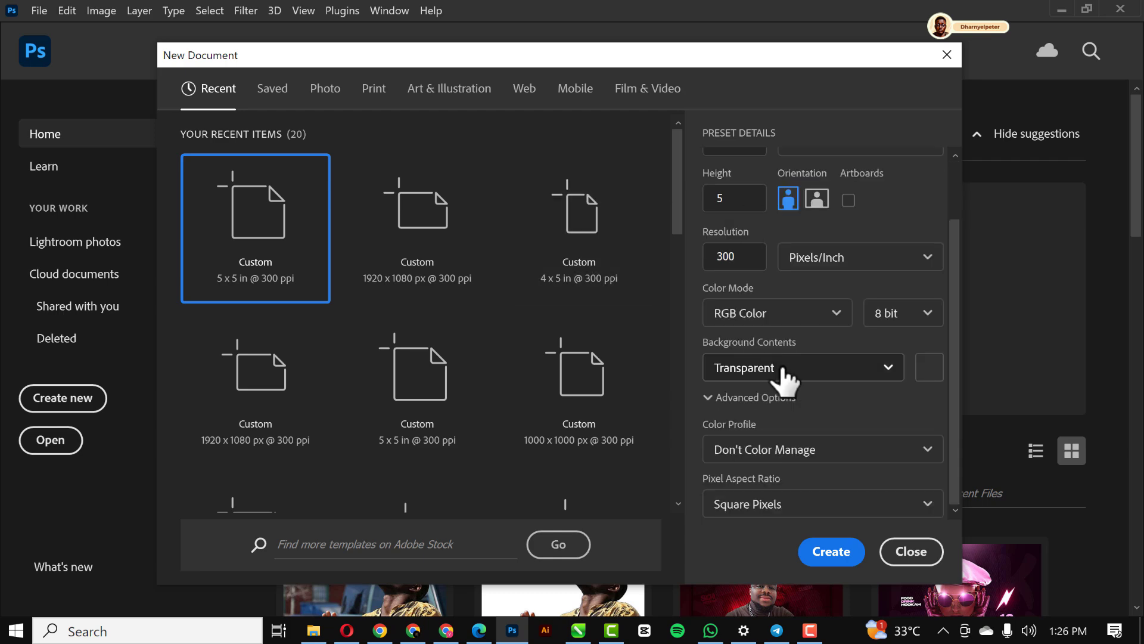
click(831, 550)
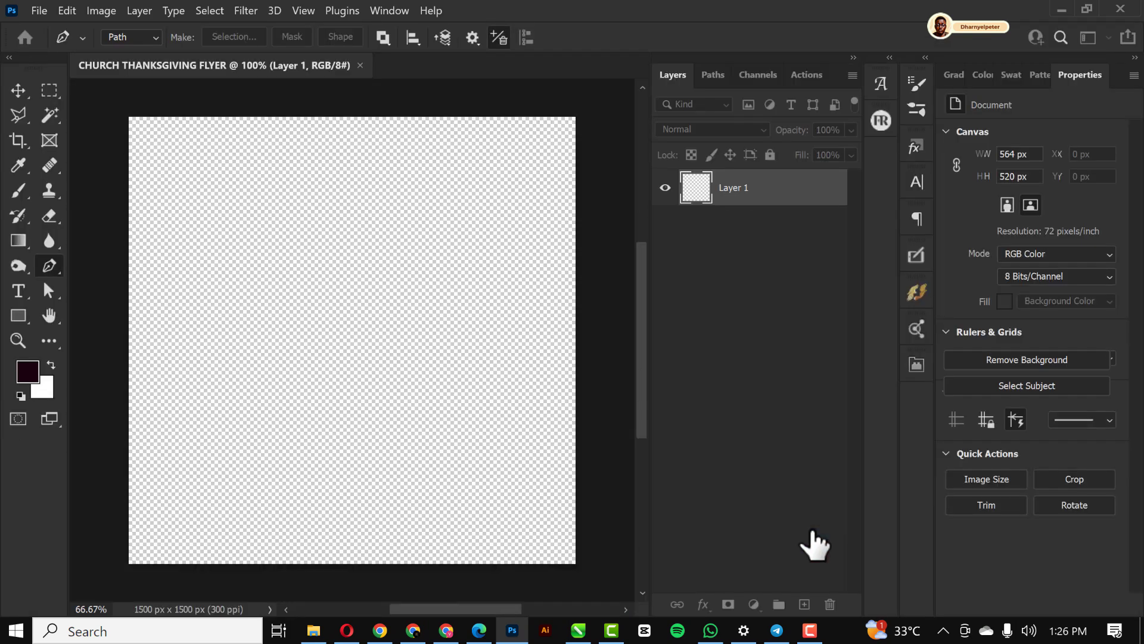
Step: Add a Solid Color fill layer in very dark red (about #1a0103) over the canvas
click(18, 89)
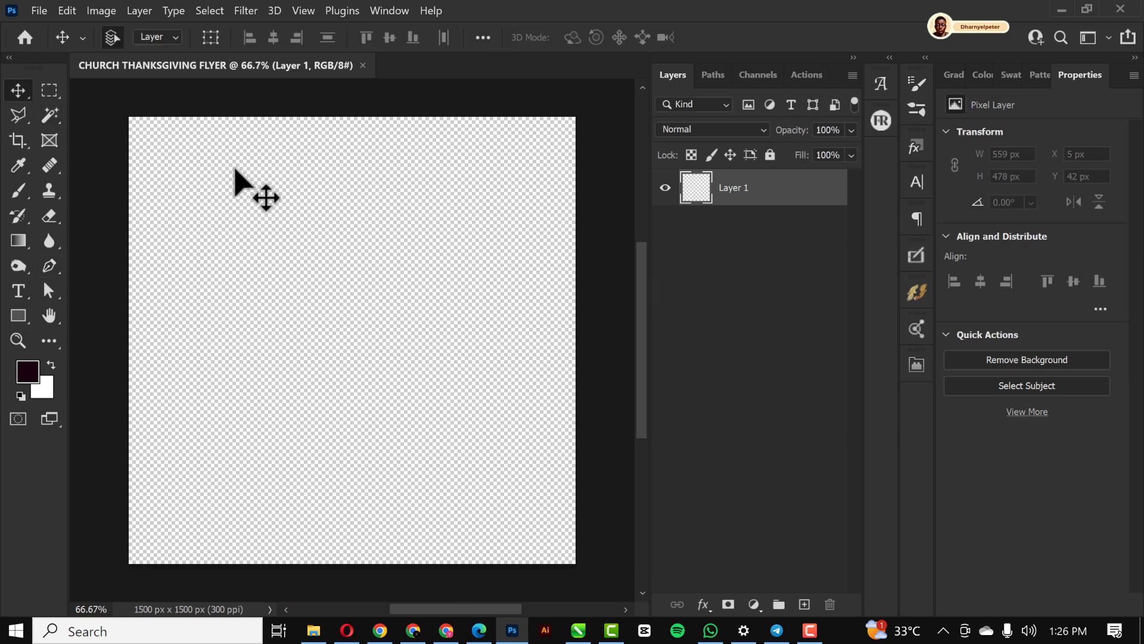
mouse_move(735, 565)
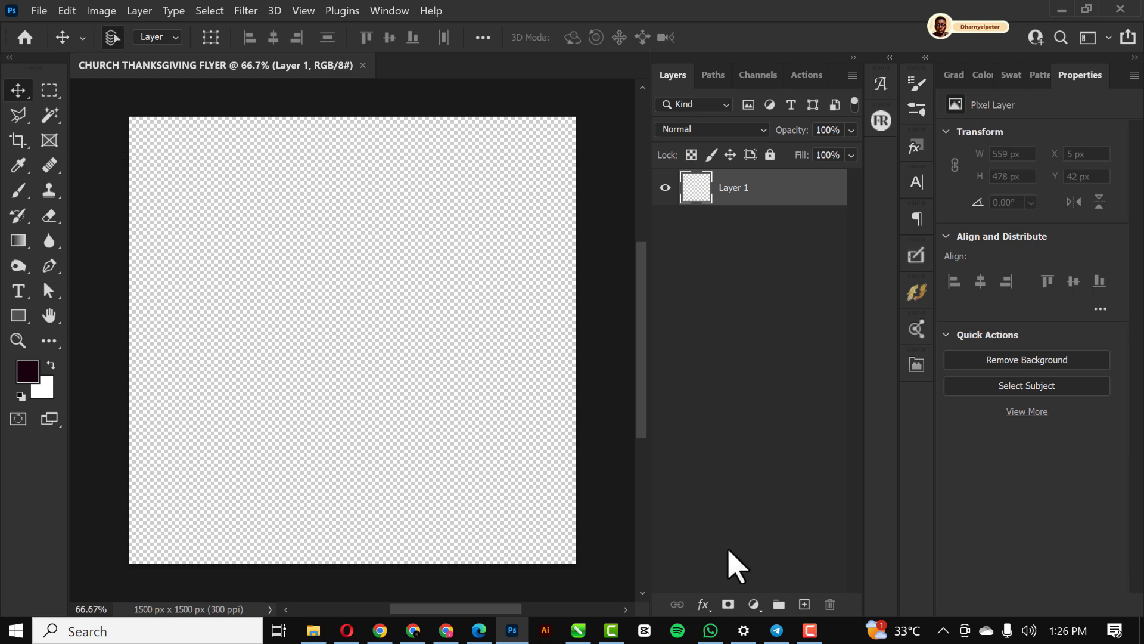
click(753, 604)
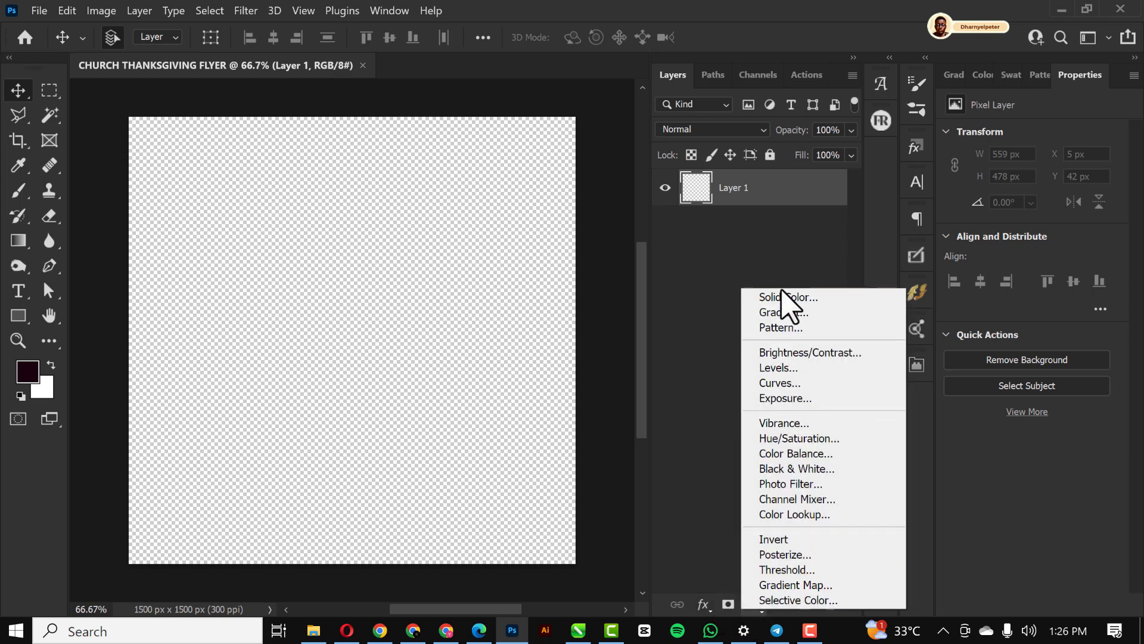
click(791, 297)
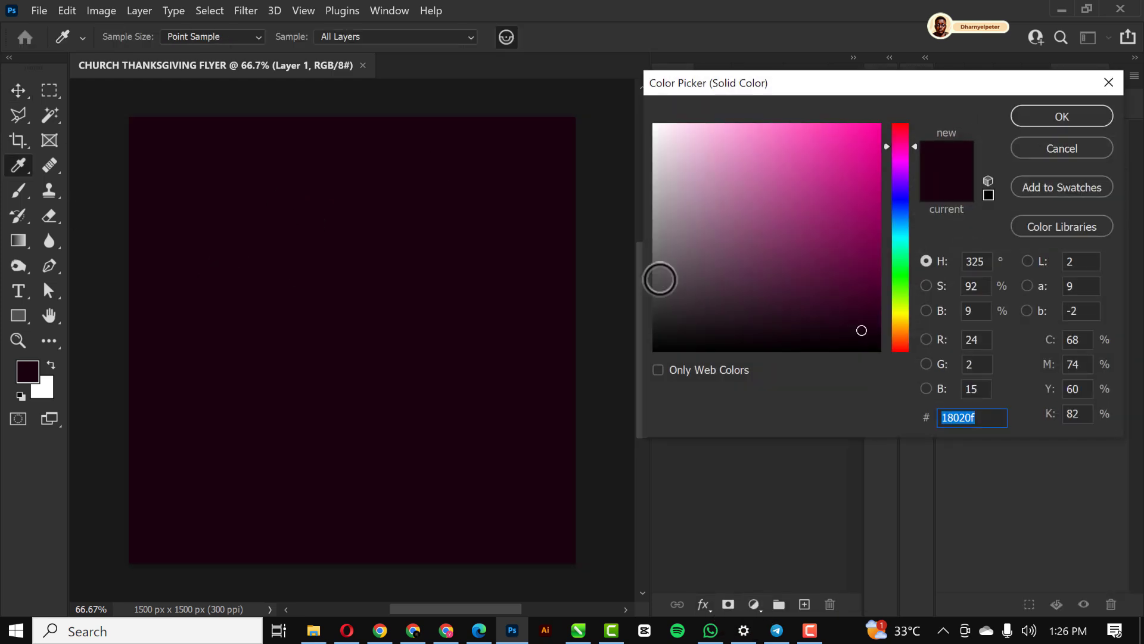
mouse_move(908, 274)
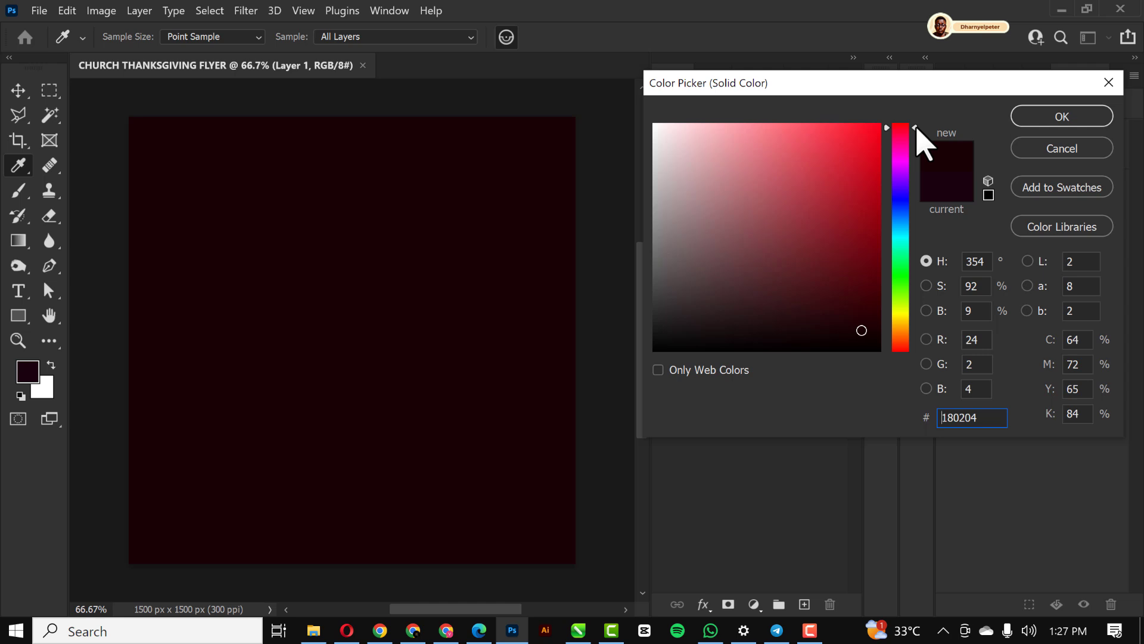
mouse_move(904, 314)
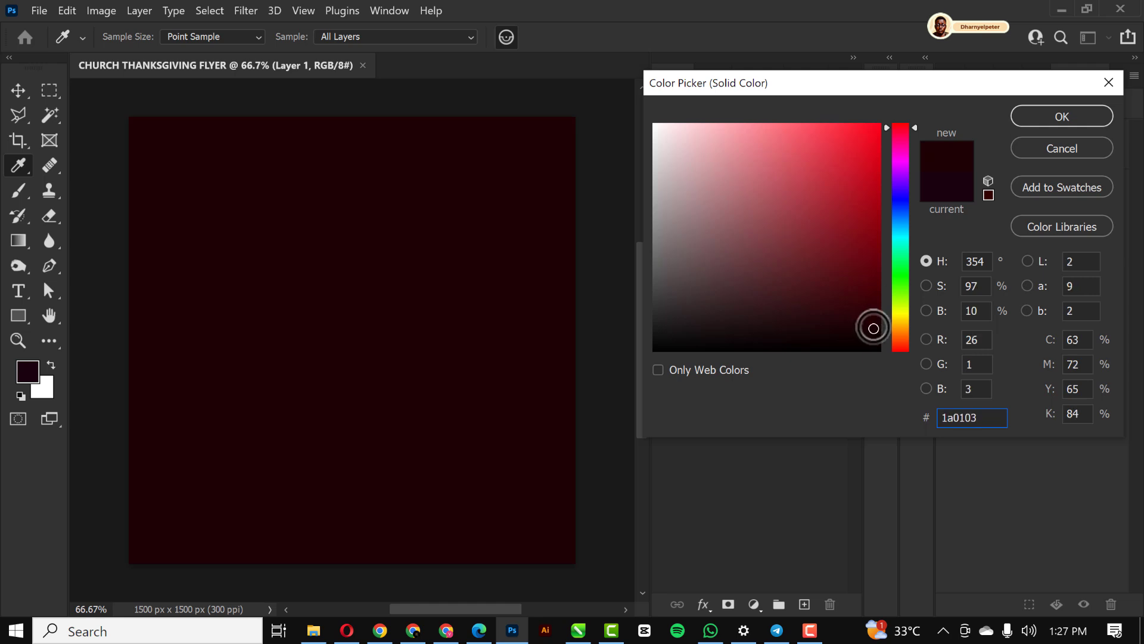
click(1061, 116)
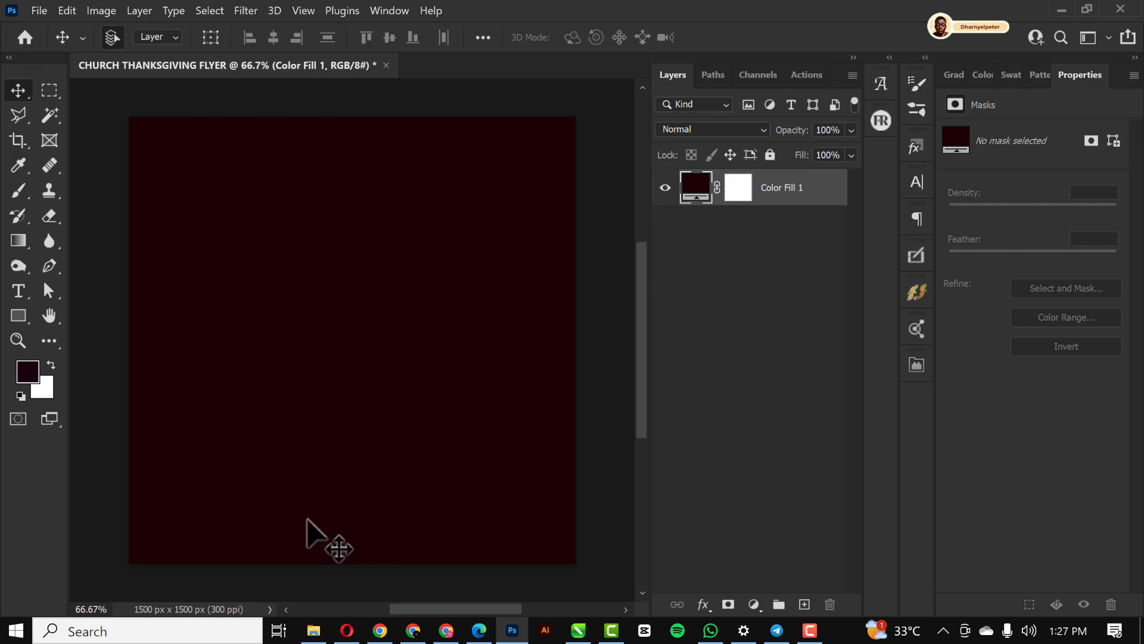
Step: Place the blue light-streak GetPaidStock image from the THANKSGIVING folder into the flyer
click(313, 630)
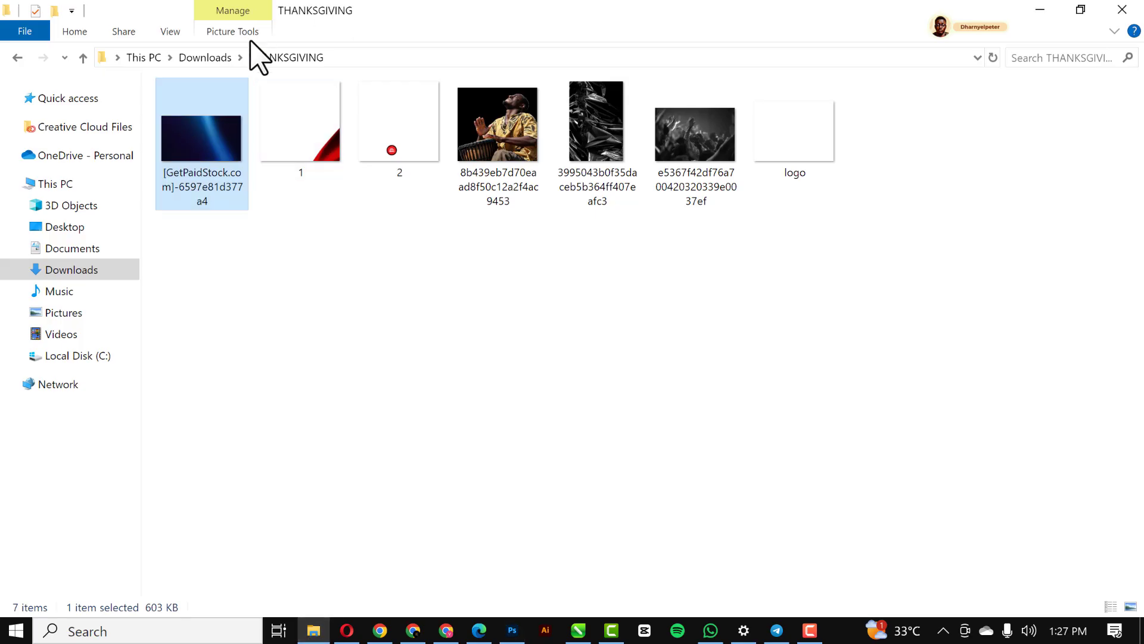
mouse_move(217, 150)
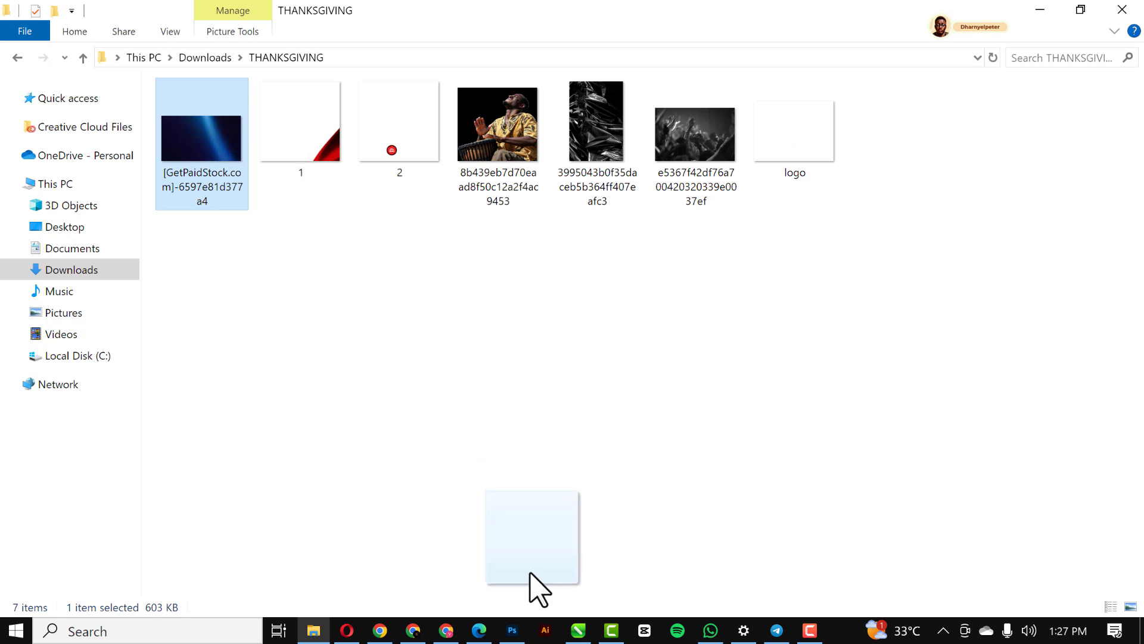
click(512, 630)
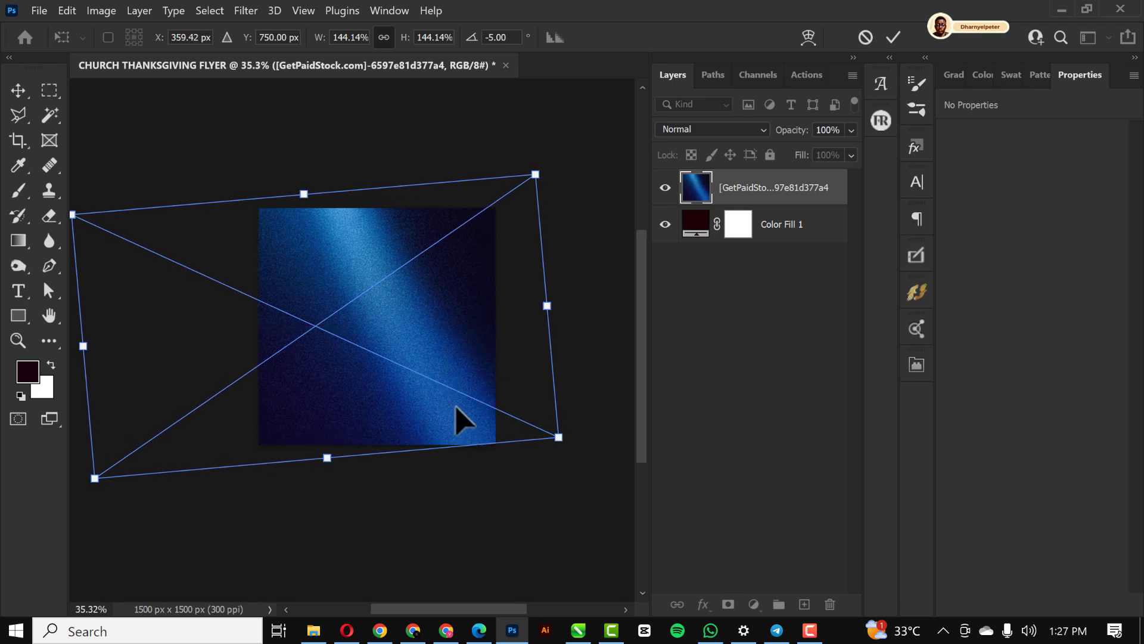
Step: Commit the tilted streak placement and set its blend mode to Color Dodge
click(892, 37)
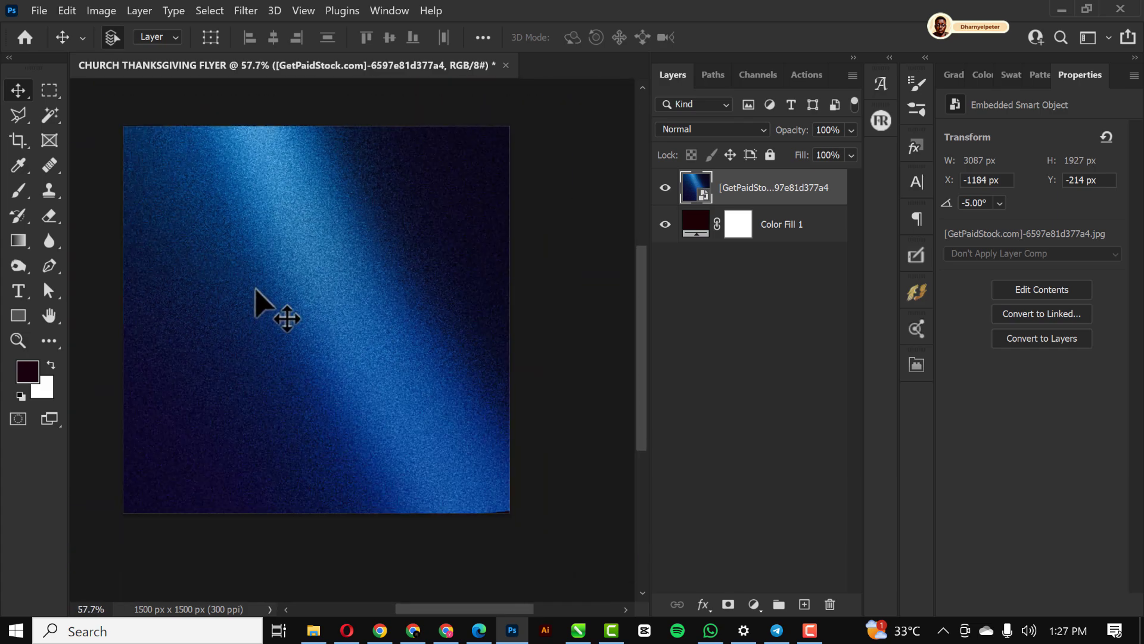
mouse_move(449, 288)
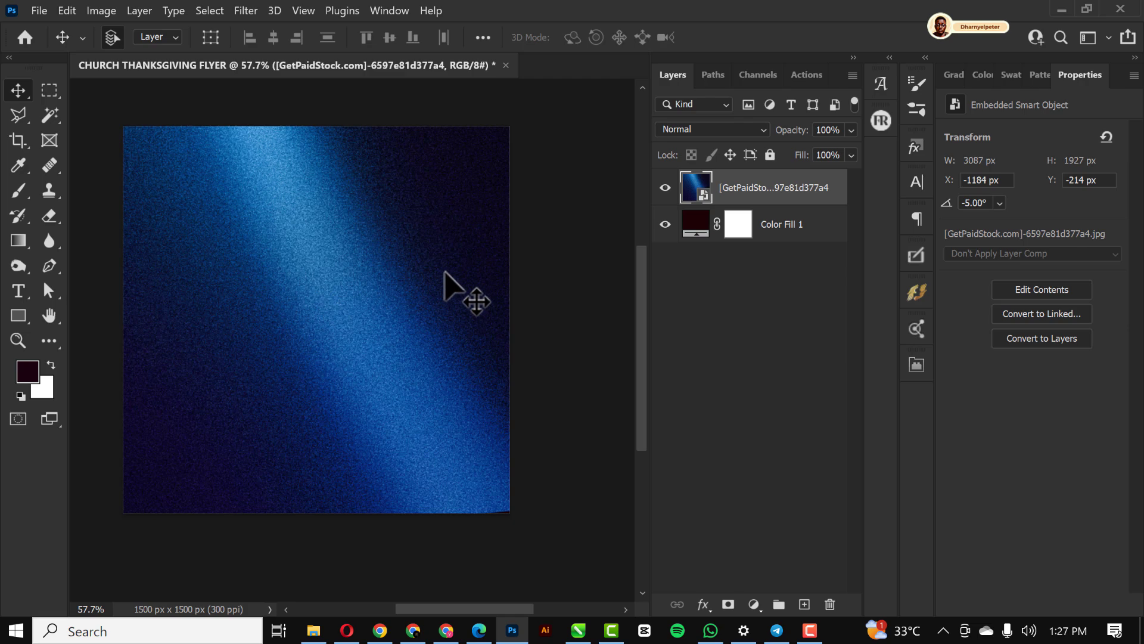
mouse_move(726, 146)
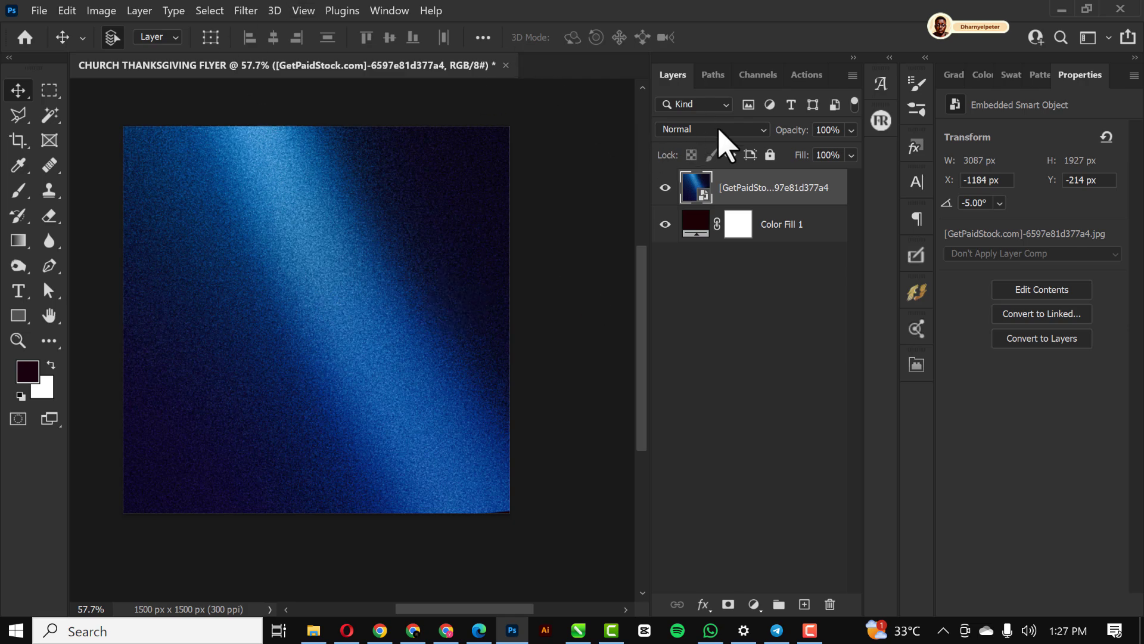
click(712, 128)
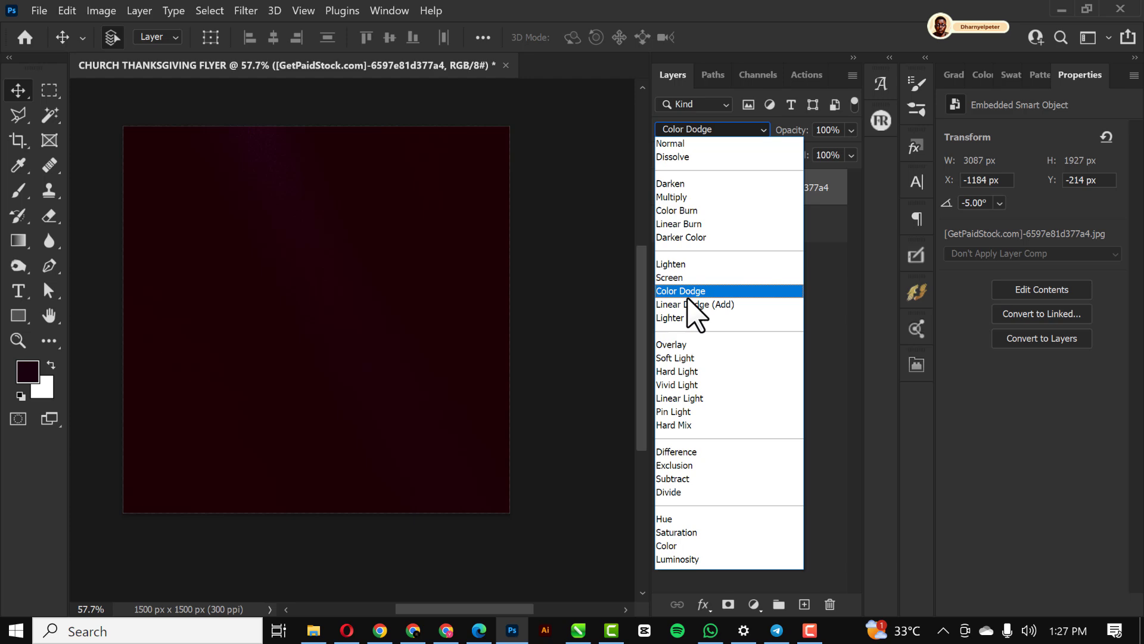
click(681, 291)
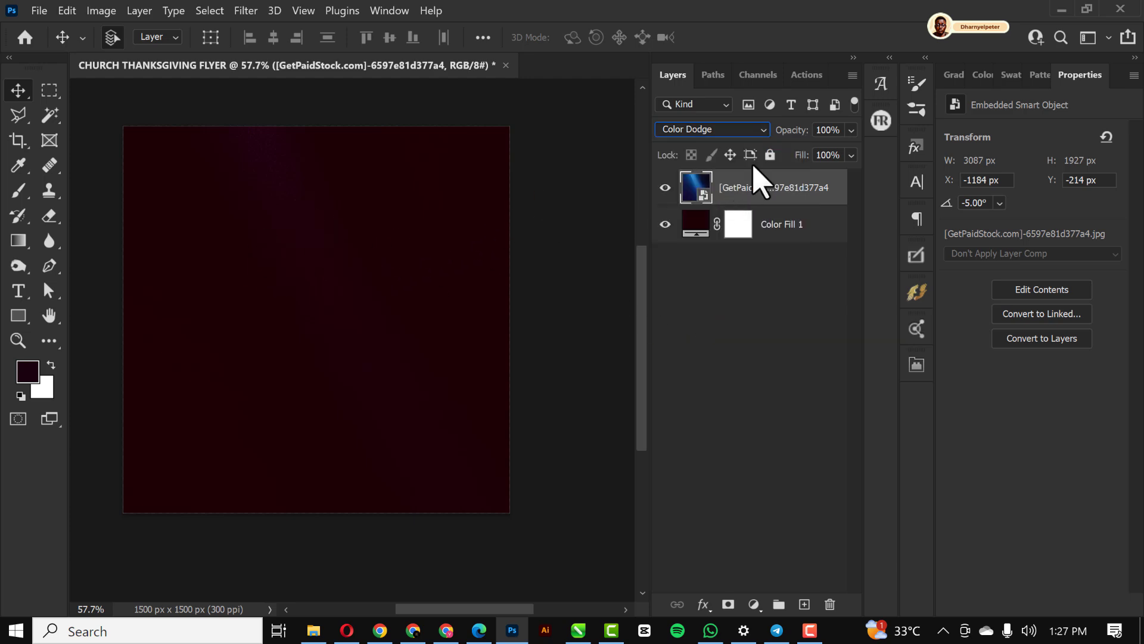
click(712, 128)
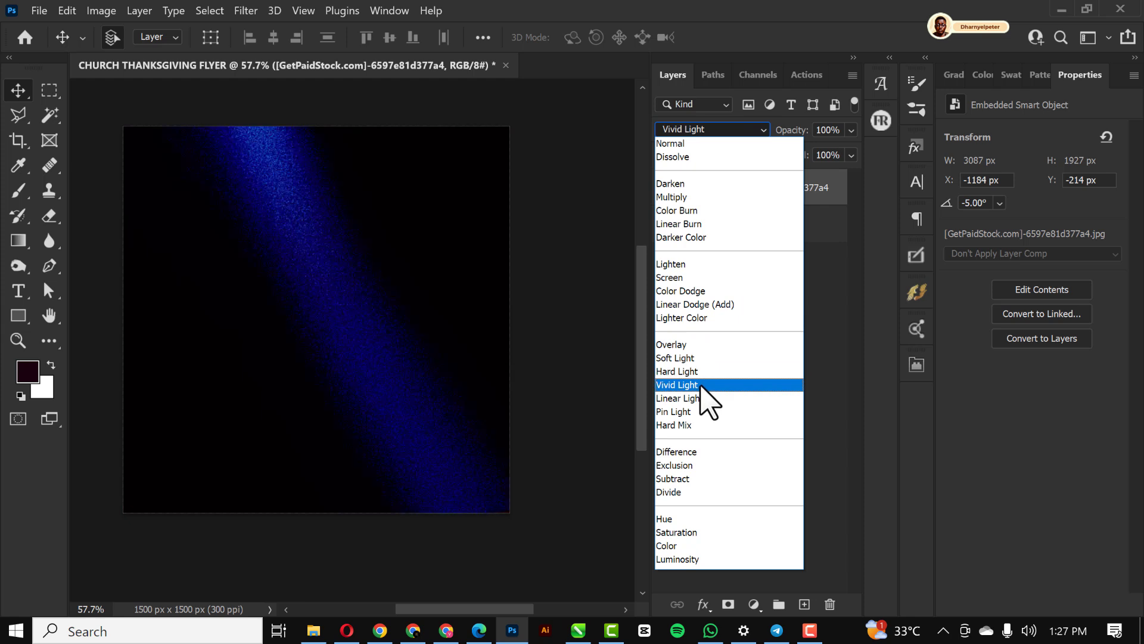
click(681, 291)
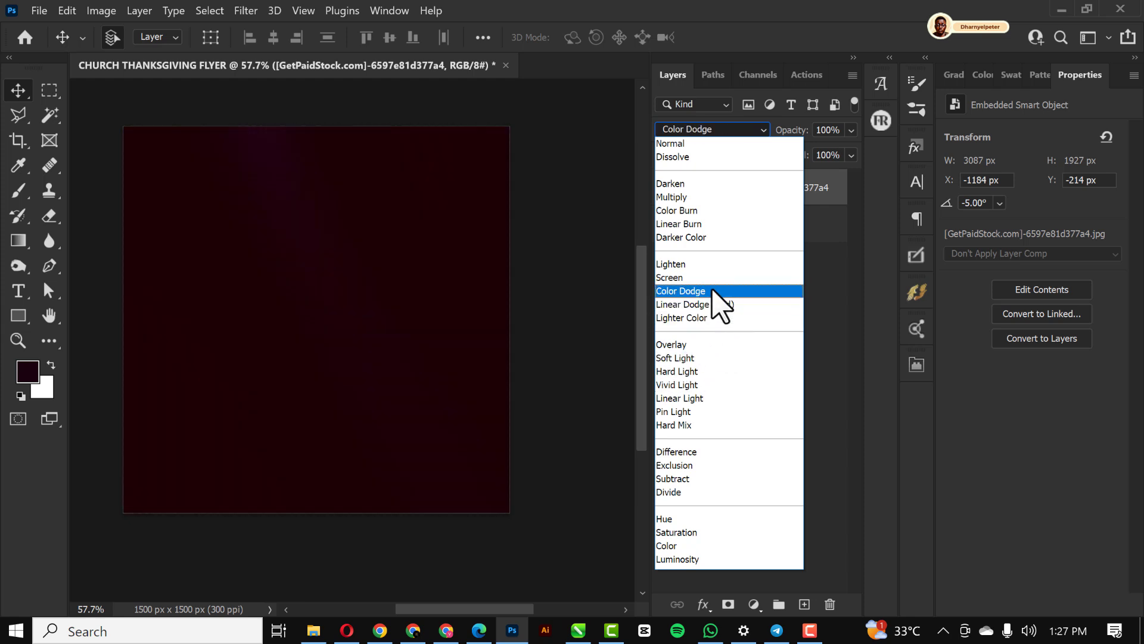
click(680, 291)
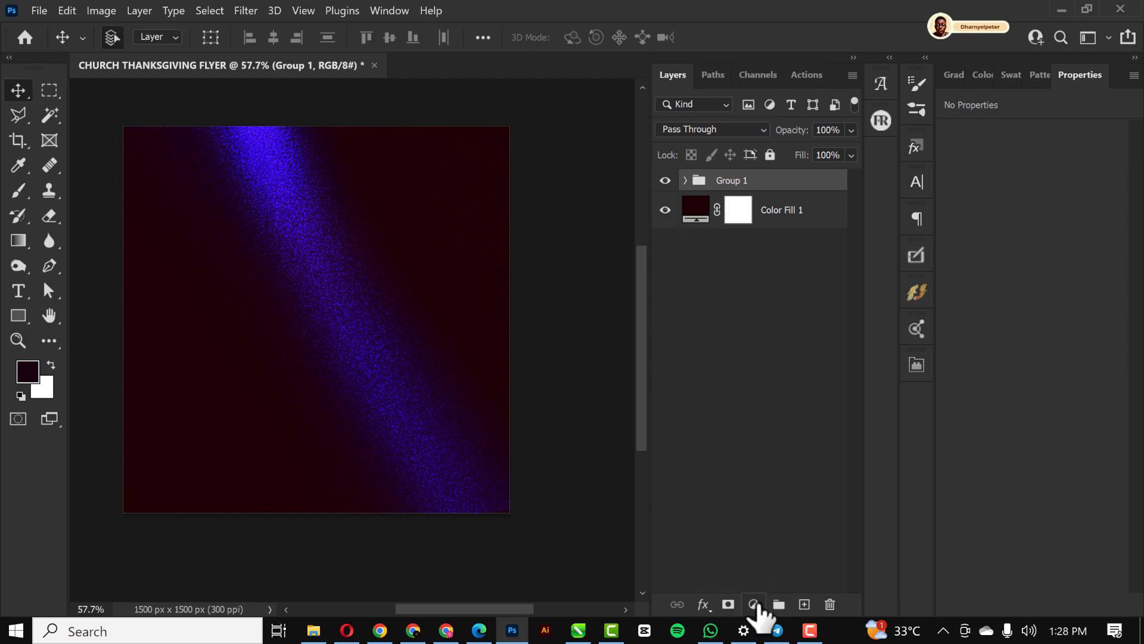
Step: Add a Hue/Saturation layer clipped to Group 1, Colorize on with Saturation 62, tinting the streak red
click(753, 604)
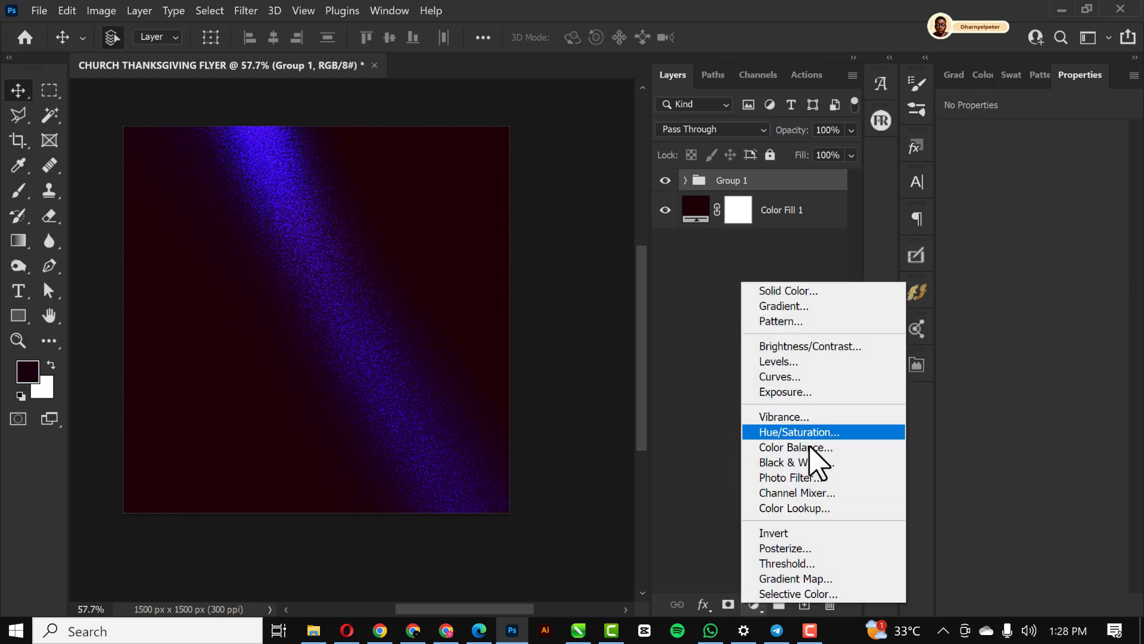
mouse_move(815, 445)
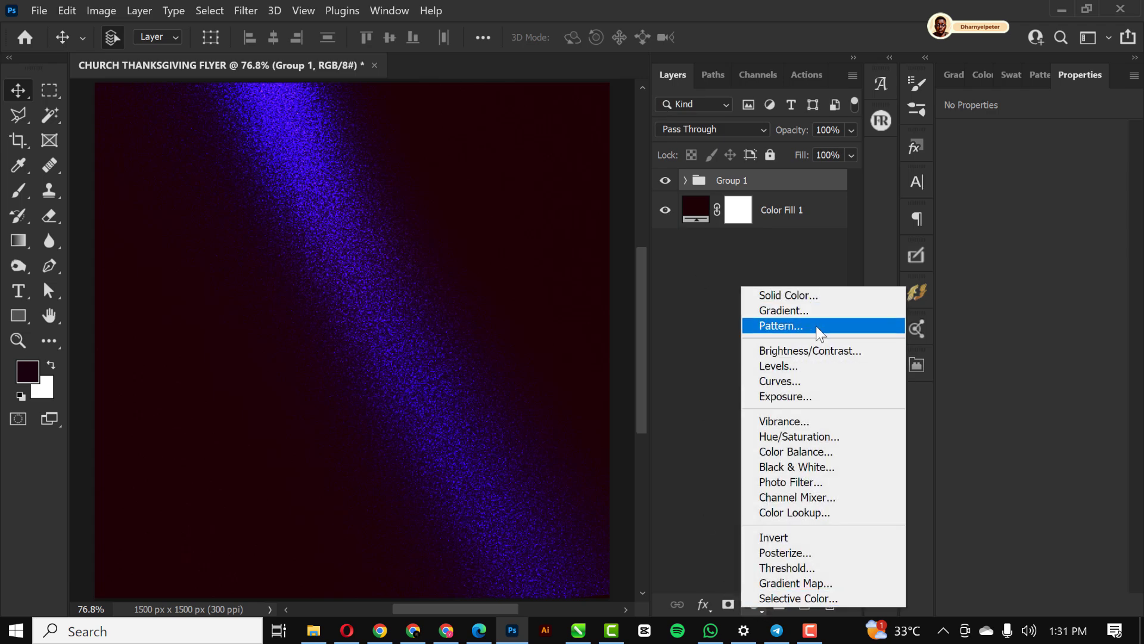
click(797, 437)
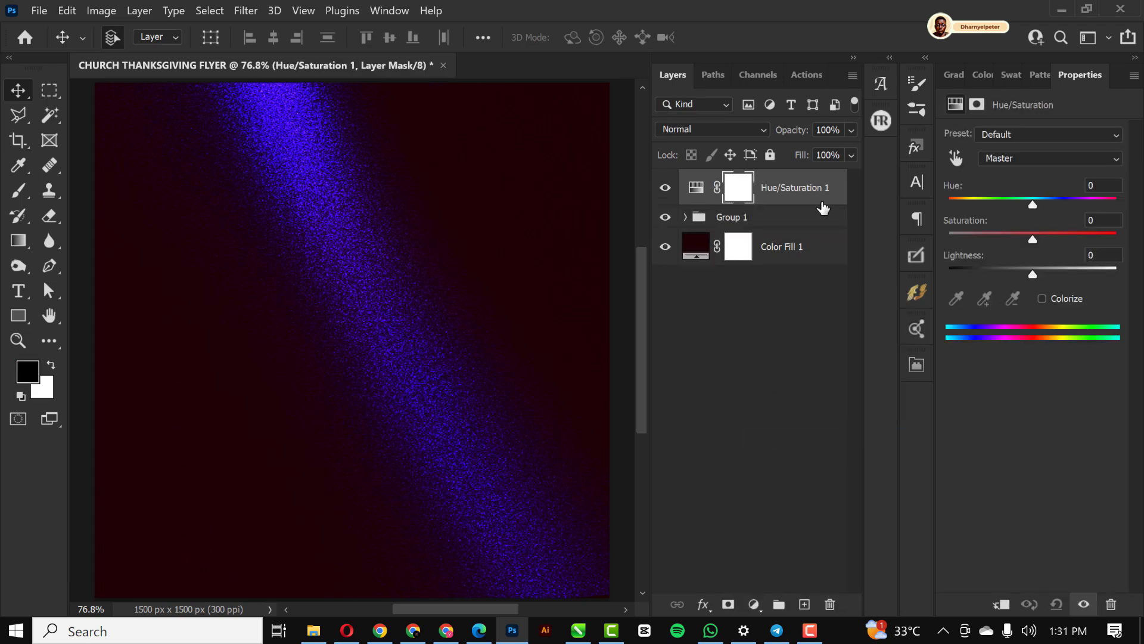
right_click(785, 187)
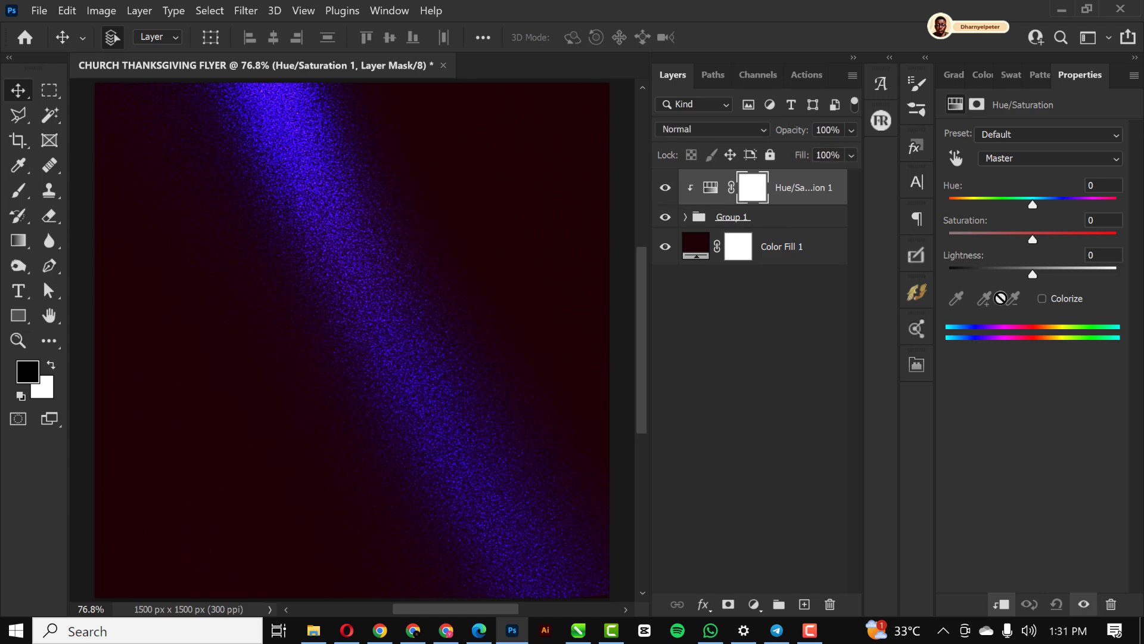
click(1041, 298)
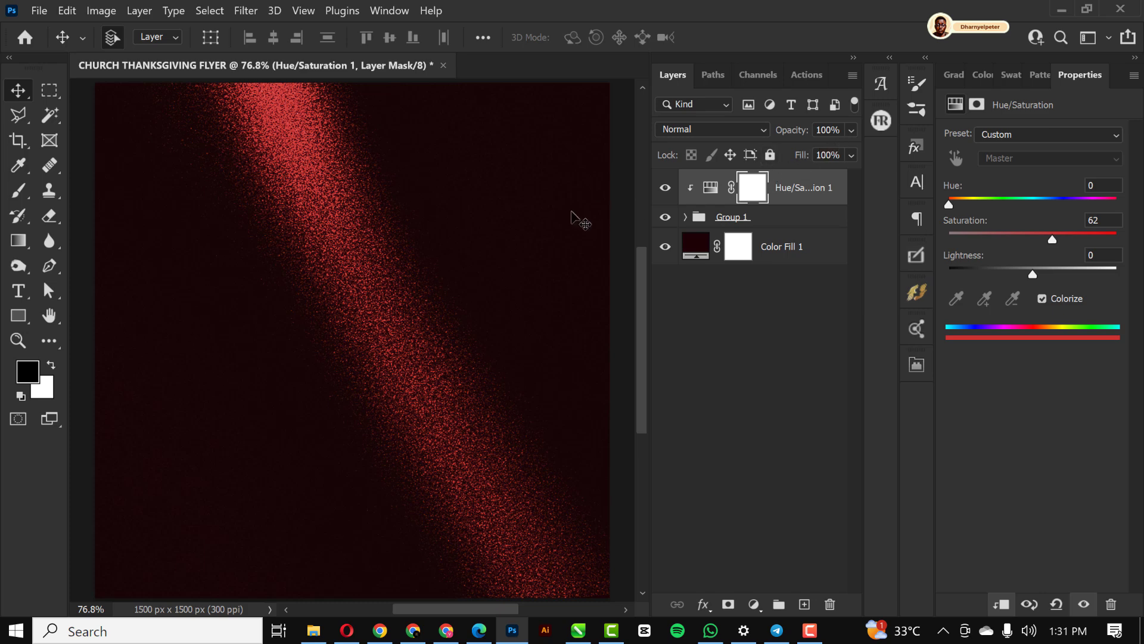
mouse_move(449, 241)
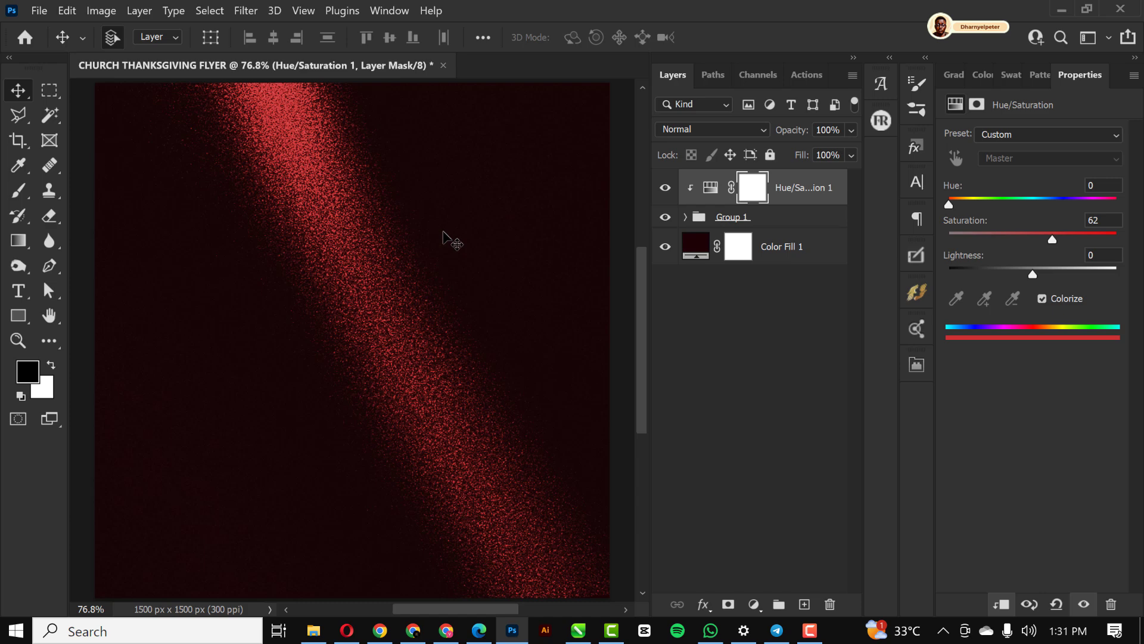
mouse_move(781, 221)
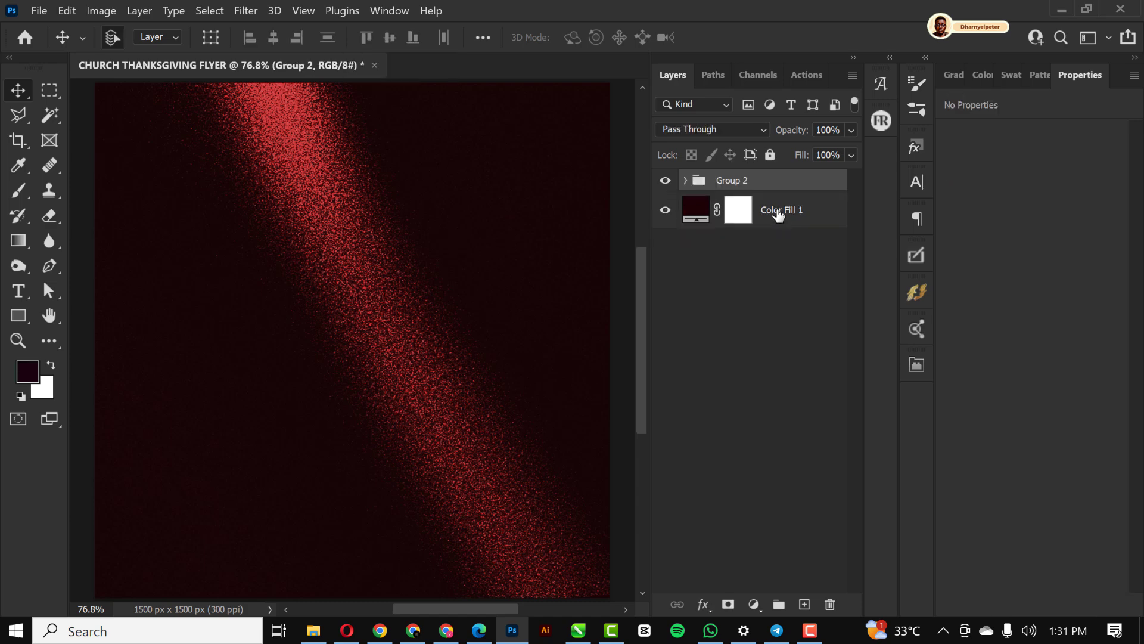
Step: Rename the streak group NOISE and lower its opacity to 42%
double_click(731, 180)
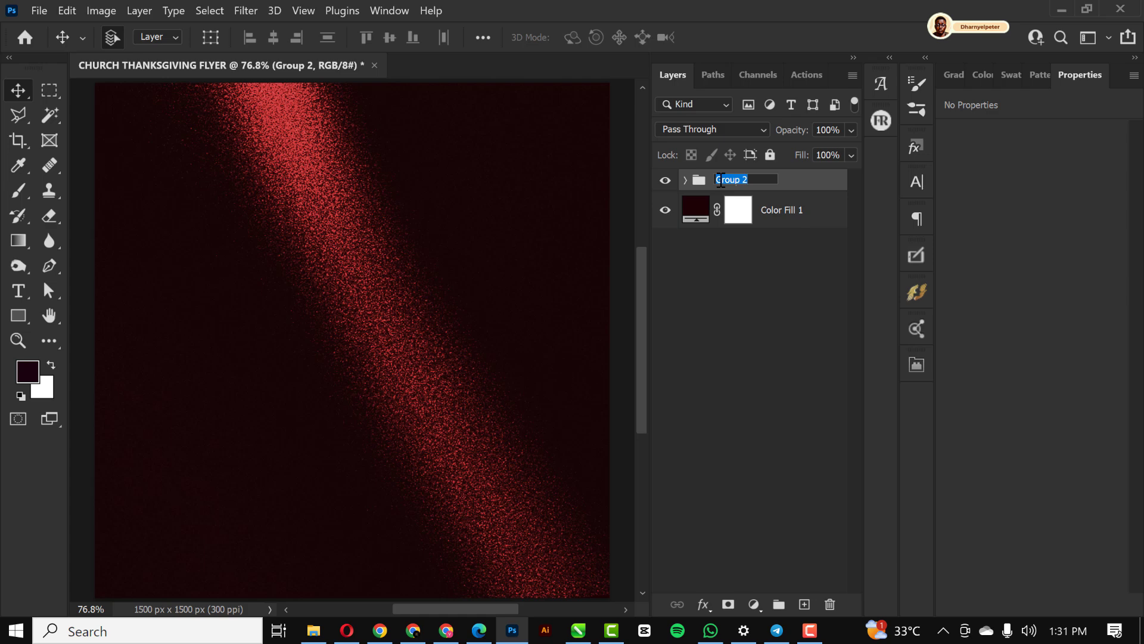
text(No)
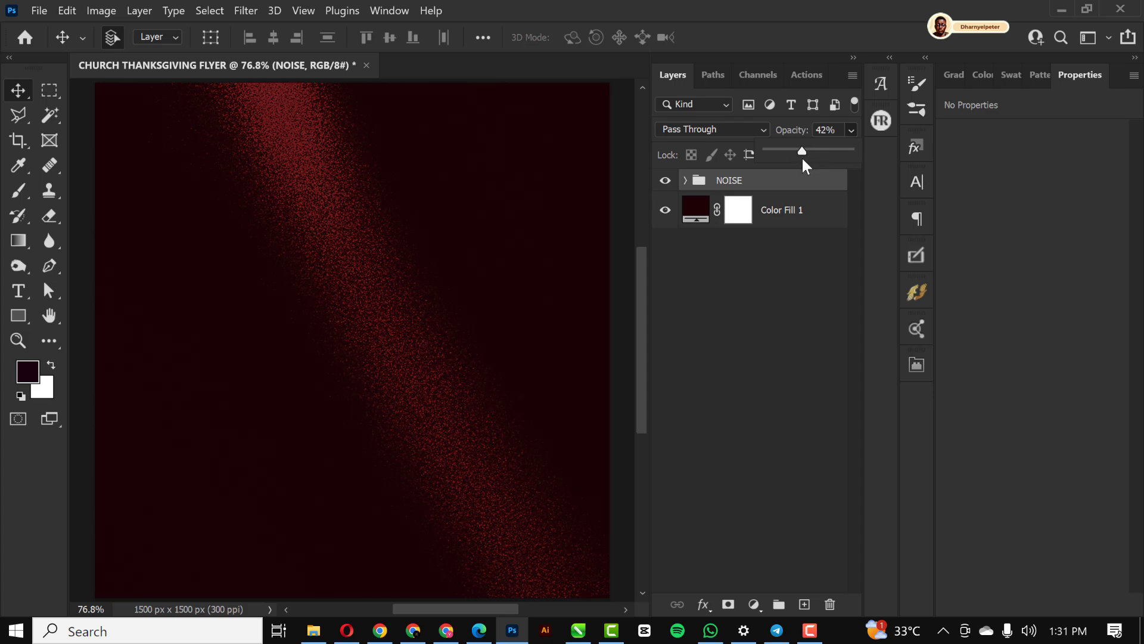
mouse_move(642, 259)
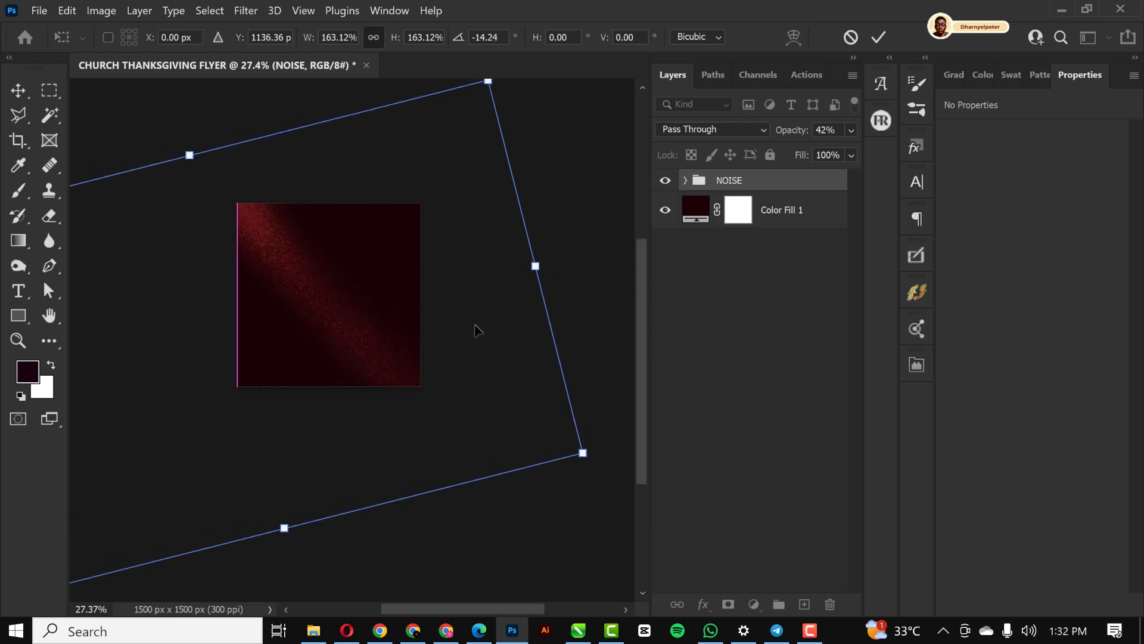
Step: Scale the NOISE group to about 163% and rotate it about -14°
key(Return)
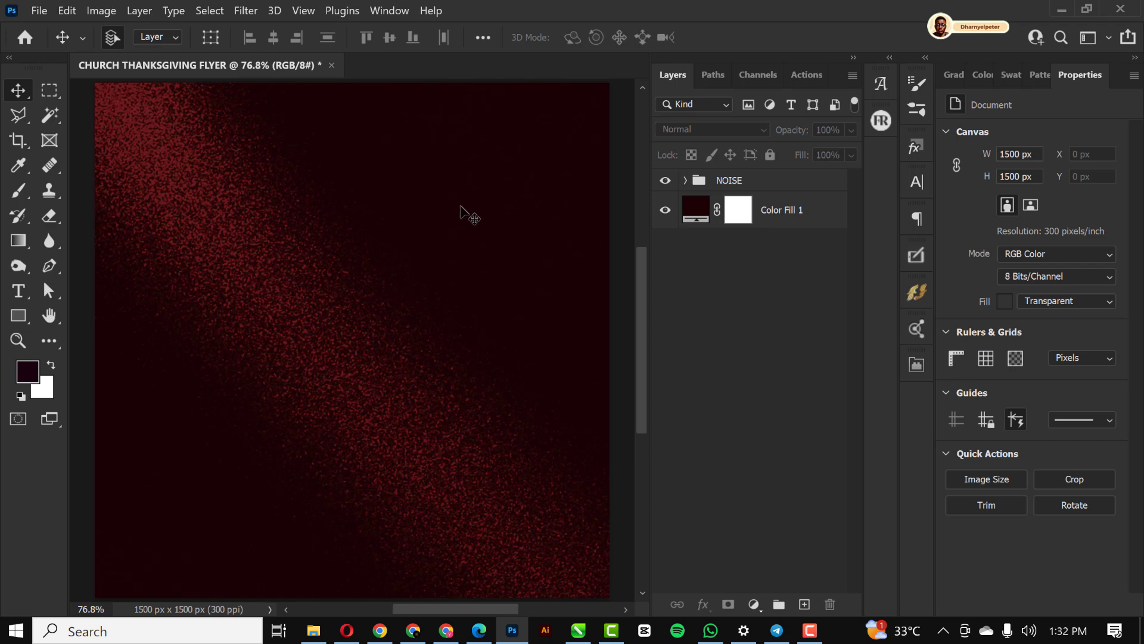
Step: Place the worship crowd photo above NOISE, flipped horizontally and enlarged across the top
click(727, 180)
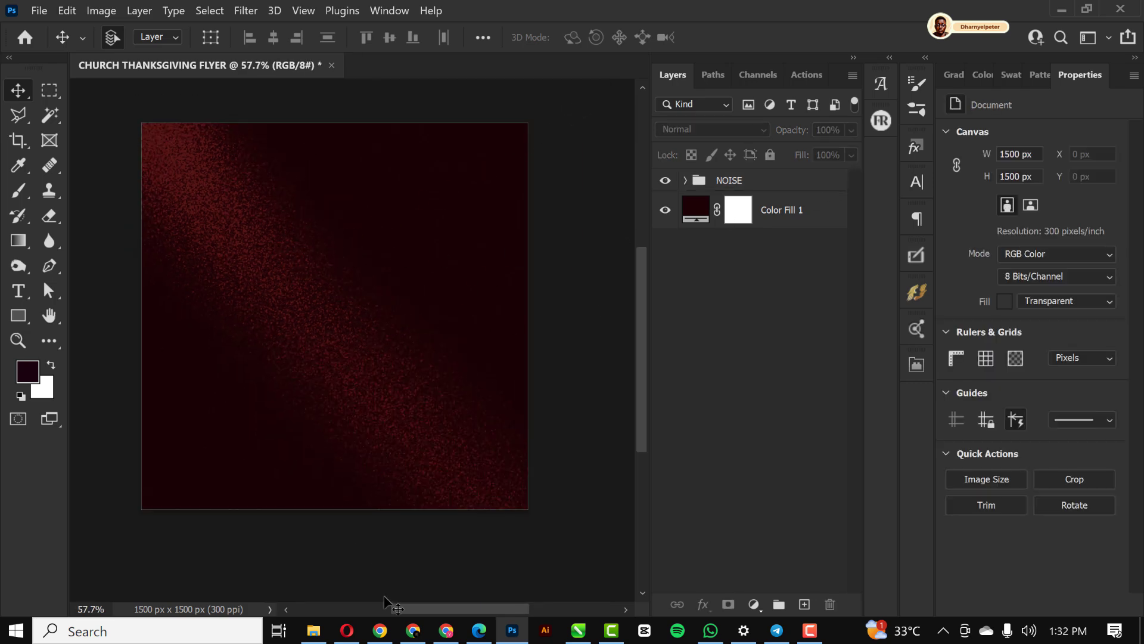
click(314, 630)
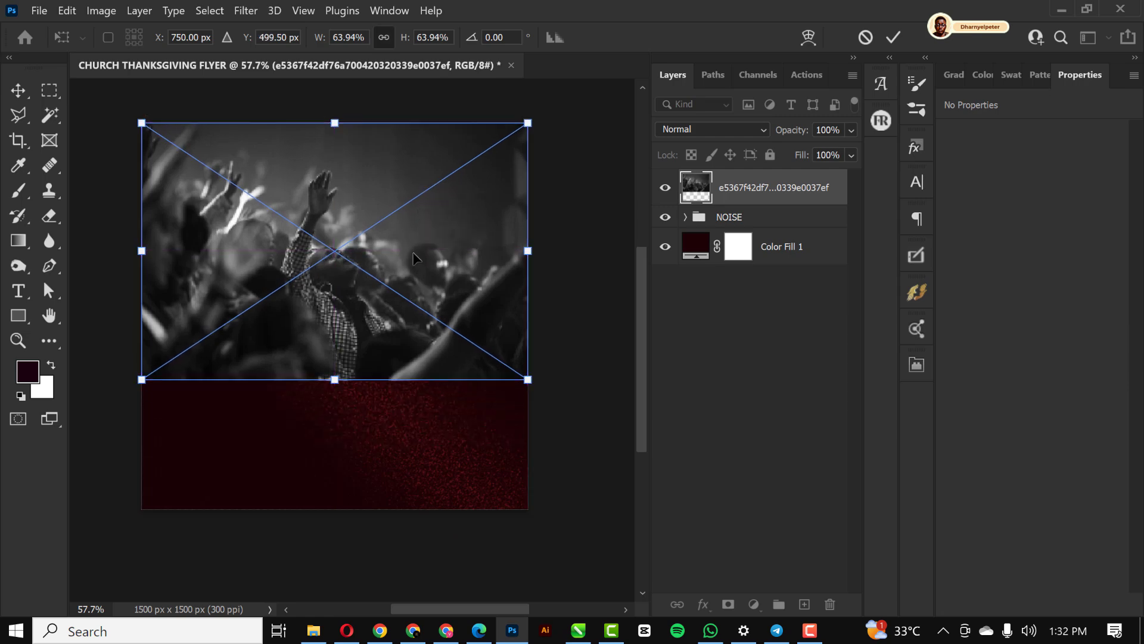
right_click(412, 258)
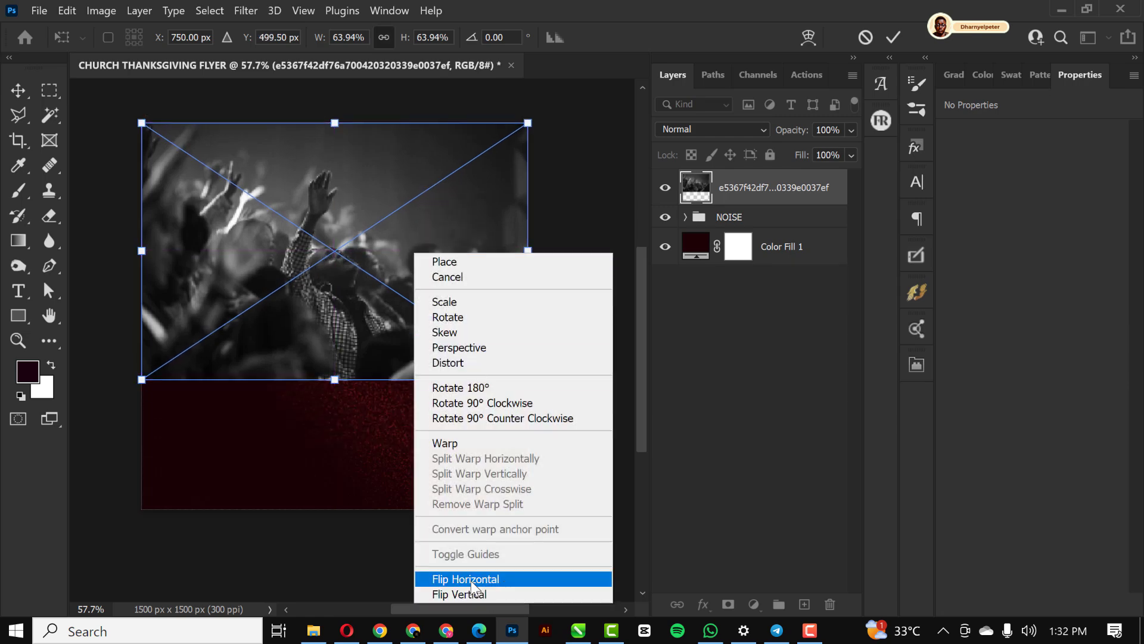
click(466, 579)
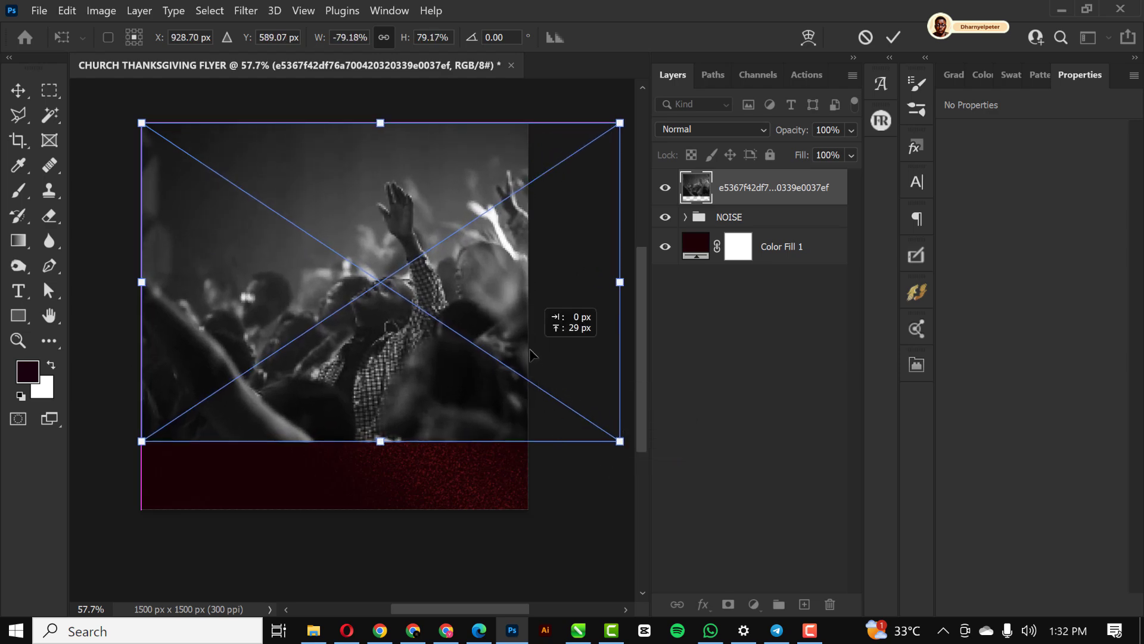
click(893, 37)
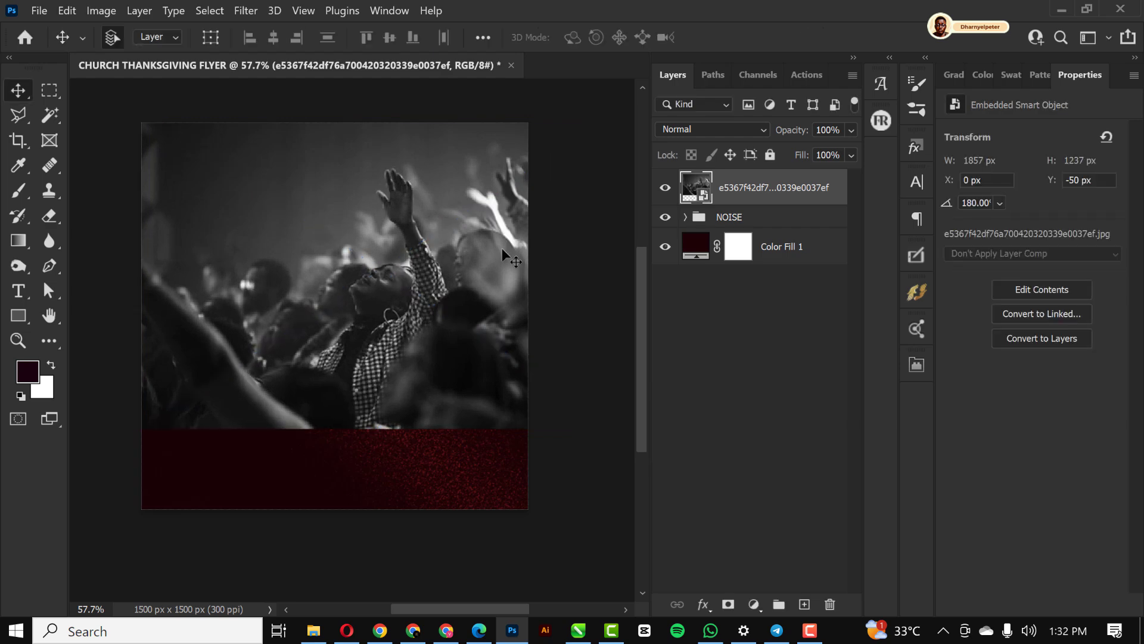
Step: Set the crowd photo layer to Color Dodge so it glows as red highlights over the background
click(712, 129)
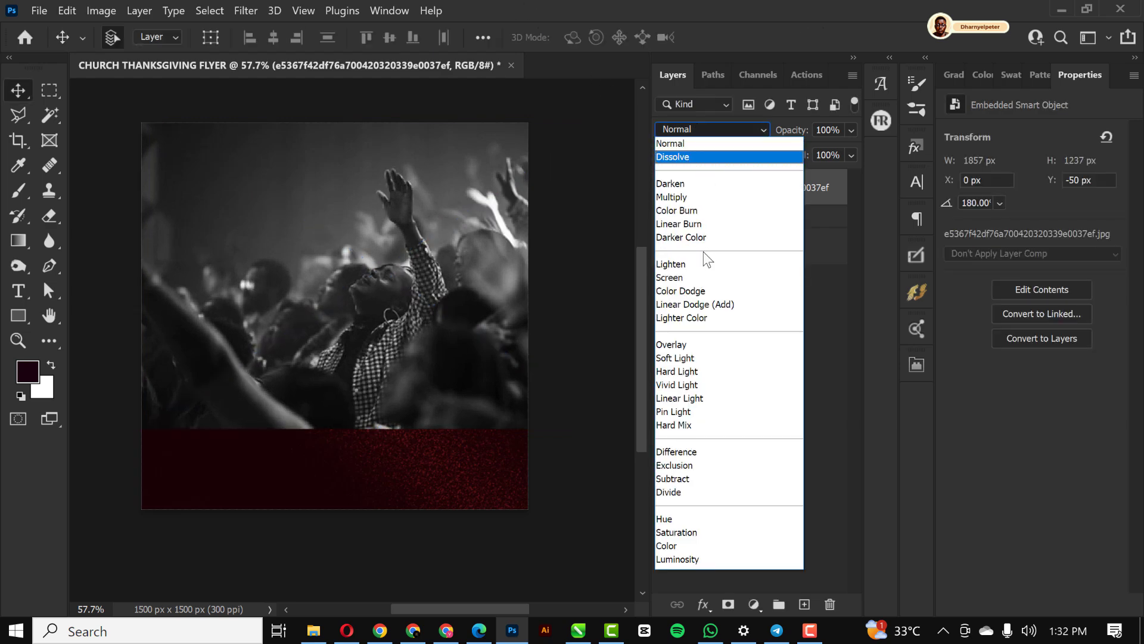
click(680, 291)
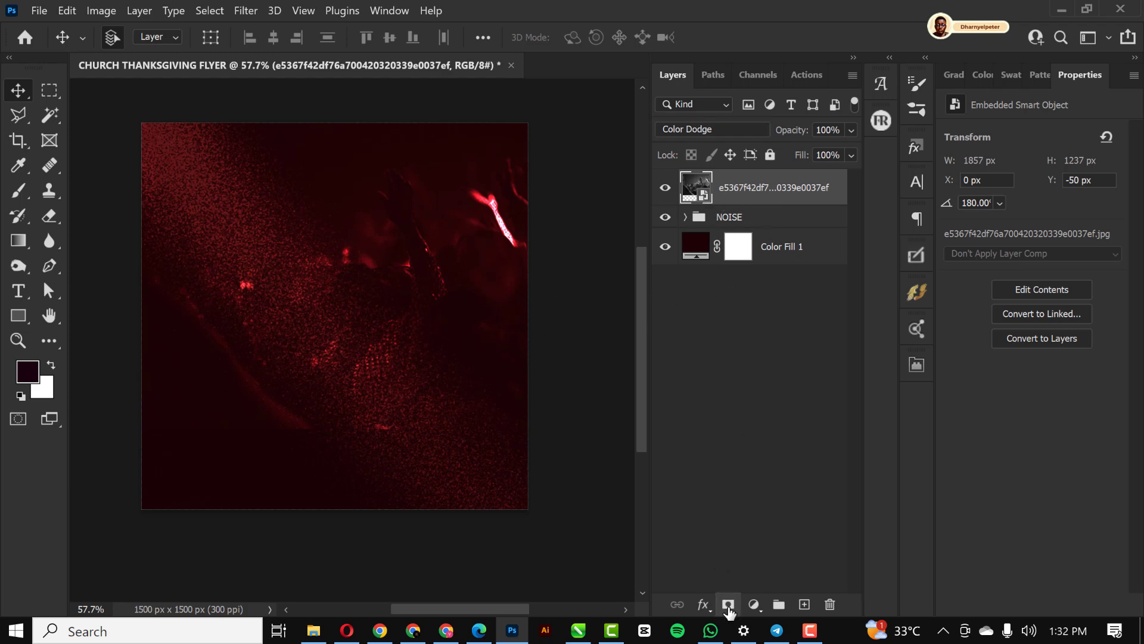
mouse_move(766, 219)
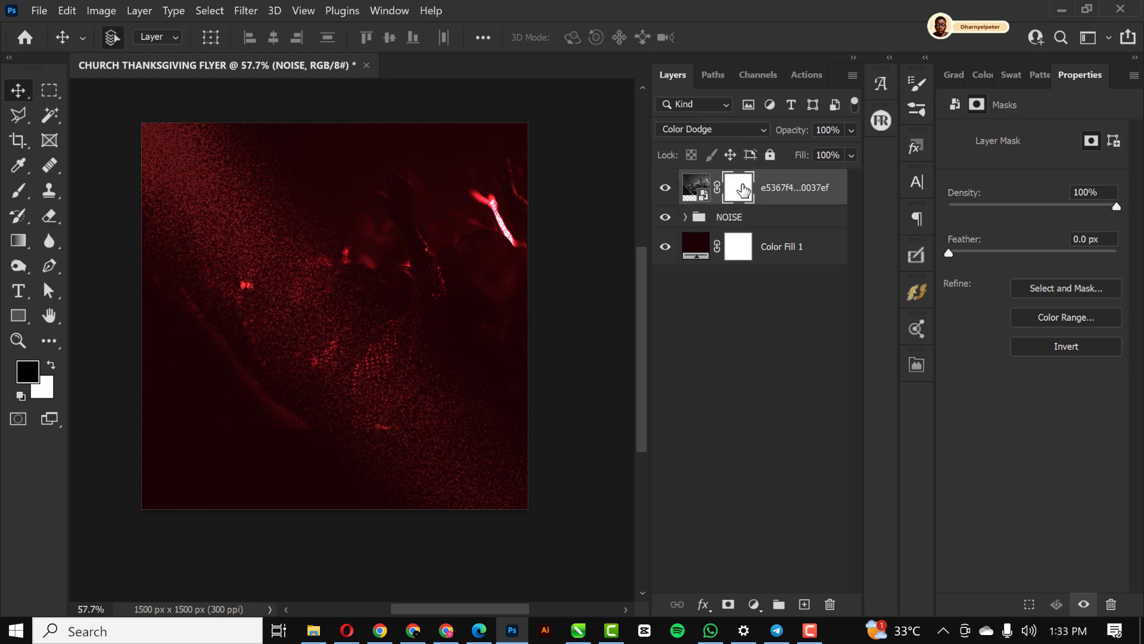
Step: Paint black with a large soft brush on the photo's mask to fade its bottom and edges
click(736, 187)
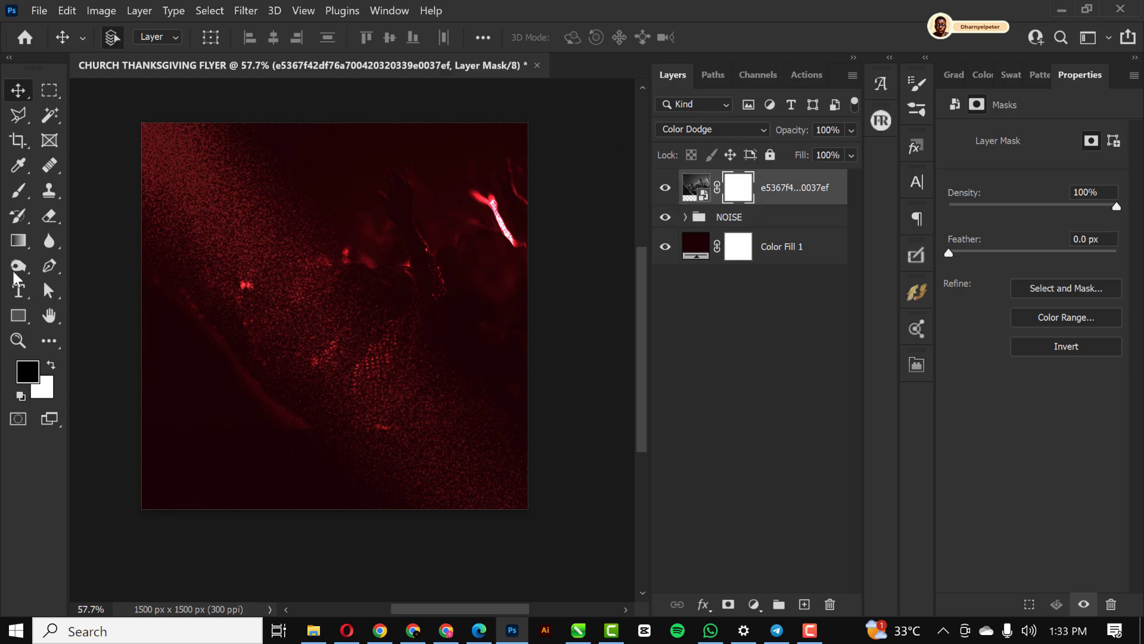
click(18, 191)
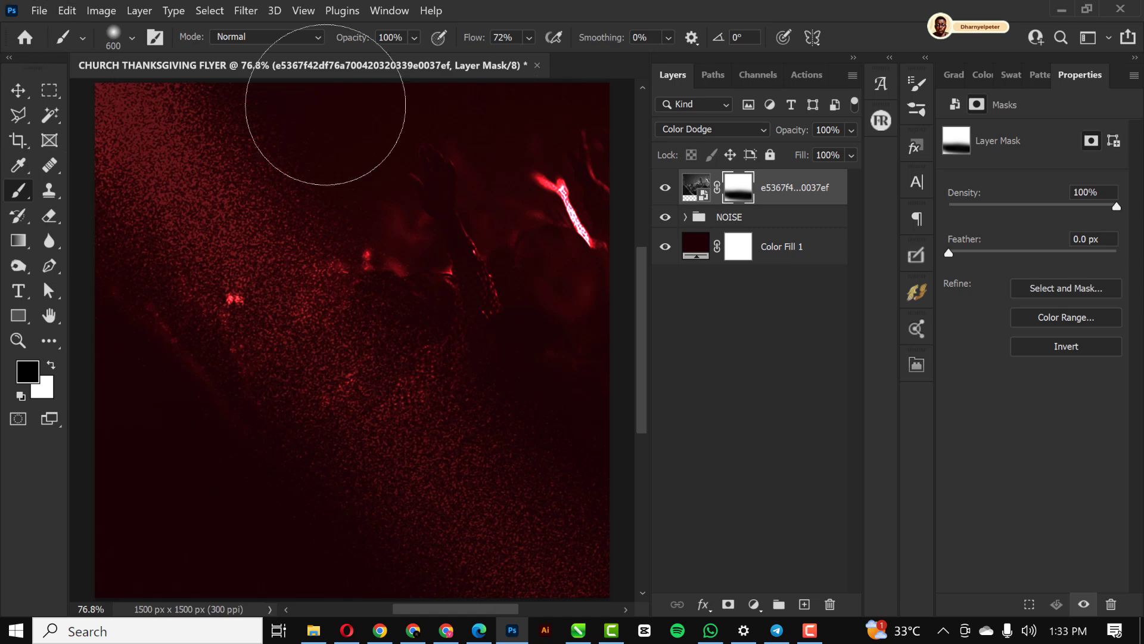
click(18, 89)
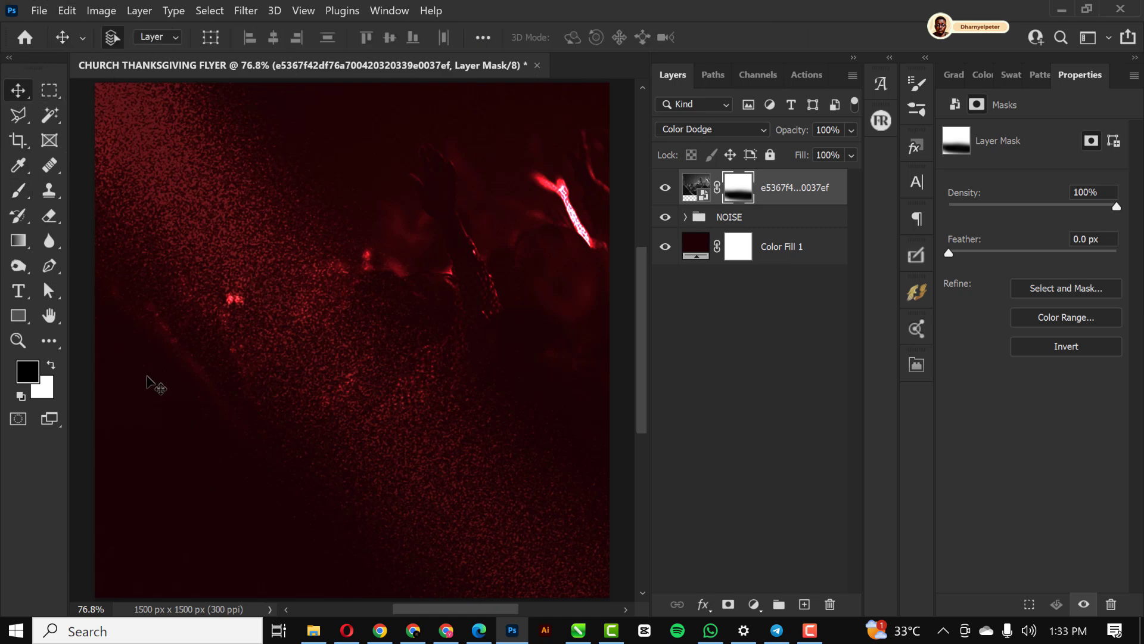
mouse_move(245, 424)
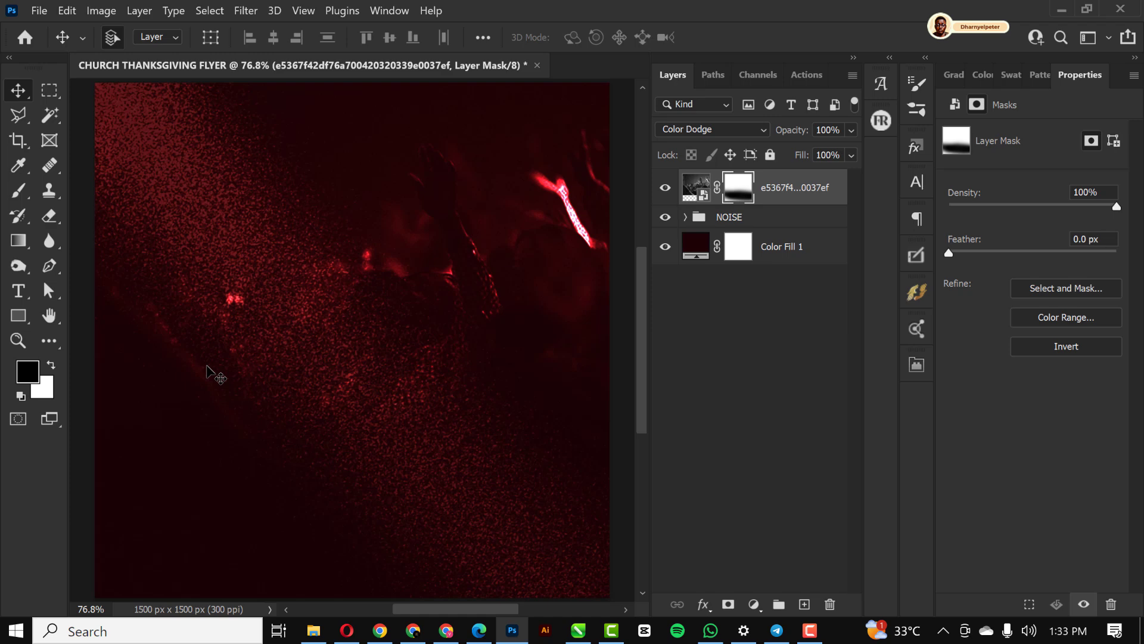
mouse_move(642, 227)
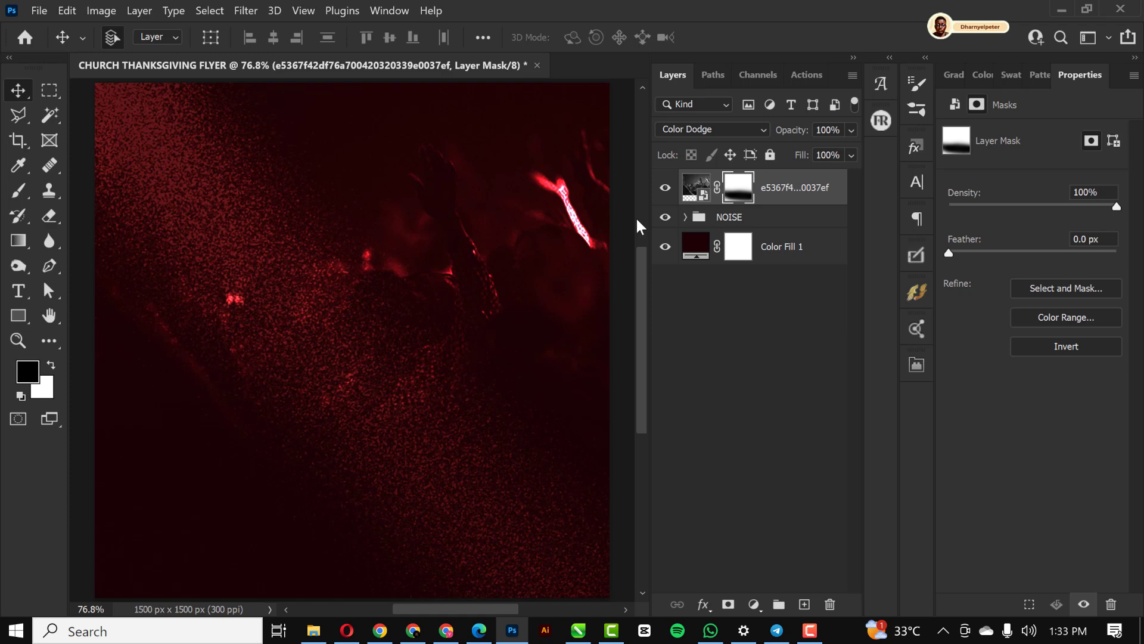
mouse_move(619, 343)
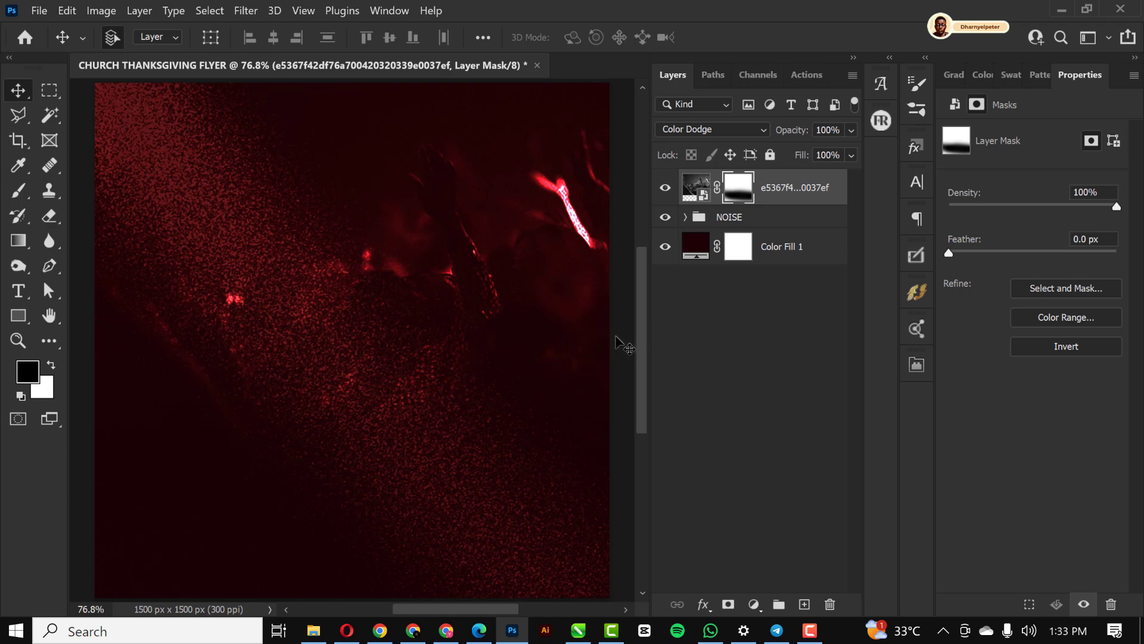
mouse_move(379, 296)
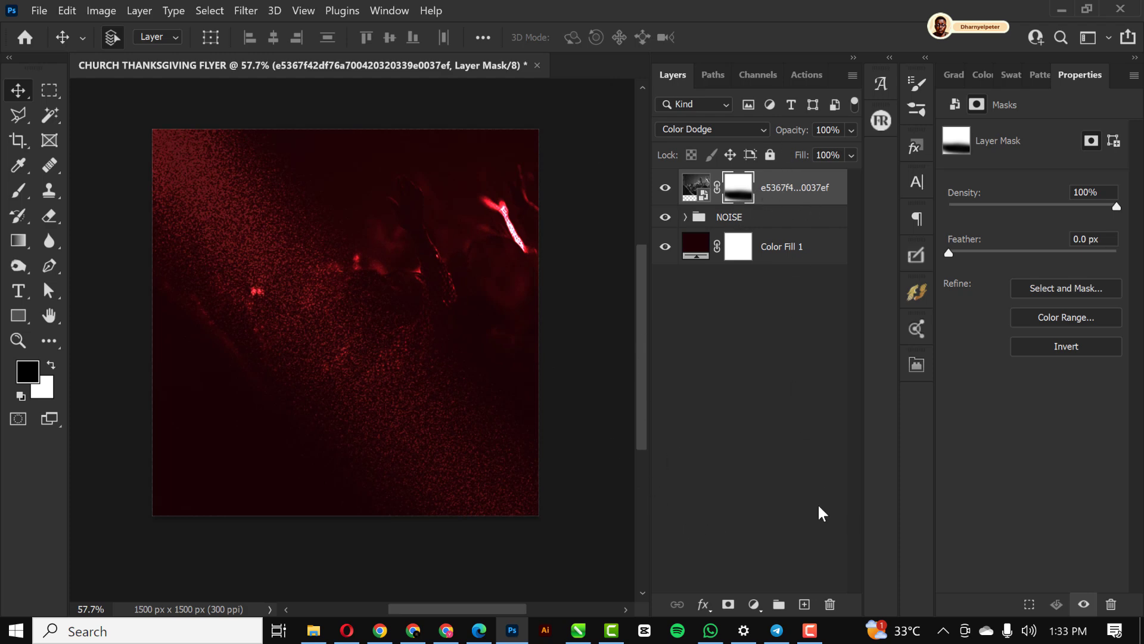
mouse_move(18, 292)
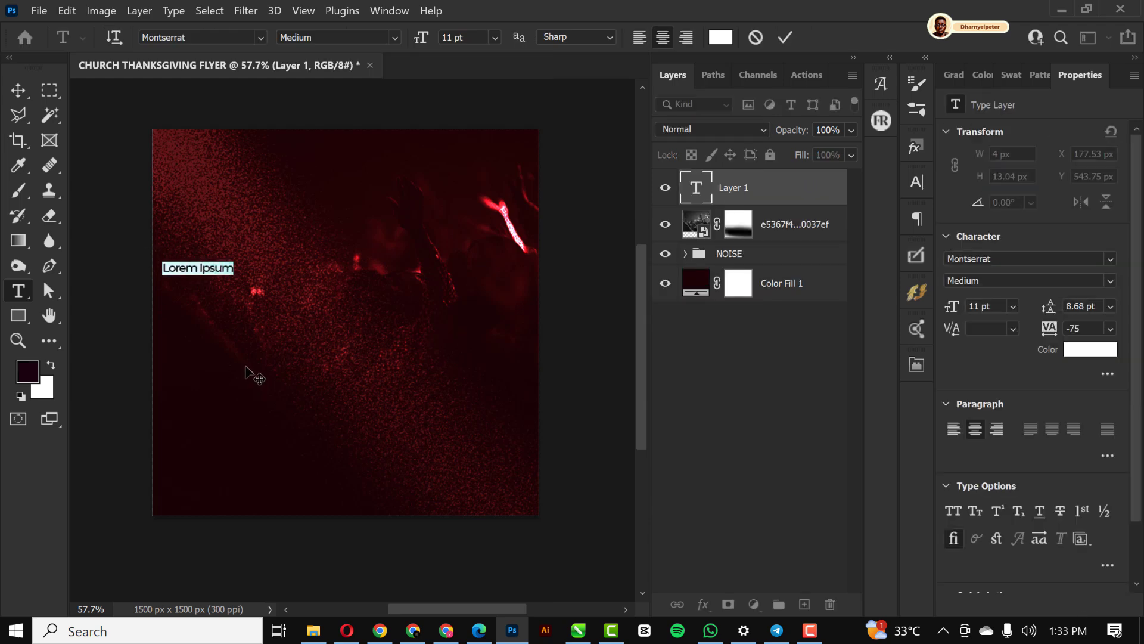
Step: Write THANKS in white Morganite Medium at about 149 pt with tracking -25
text(THANKS)
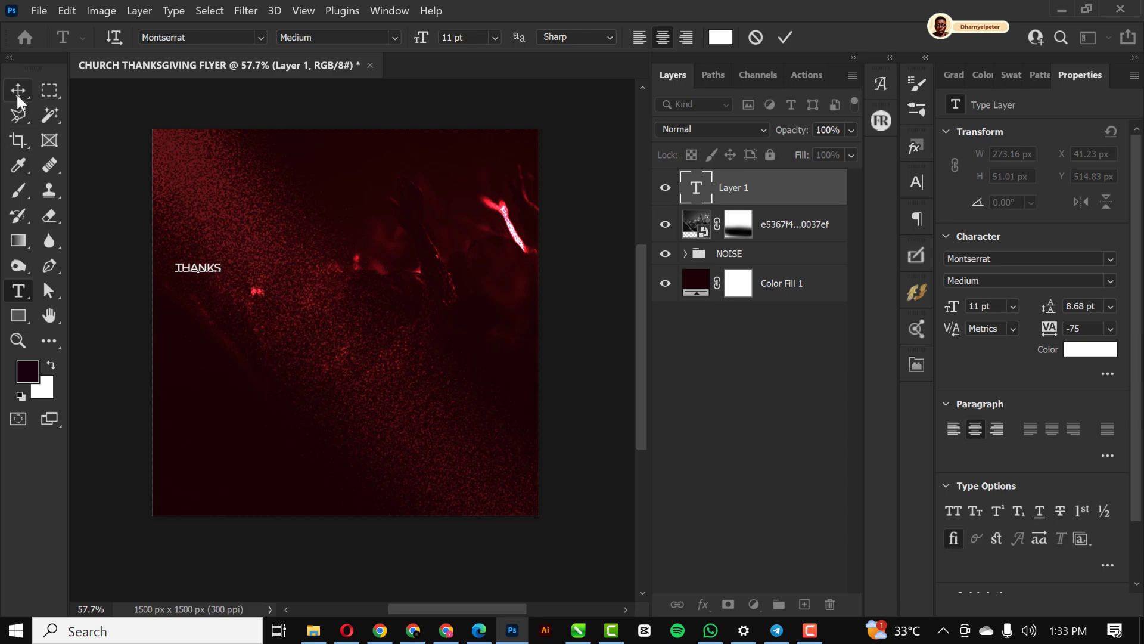
click(18, 91)
text(MOR)
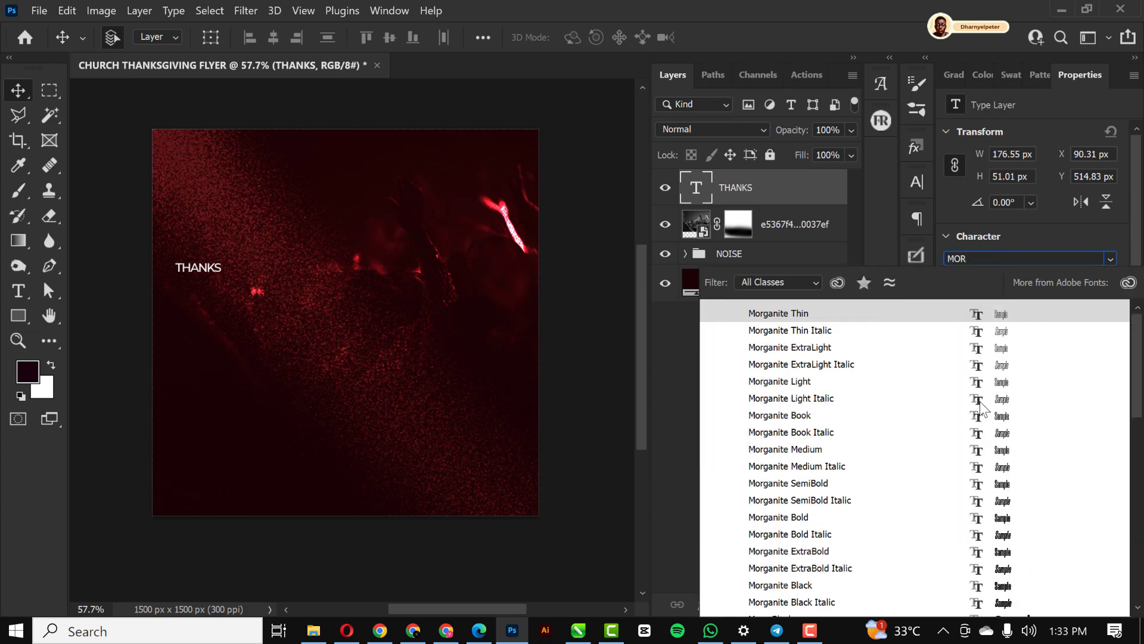
click(786, 450)
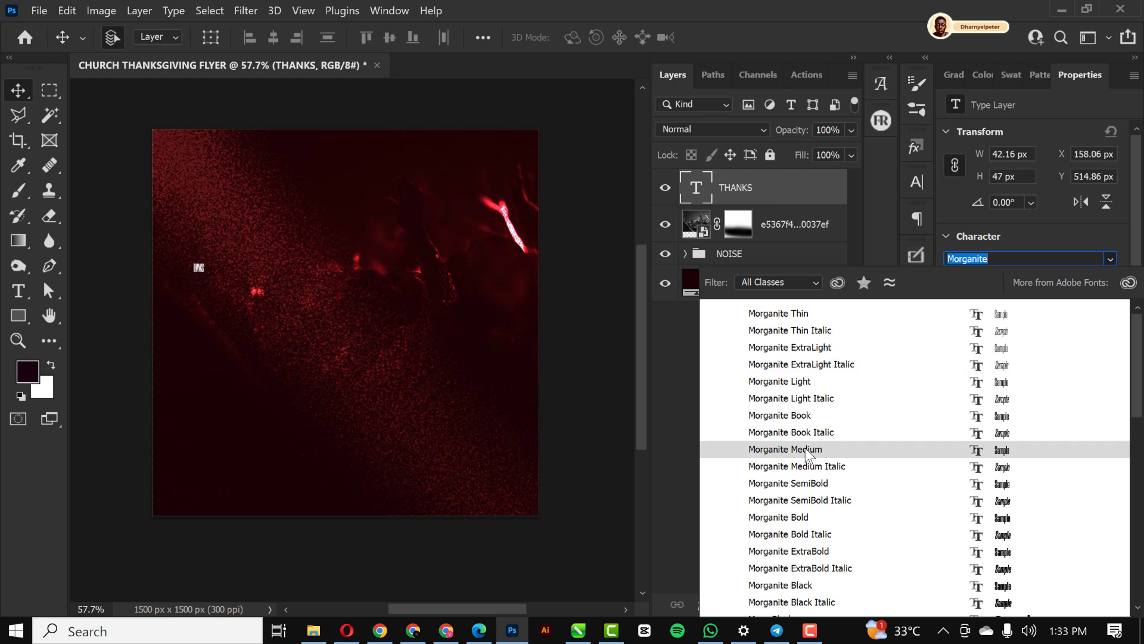
click(785, 449)
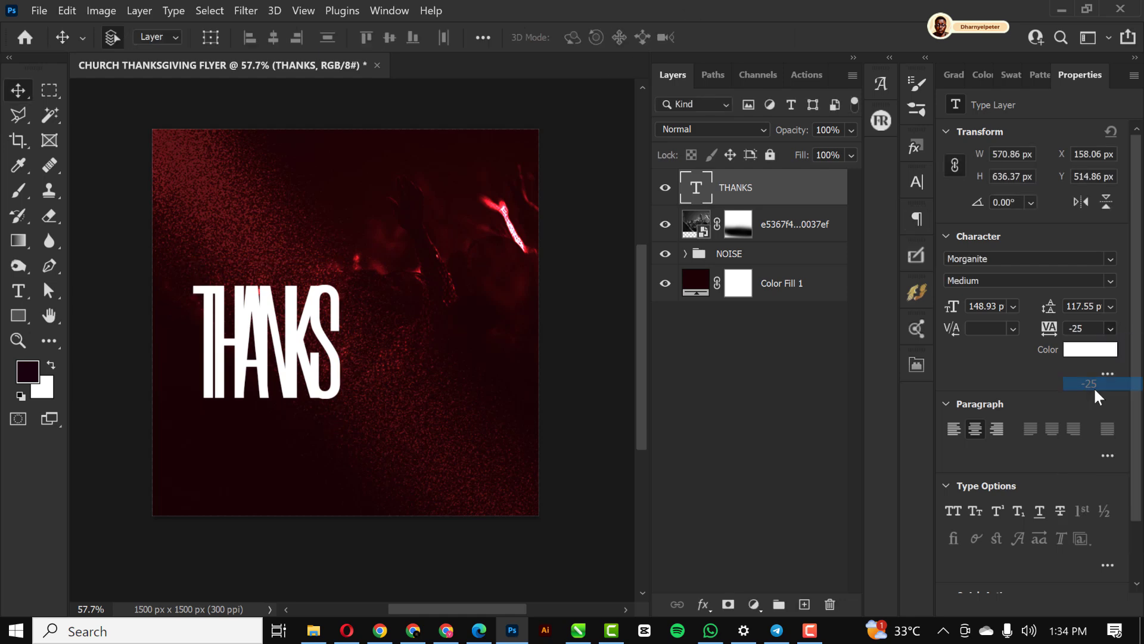
click(1110, 328)
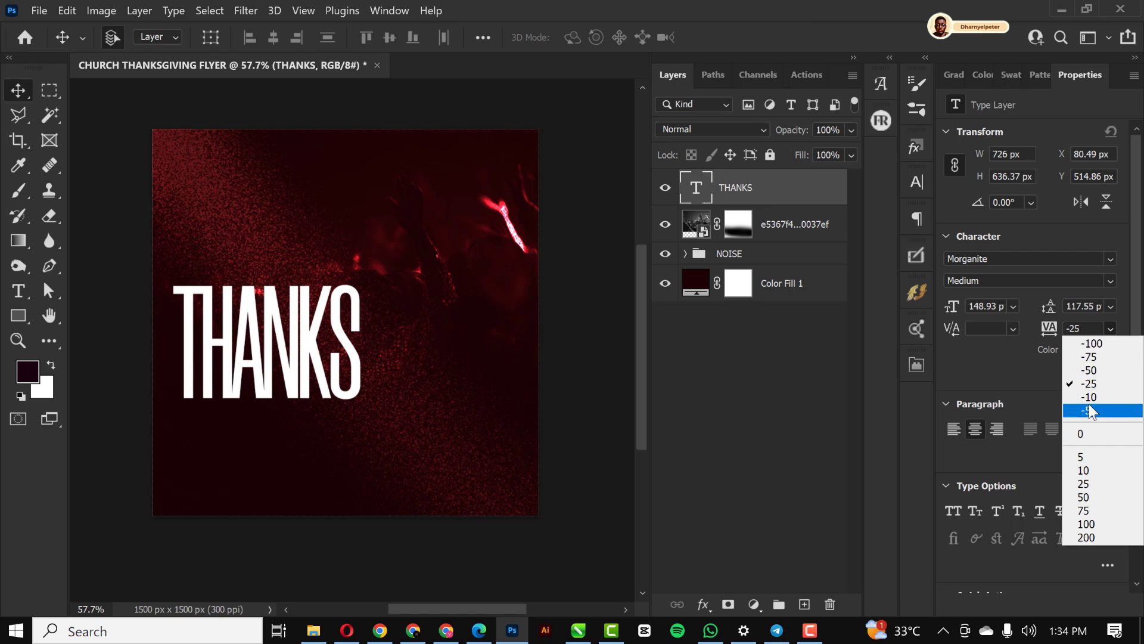
click(1088, 396)
text(GI)
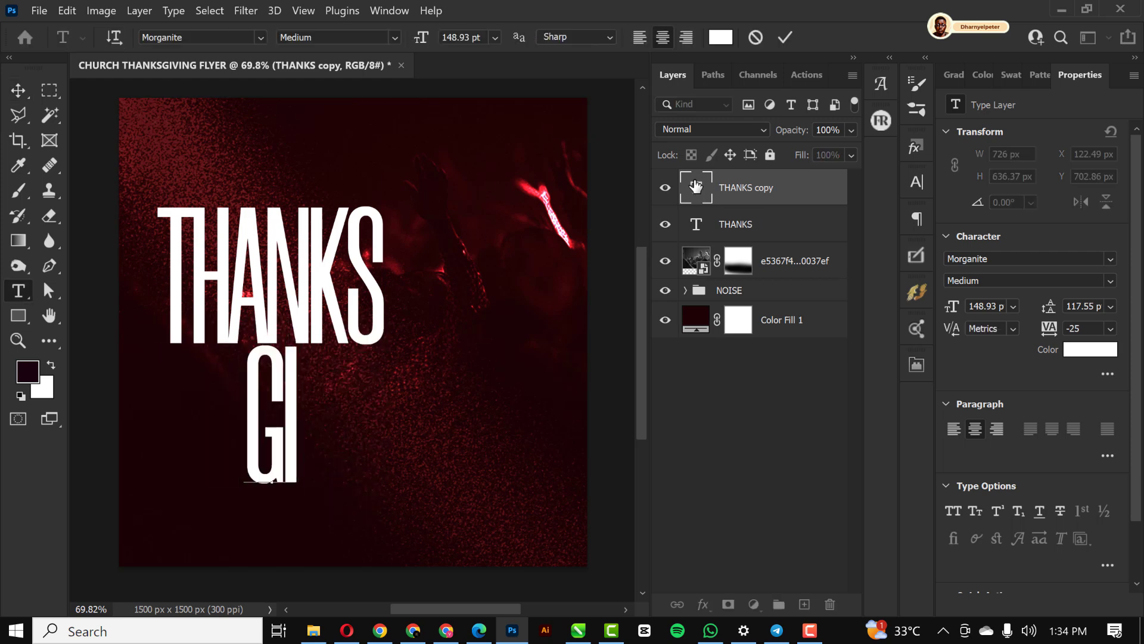
Step: Retype the duplicated headline as GIVING, enlarged and placed directly under THANKS
text(VING)
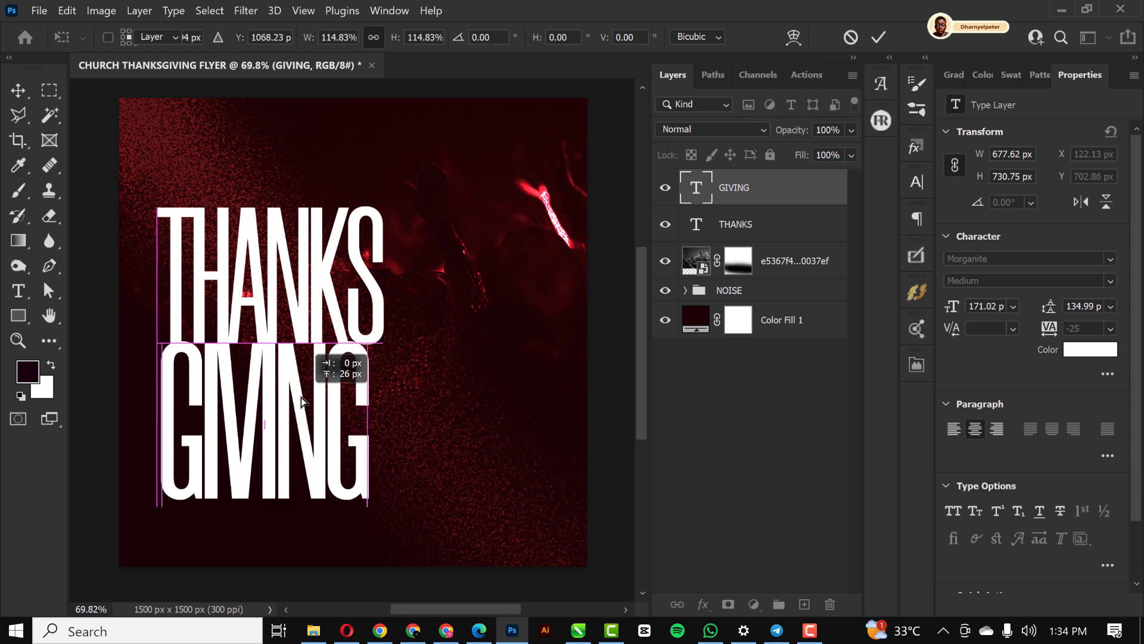
mouse_move(329, 283)
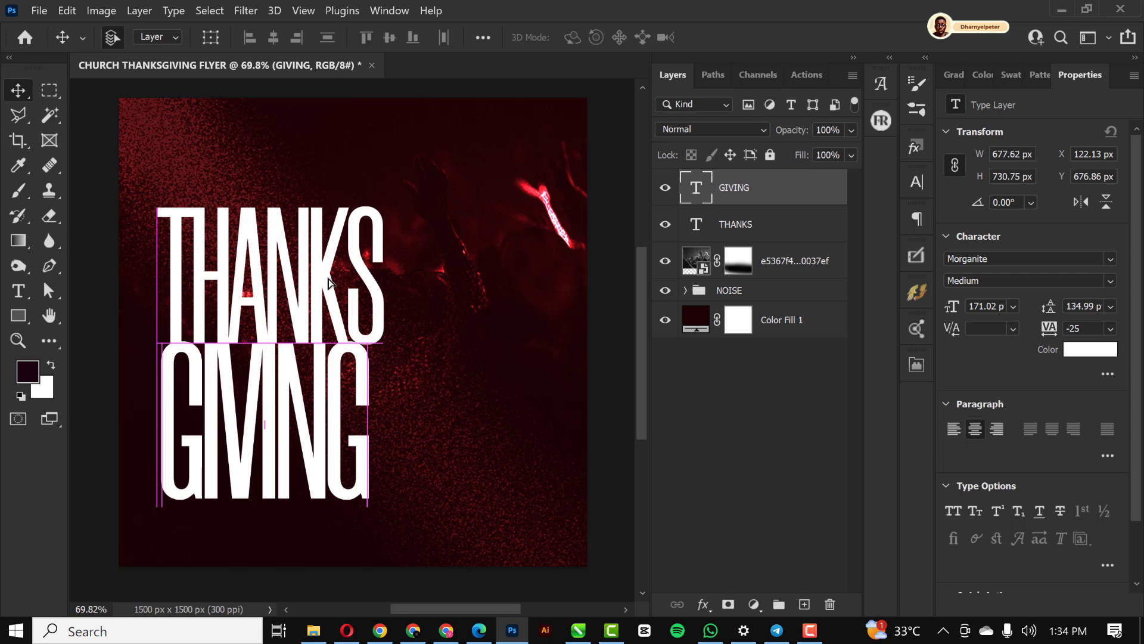
Step: Scale THANKS to about 93% to match GIVING's width and move both words up
click(736, 224)
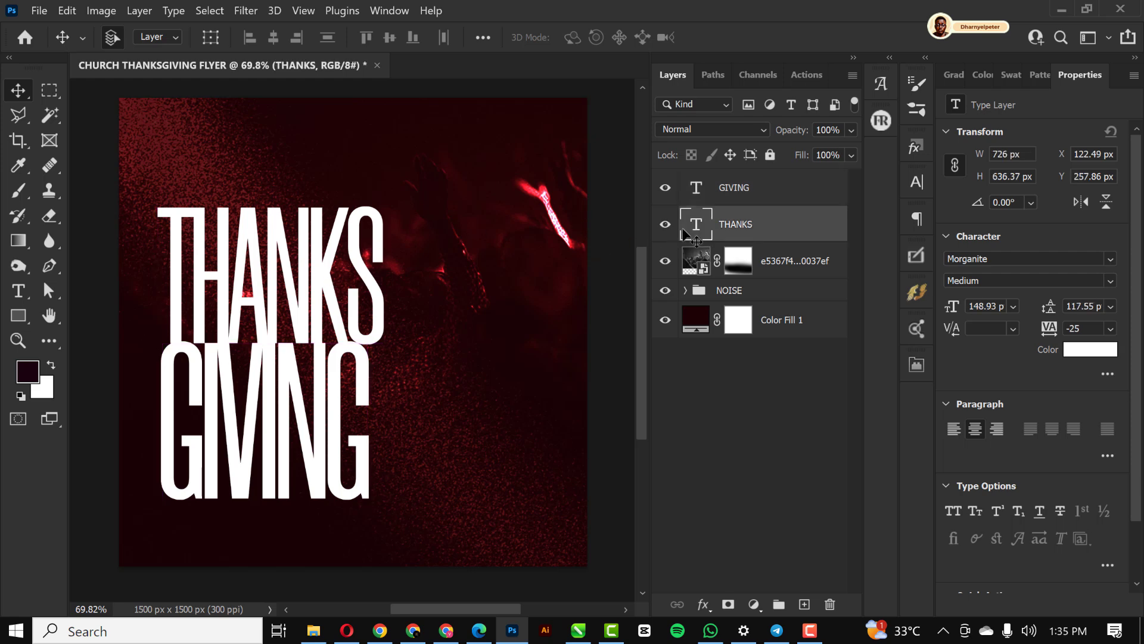
mouse_move(553, 367)
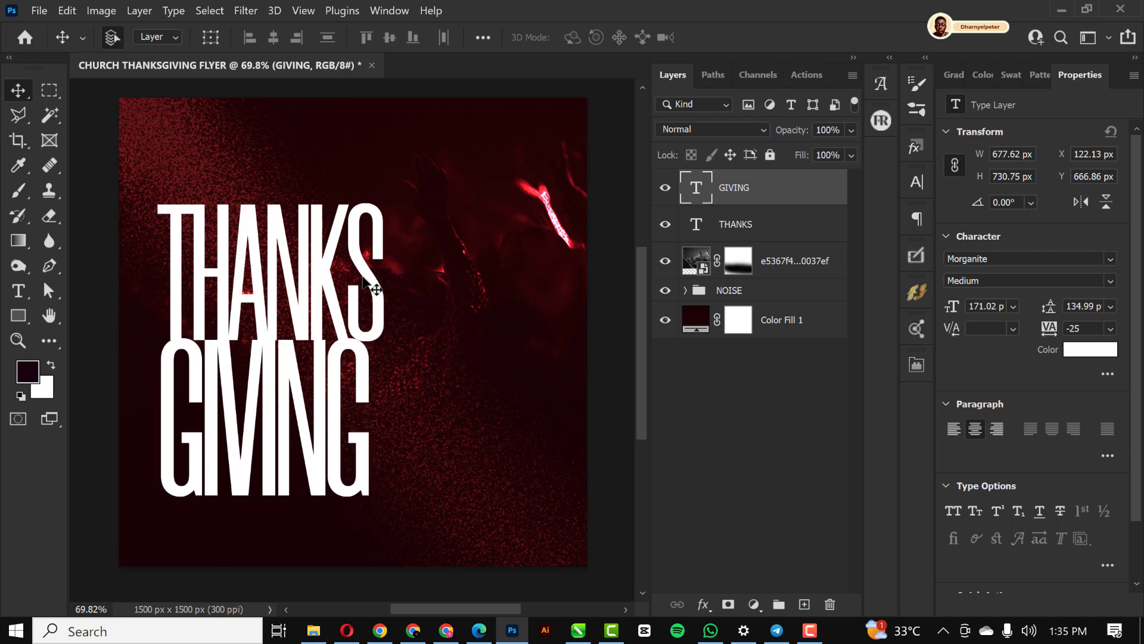
click(736, 224)
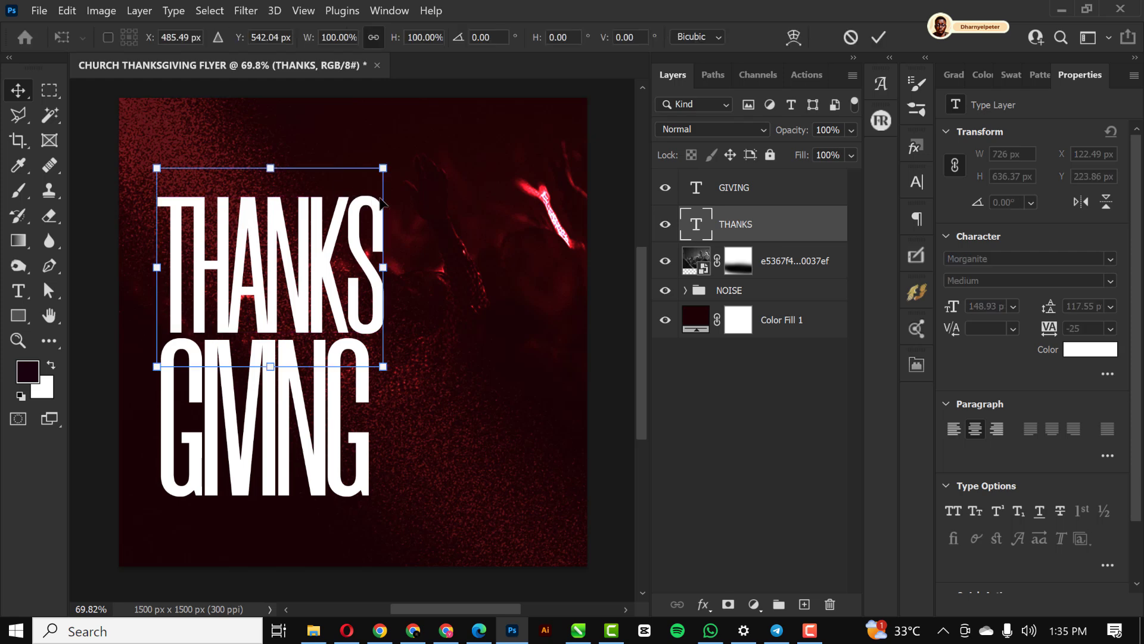
drag(385, 168, 379, 167)
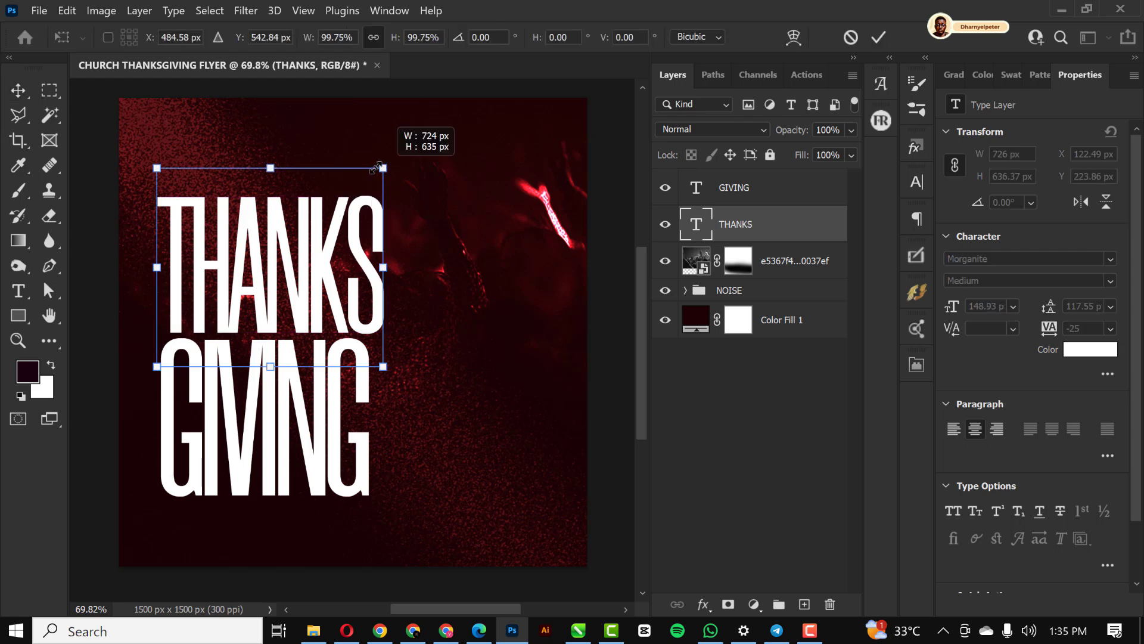
drag(381, 168, 369, 180)
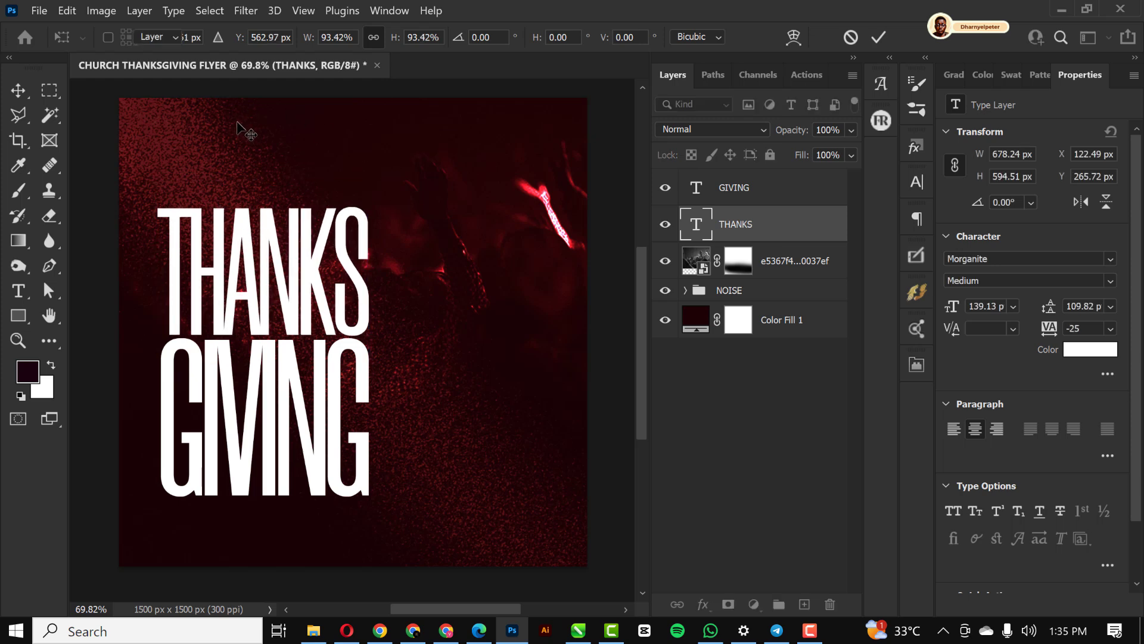
click(18, 90)
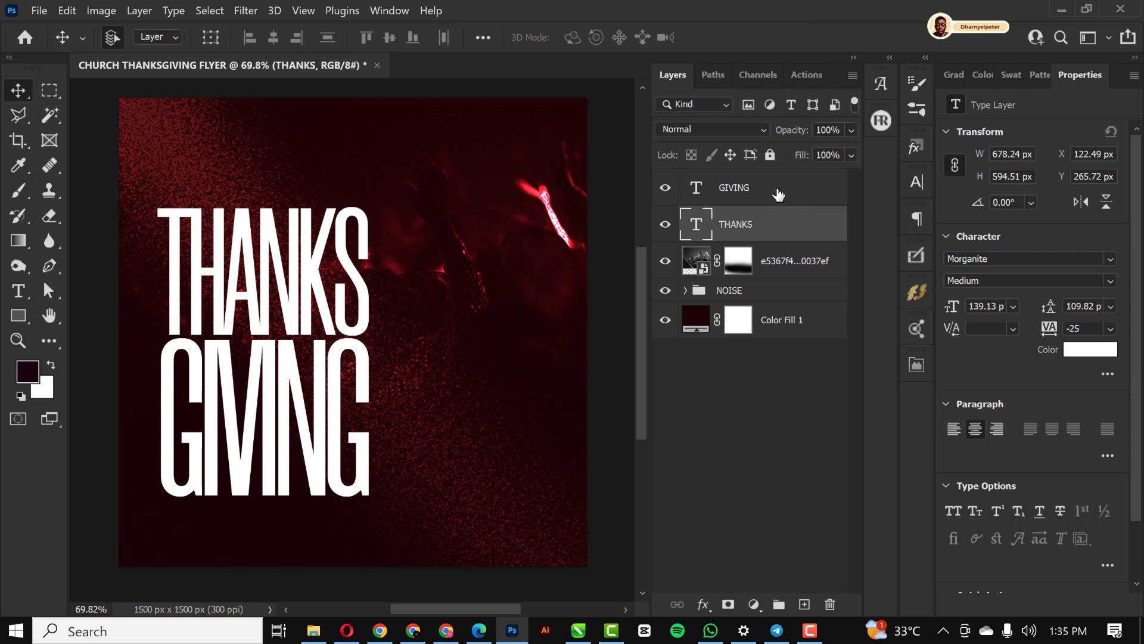
click(735, 187)
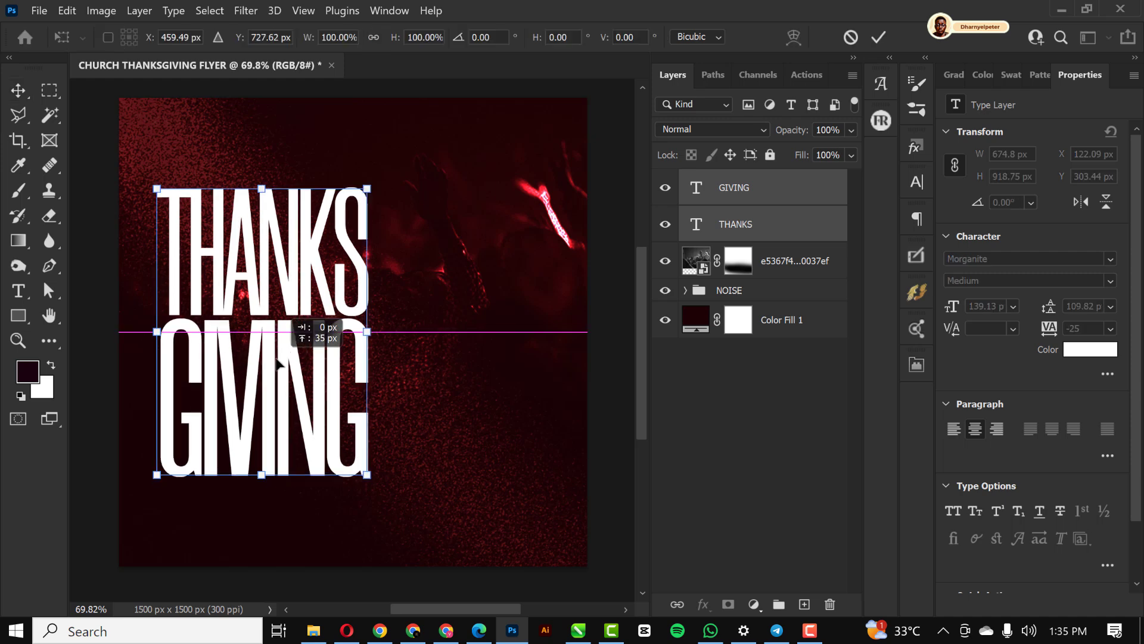
drag(261, 332, 272, 295)
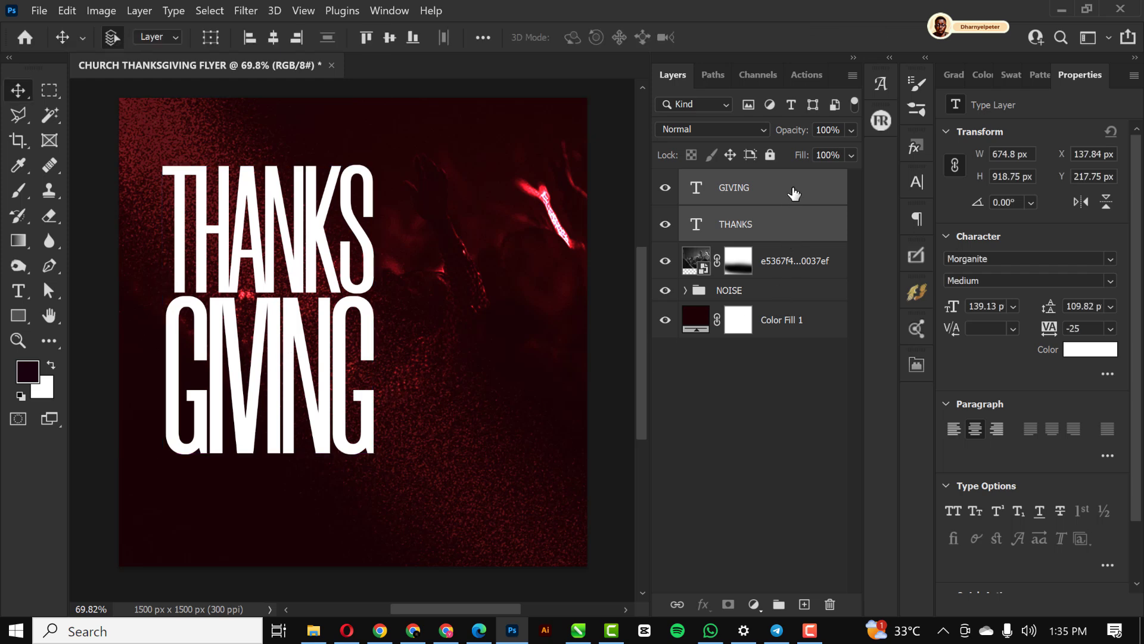
Step: Set tracking to -10 on THANKS and realign GIVING beneath it
click(733, 187)
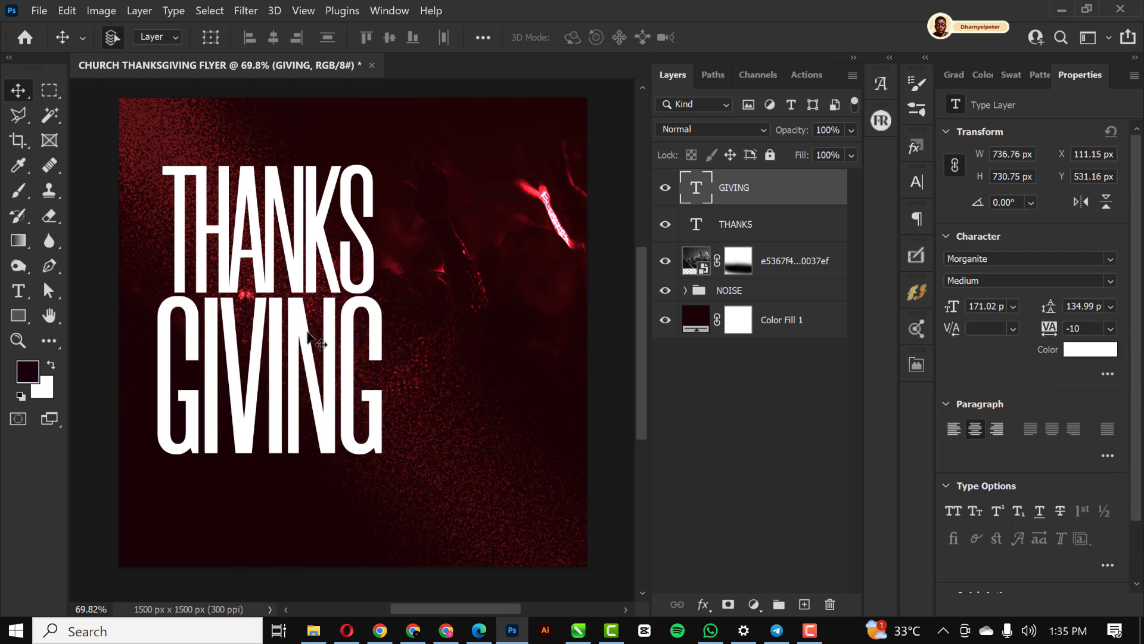
click(736, 224)
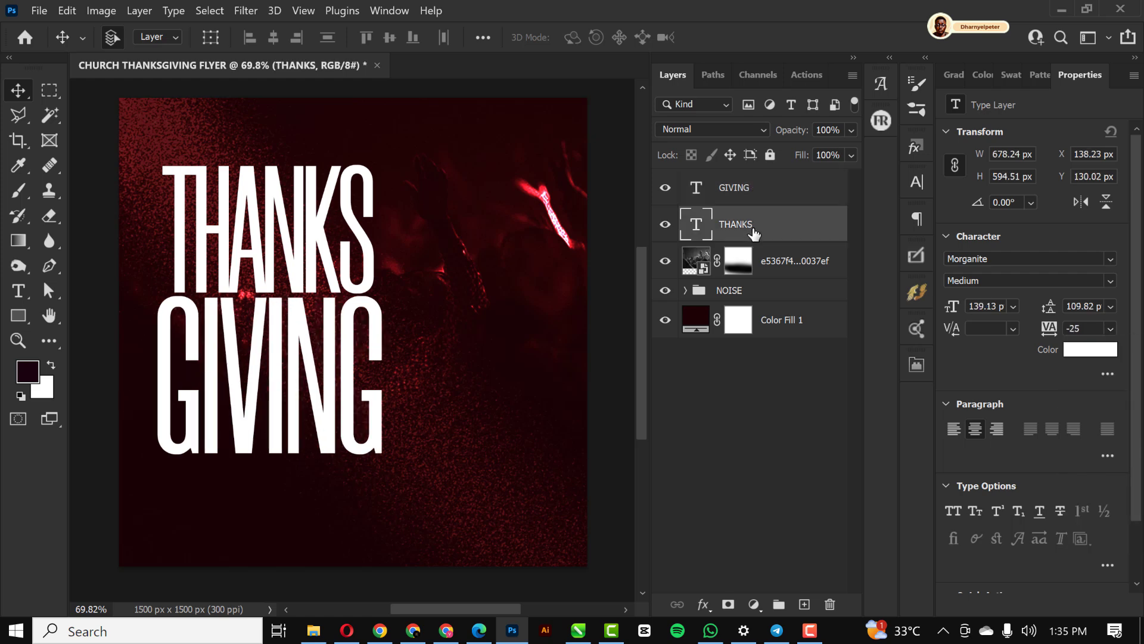
click(1109, 328)
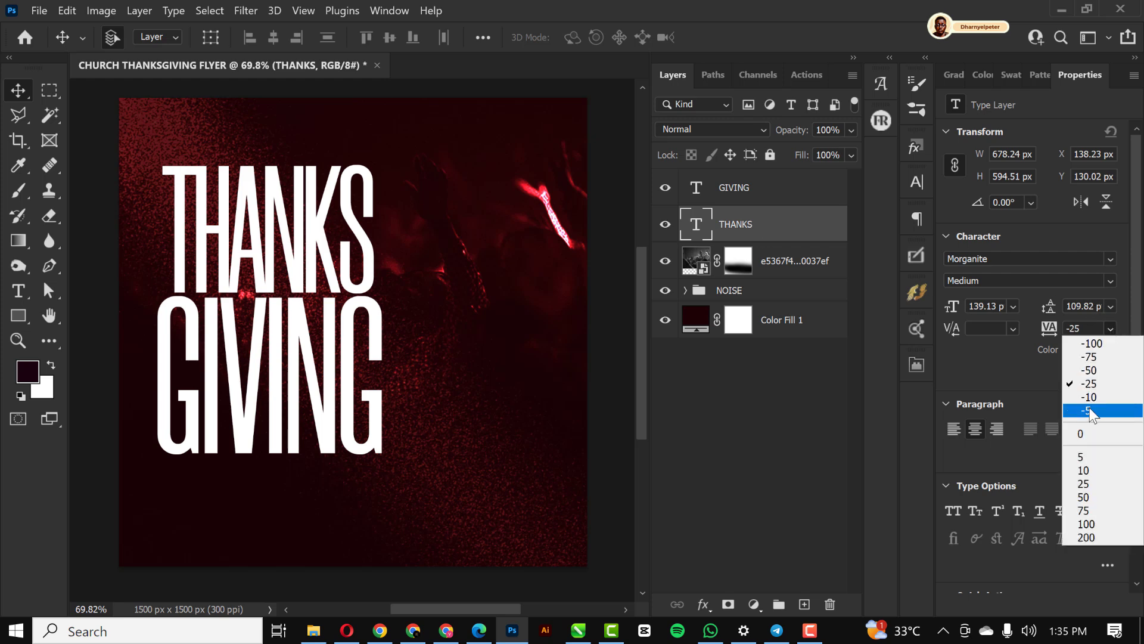
click(1088, 396)
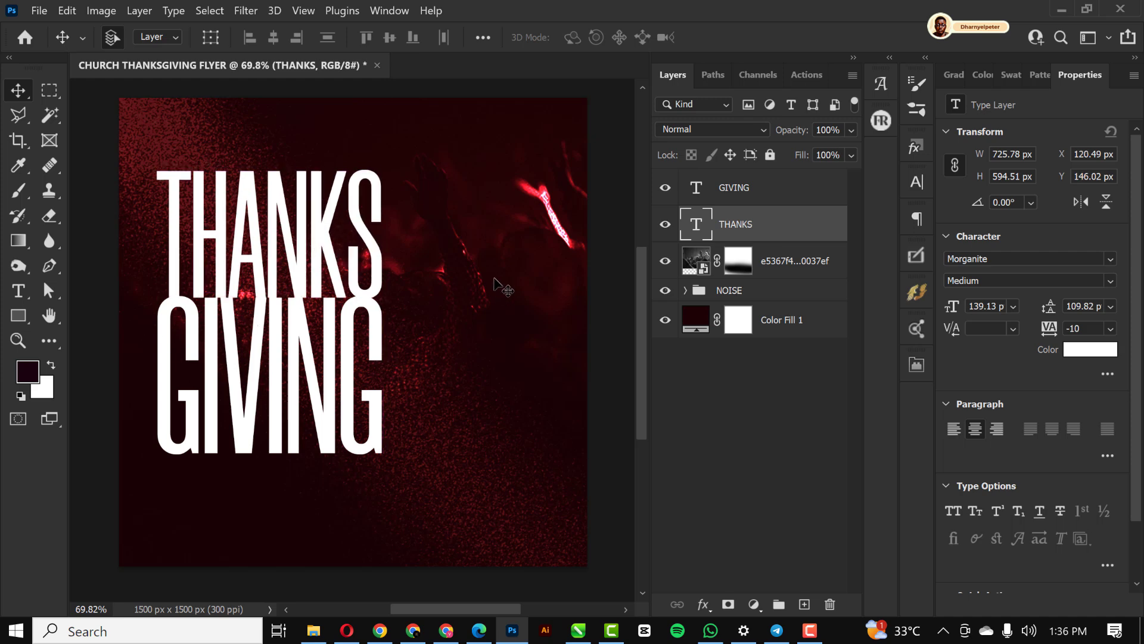
click(733, 187)
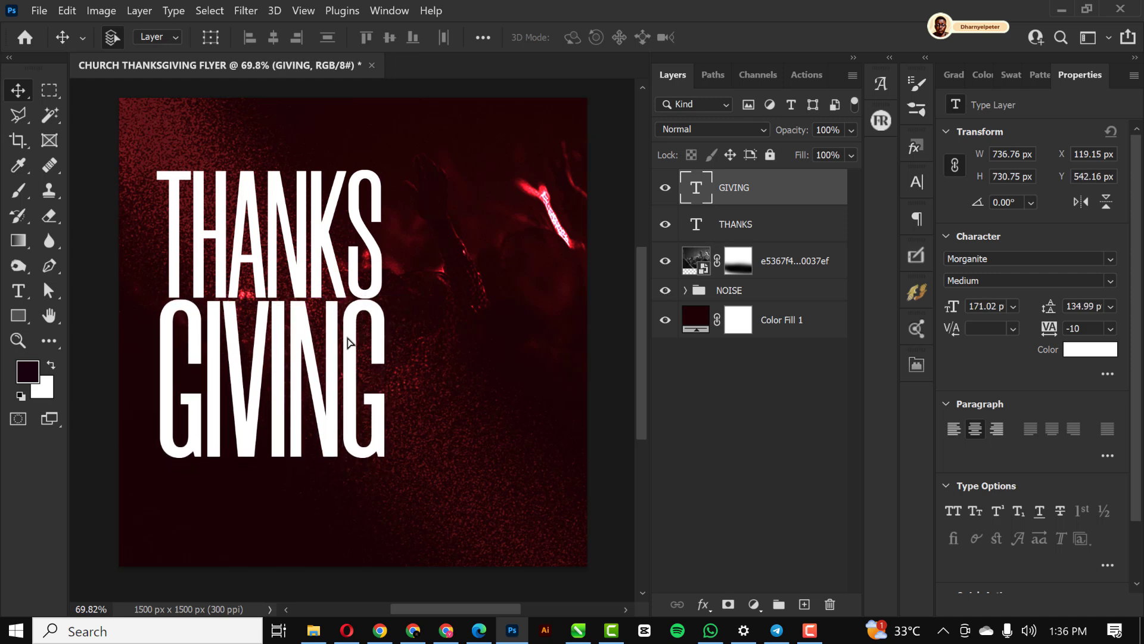
mouse_move(79, 347)
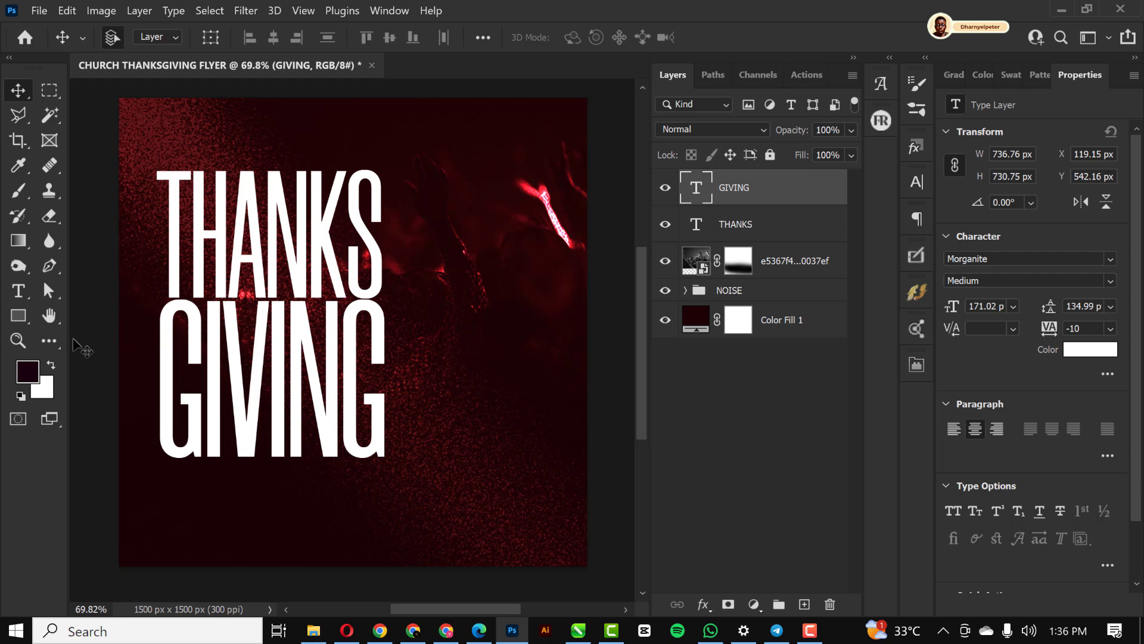
Step: Add SERVICE below GIVING in white BankGothic Bold at about 19.6 pt
click(18, 290)
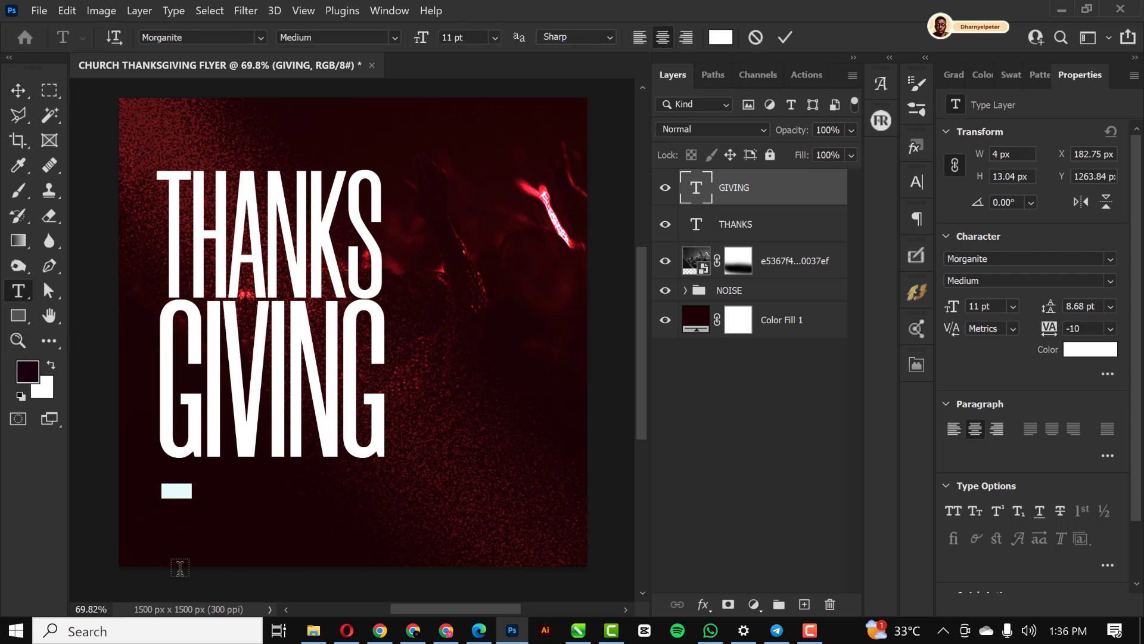
click(176, 490)
text(SERVICE)
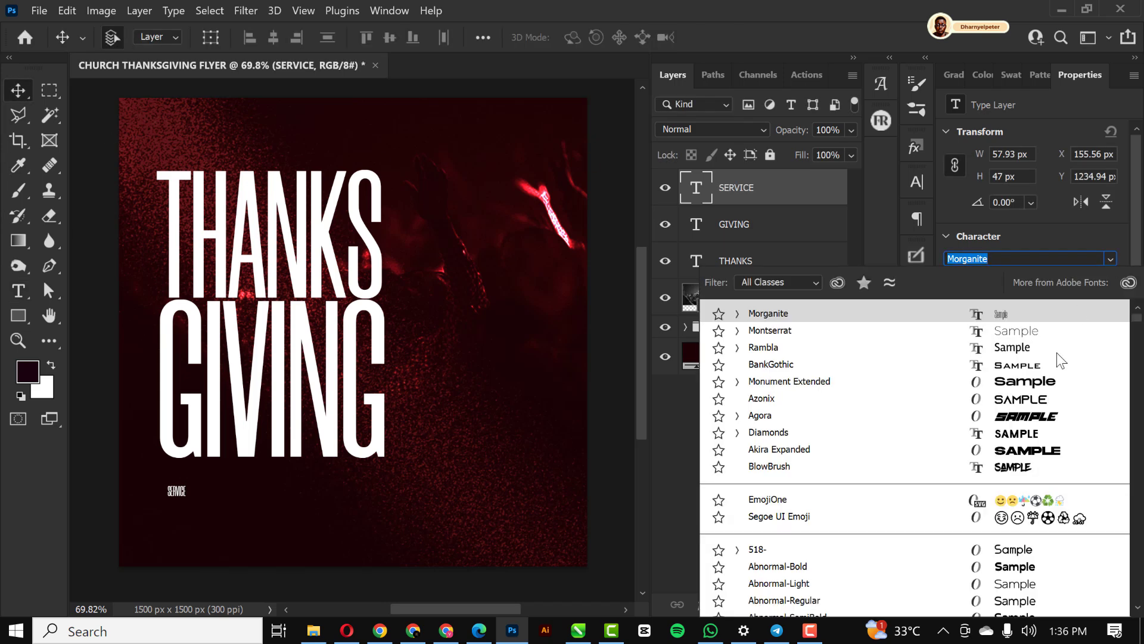
click(771, 365)
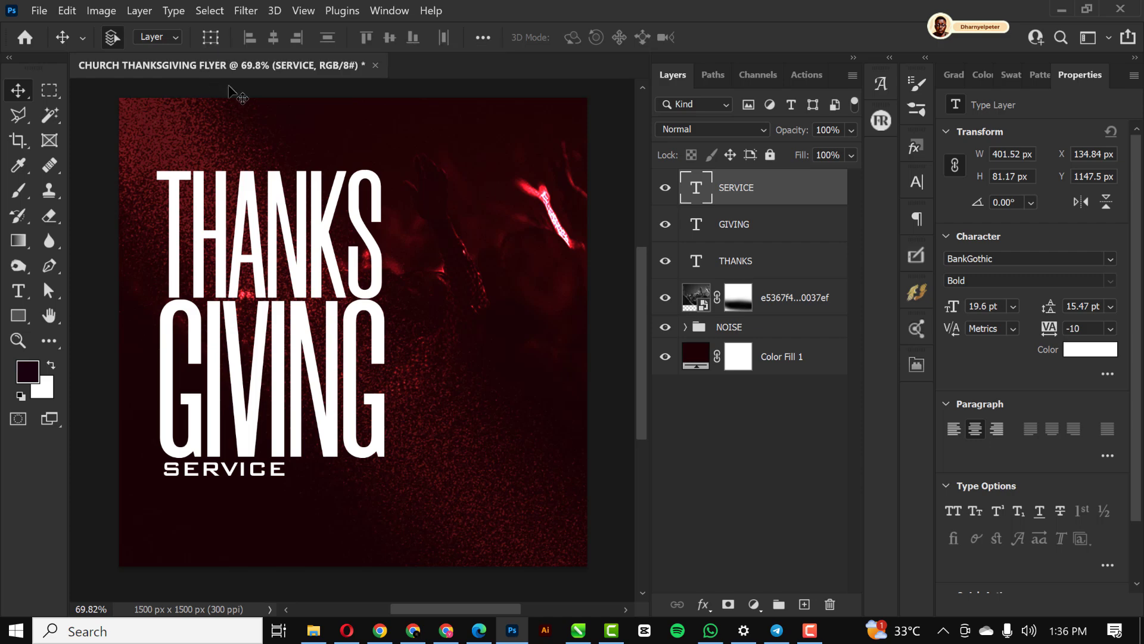
mouse_move(303, 317)
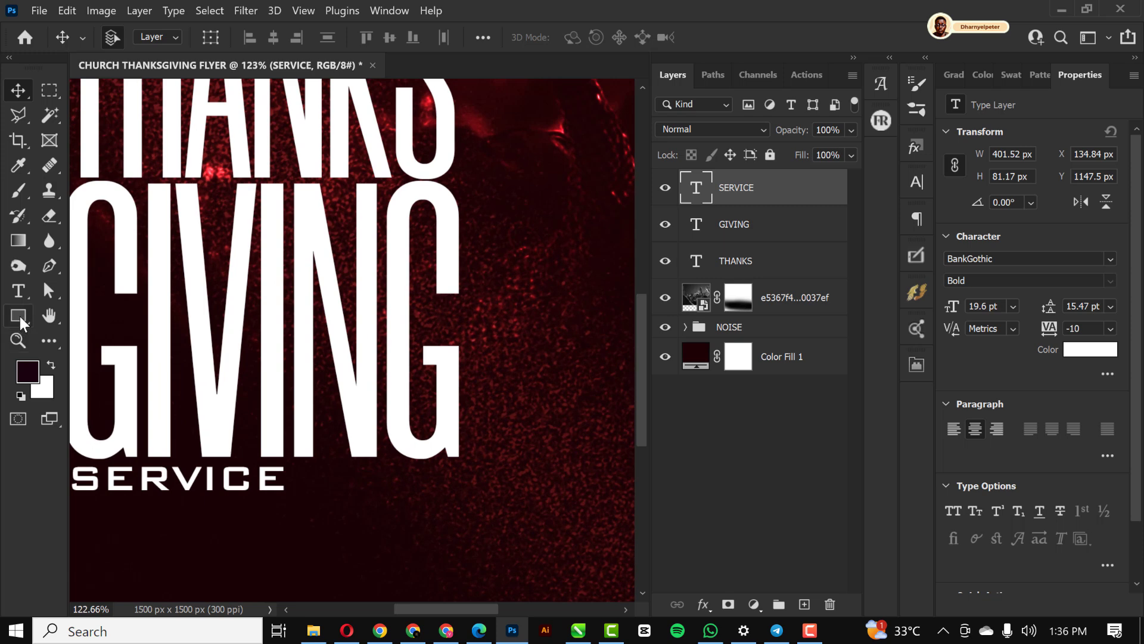
Step: Draw a rectangle beside SERVICE and fill it pure red (ff0000)
click(18, 315)
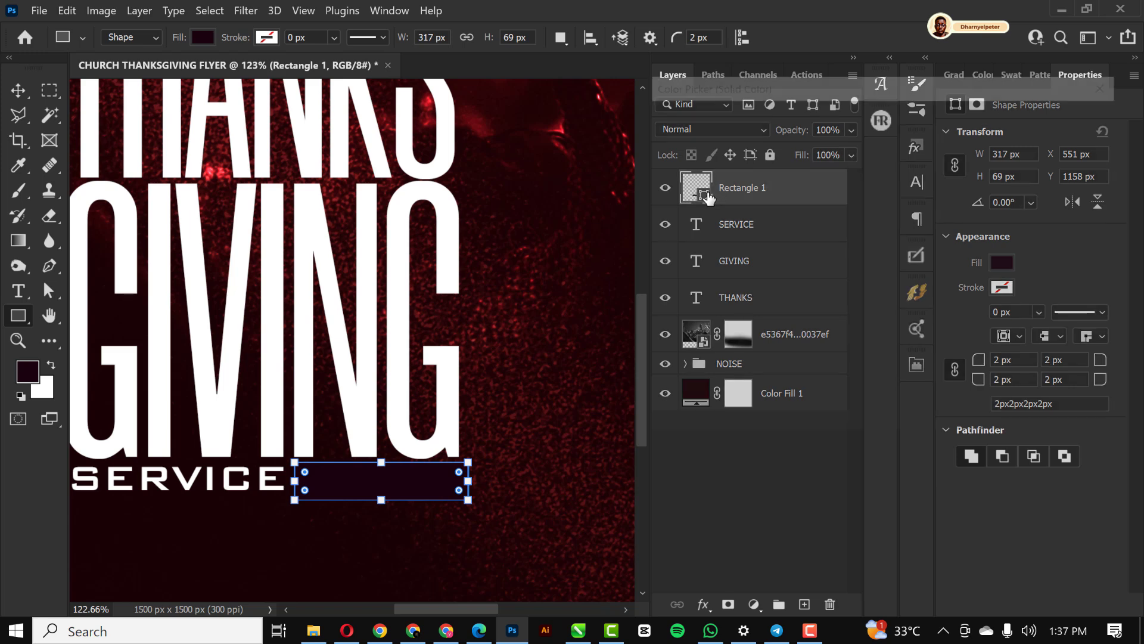
click(1003, 262)
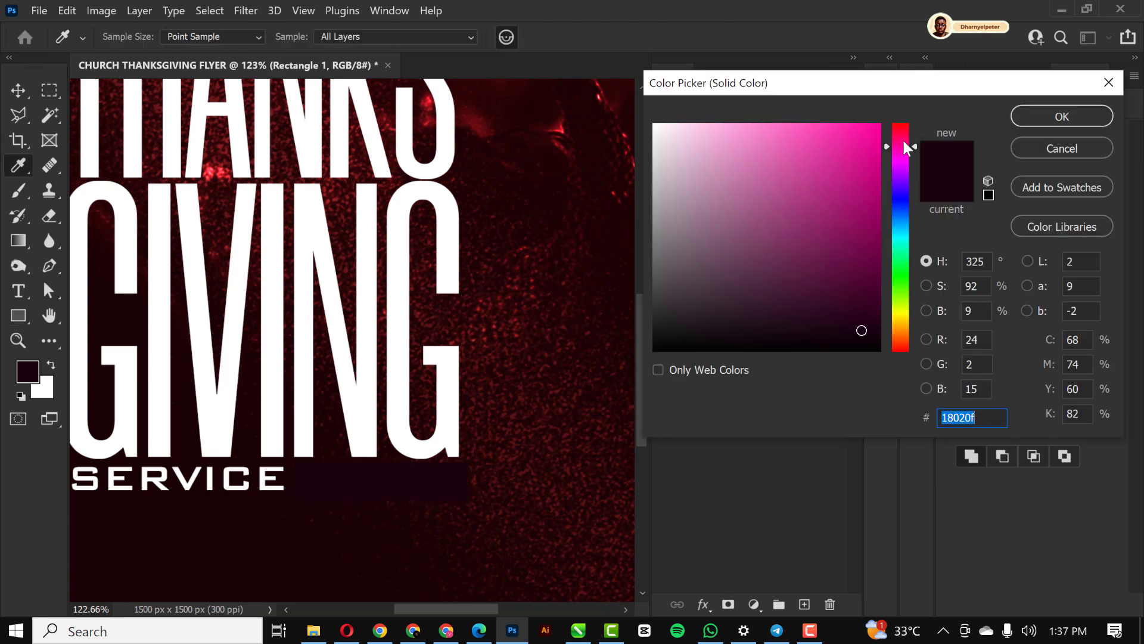
click(899, 124)
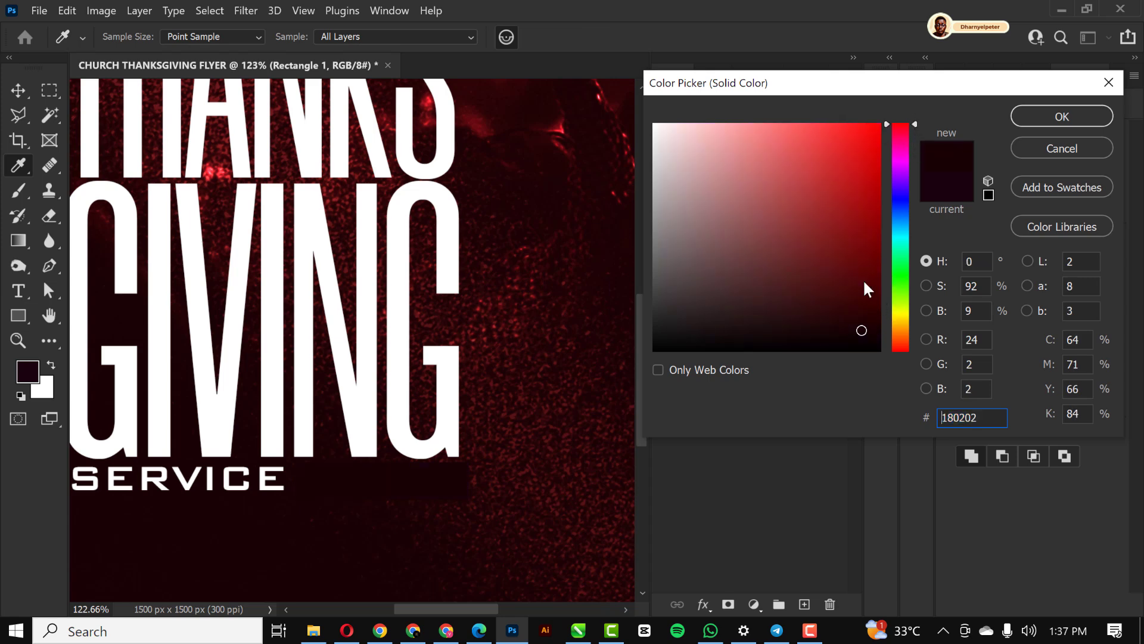
click(885, 179)
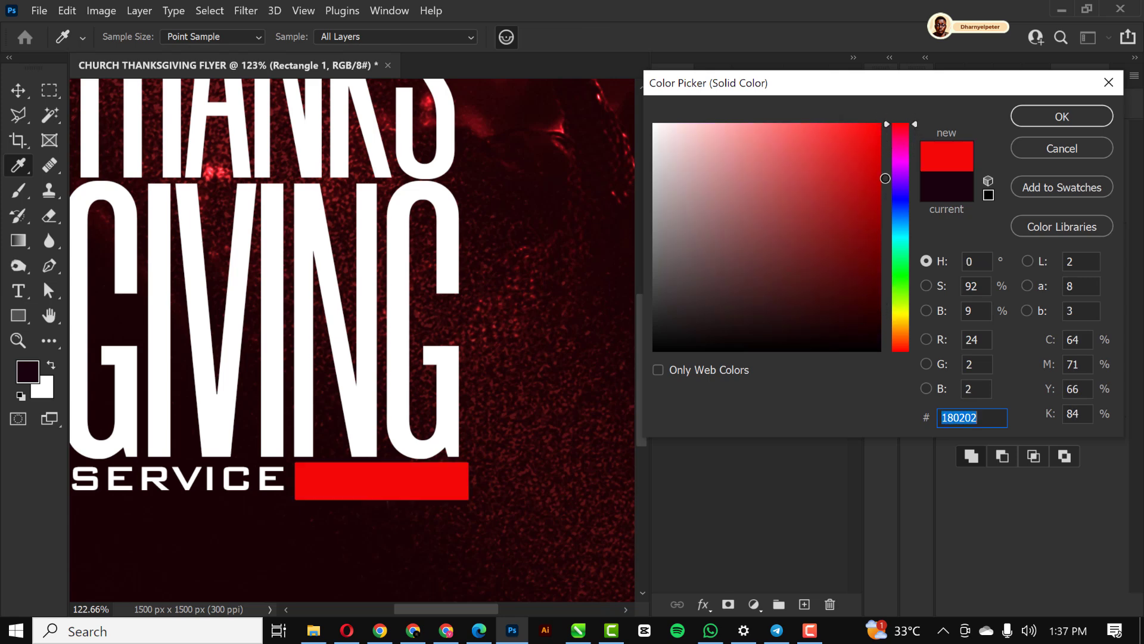
text(ff0000)
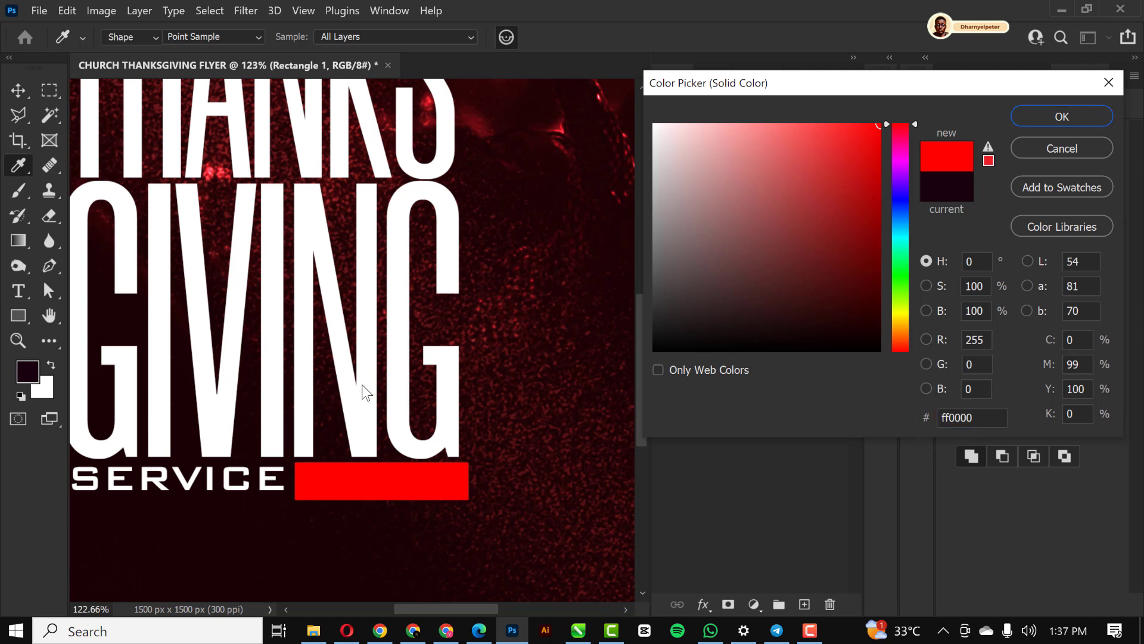
click(1061, 115)
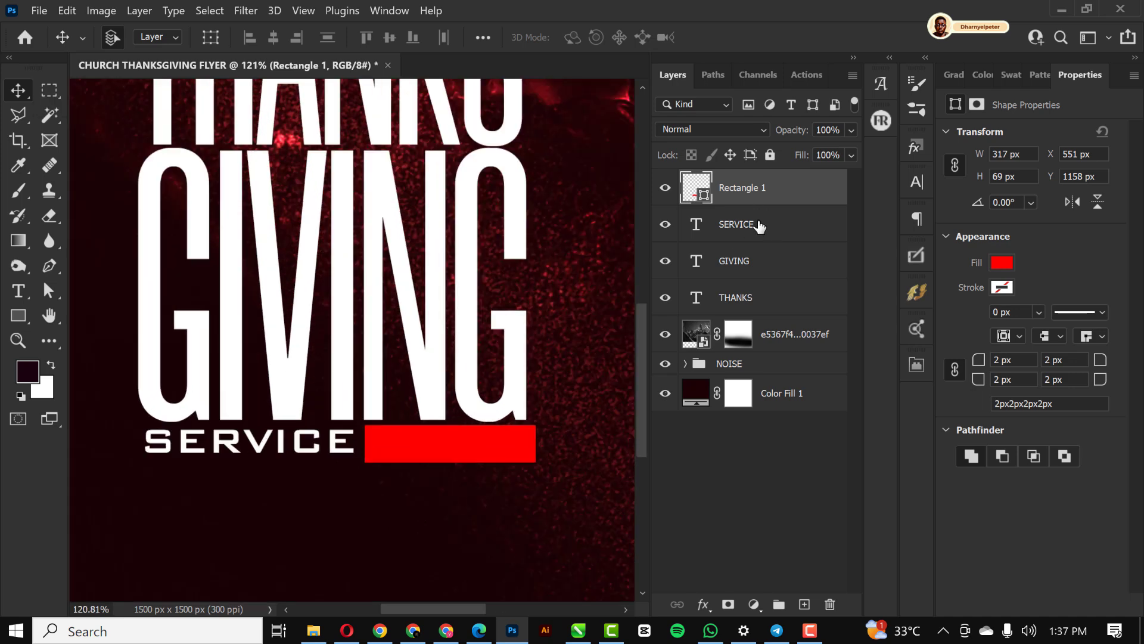
Step: Duplicate the SERVICE text and retype it as JANUARY EDITION for the red bar
click(736, 224)
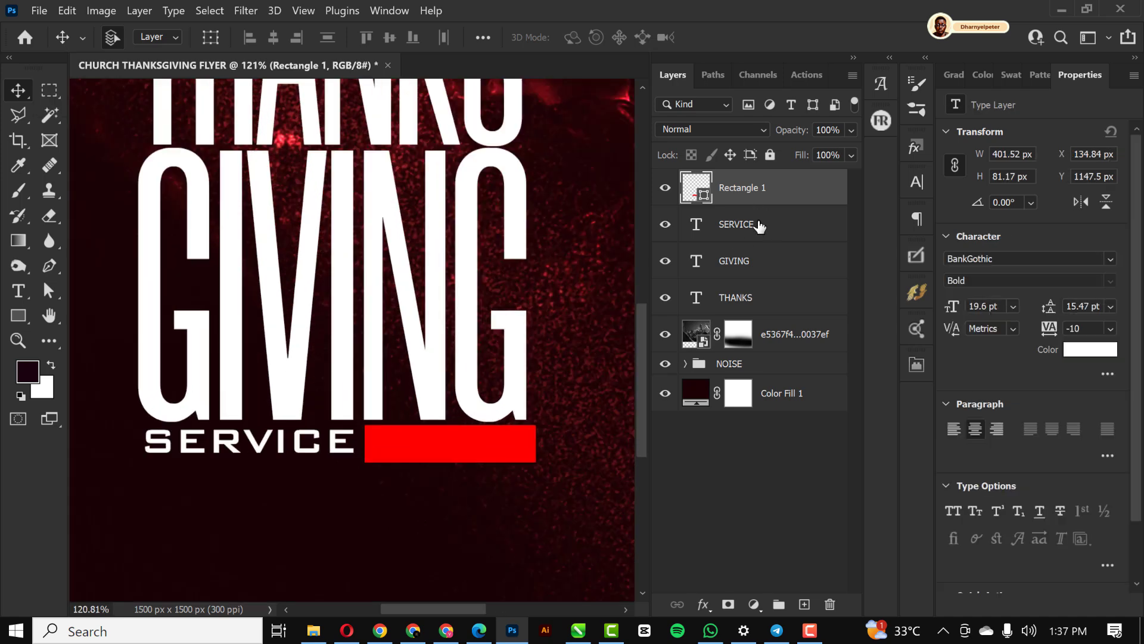
click(737, 224)
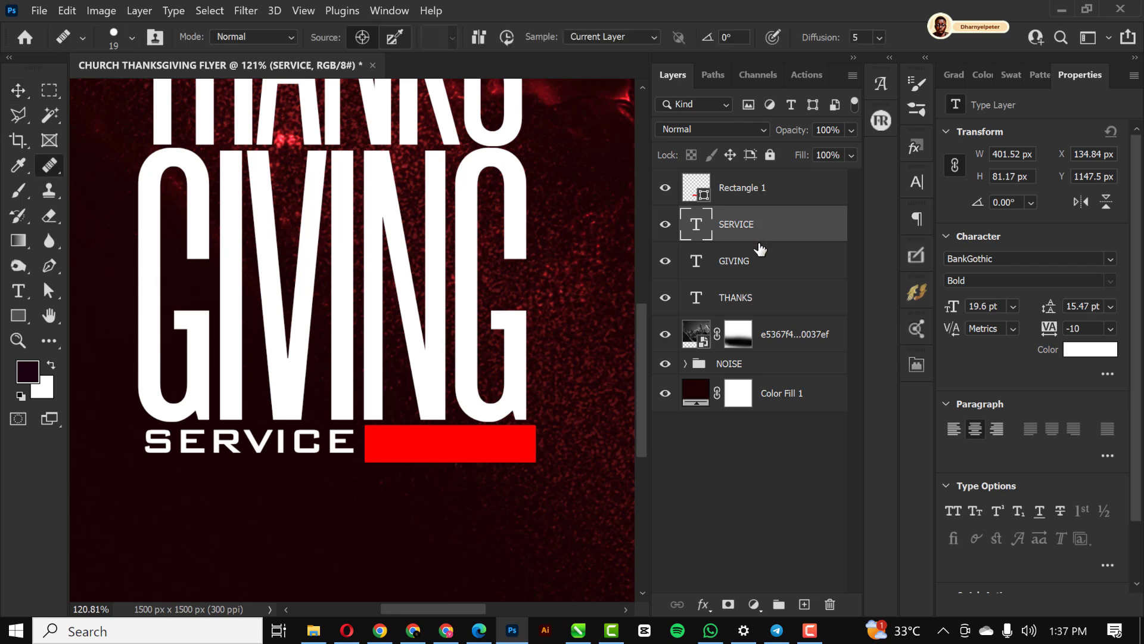
mouse_move(4, 21)
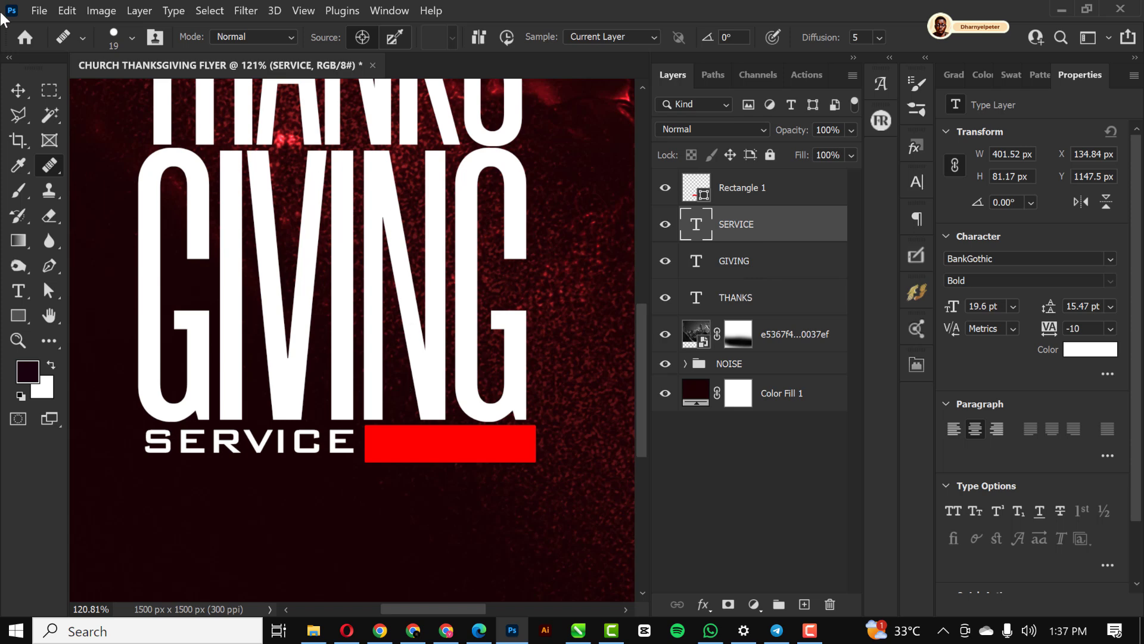
click(18, 90)
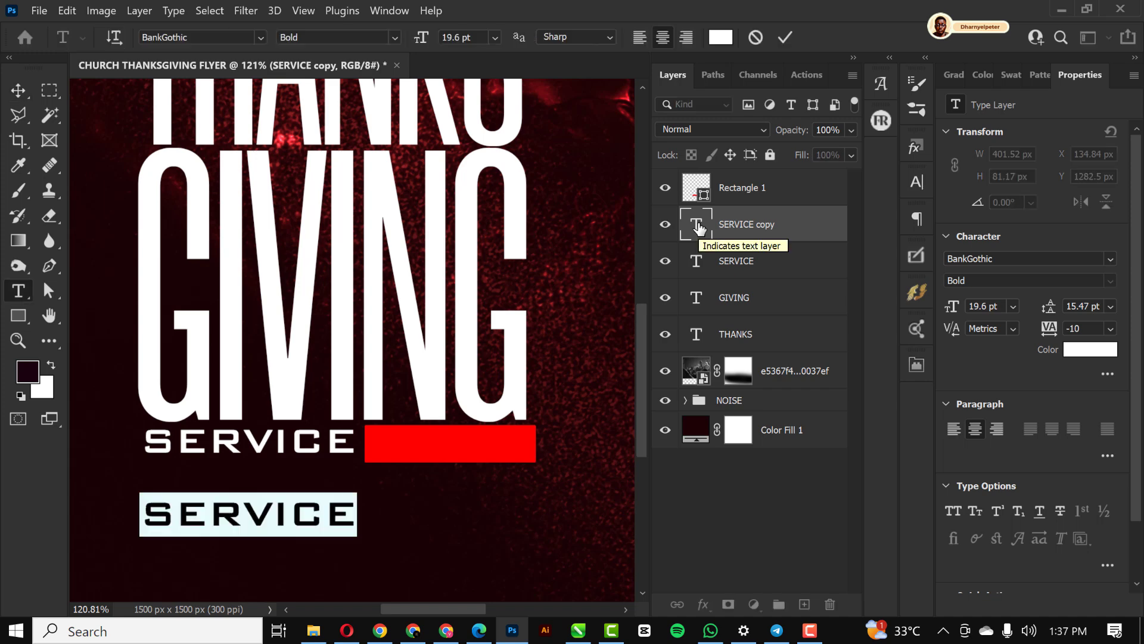
text(JANUARY)
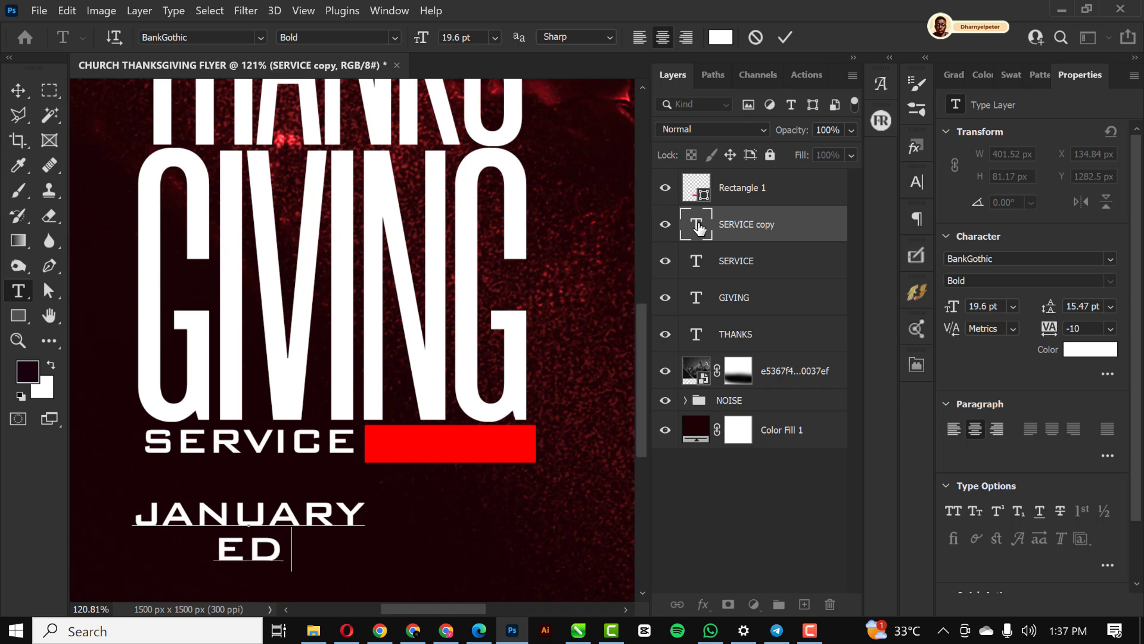
text(ITION)
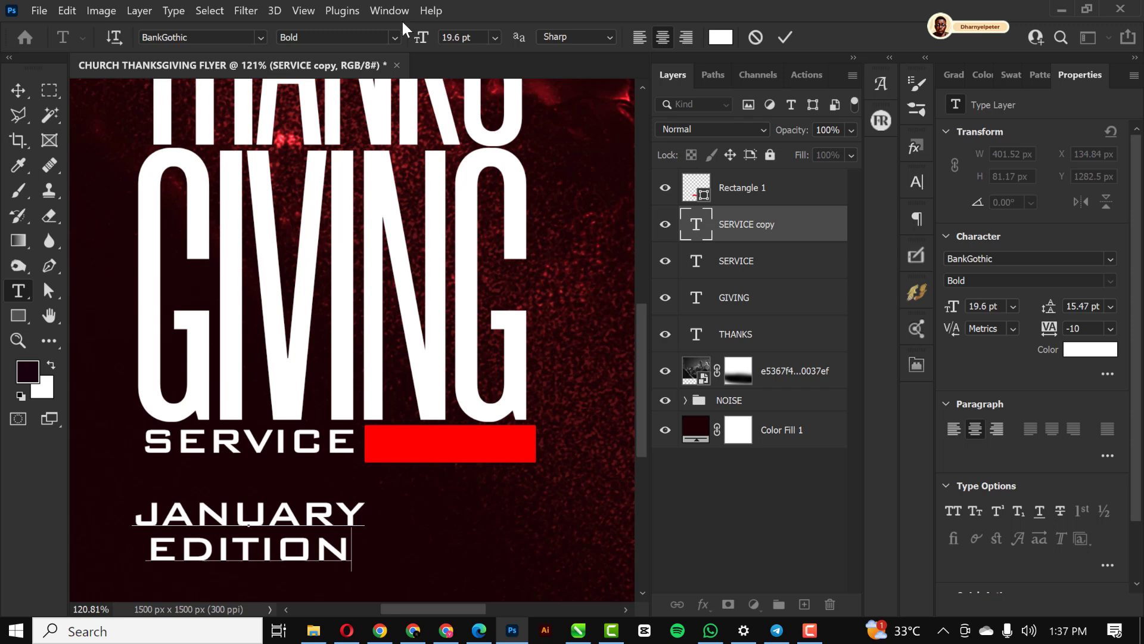
mouse_move(388, 349)
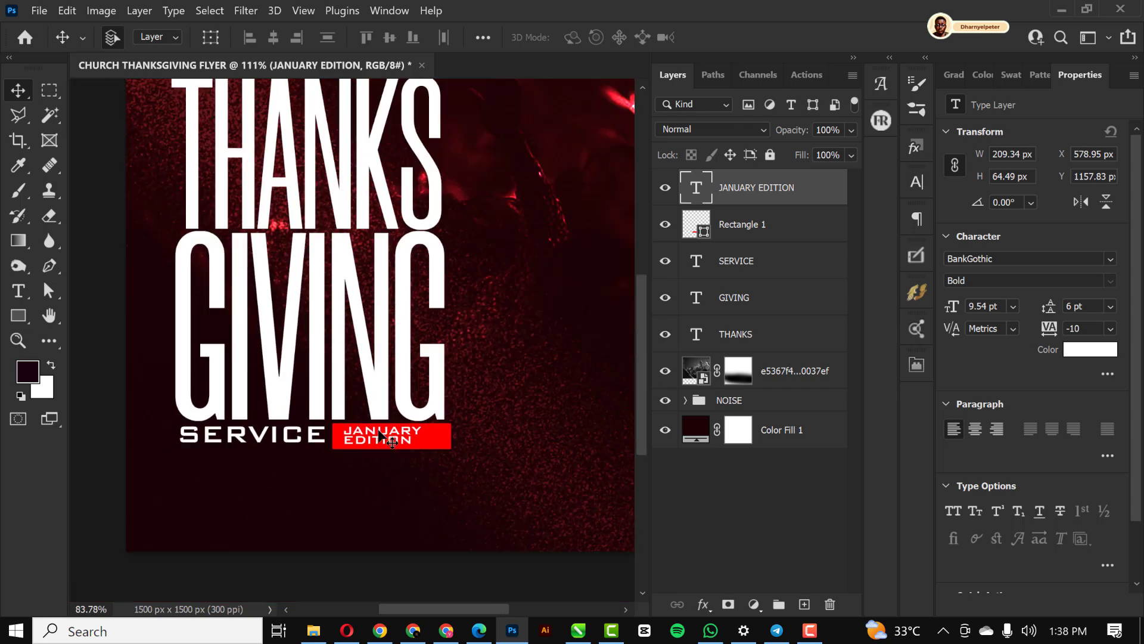
Step: Give the JANUARY EDITION layer a 1 px white Stroke in Layer Style
scroll(up, 3)
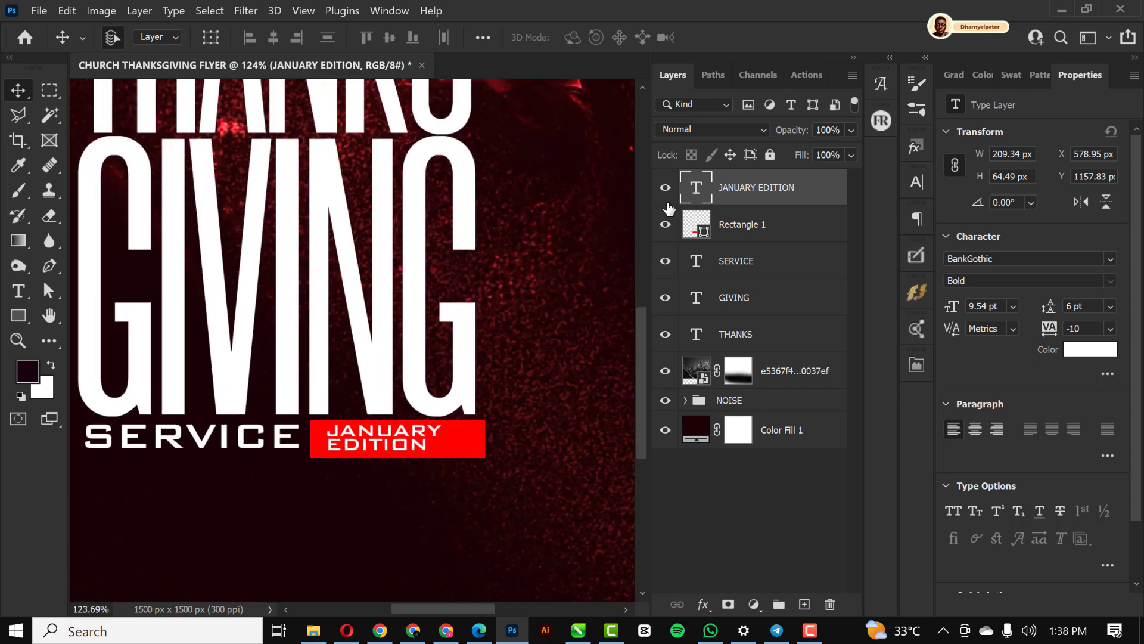
mouse_move(143, 272)
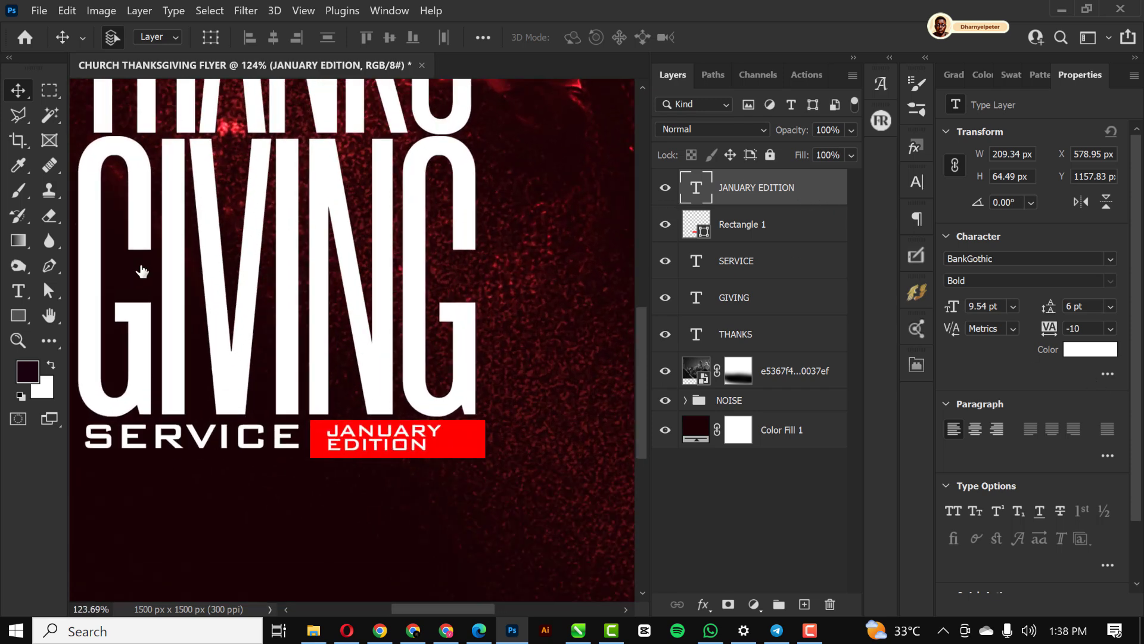
mouse_move(801, 250)
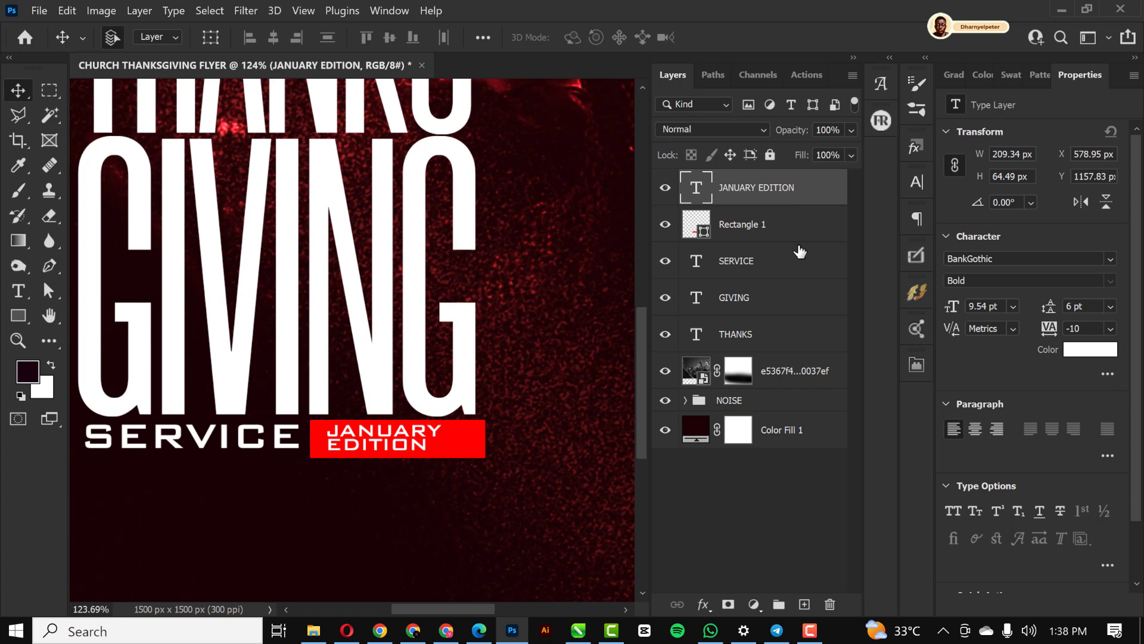
mouse_move(801, 203)
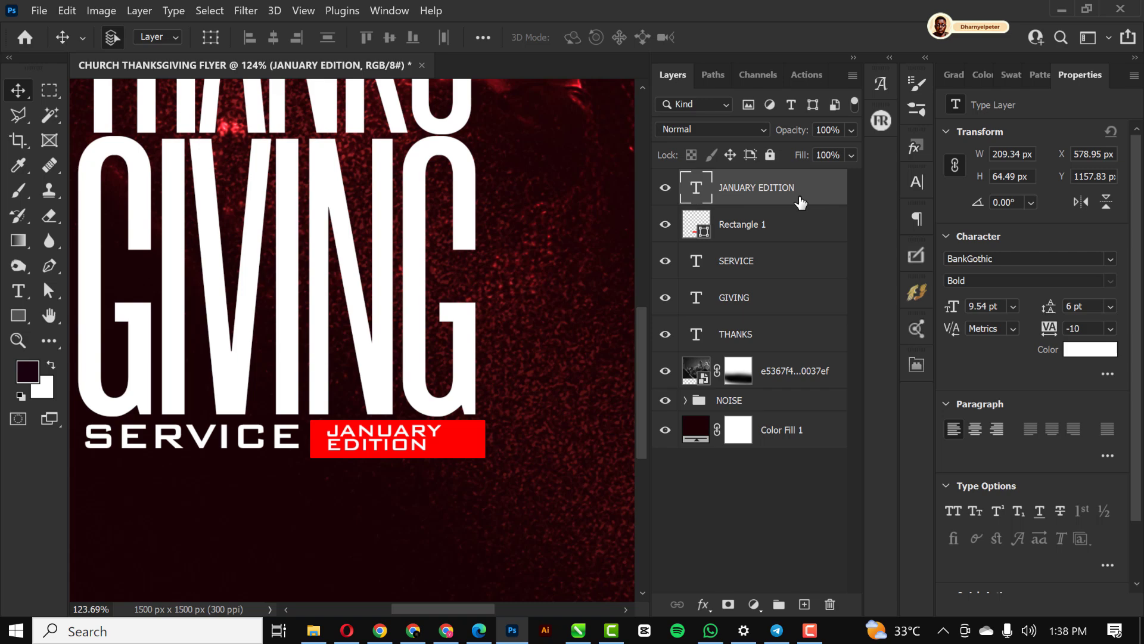
double_click(755, 187)
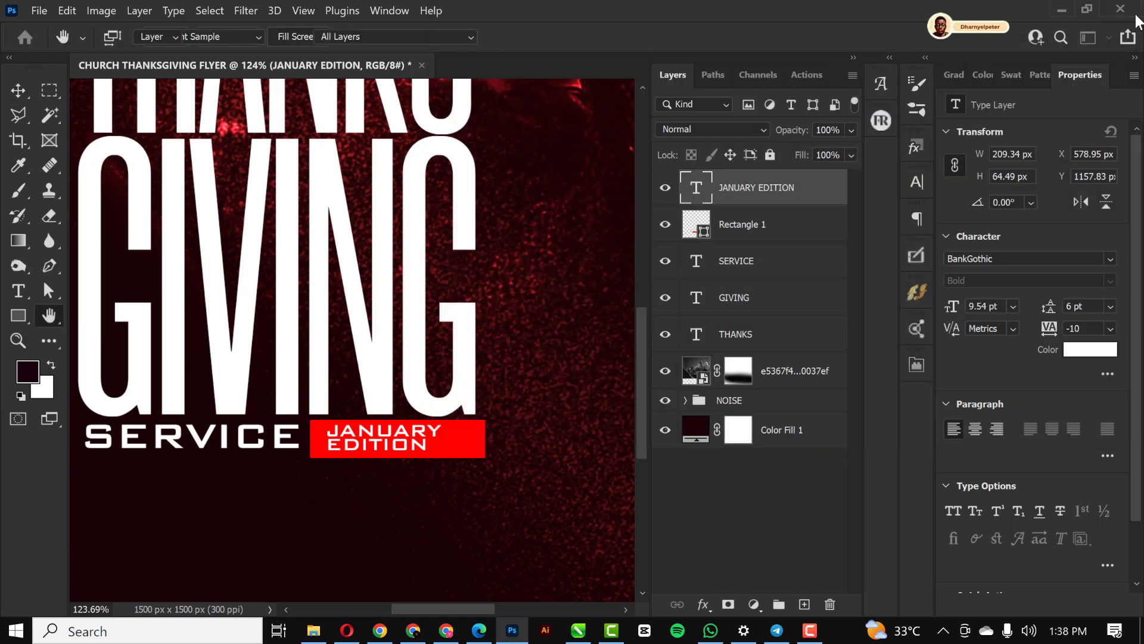
click(18, 90)
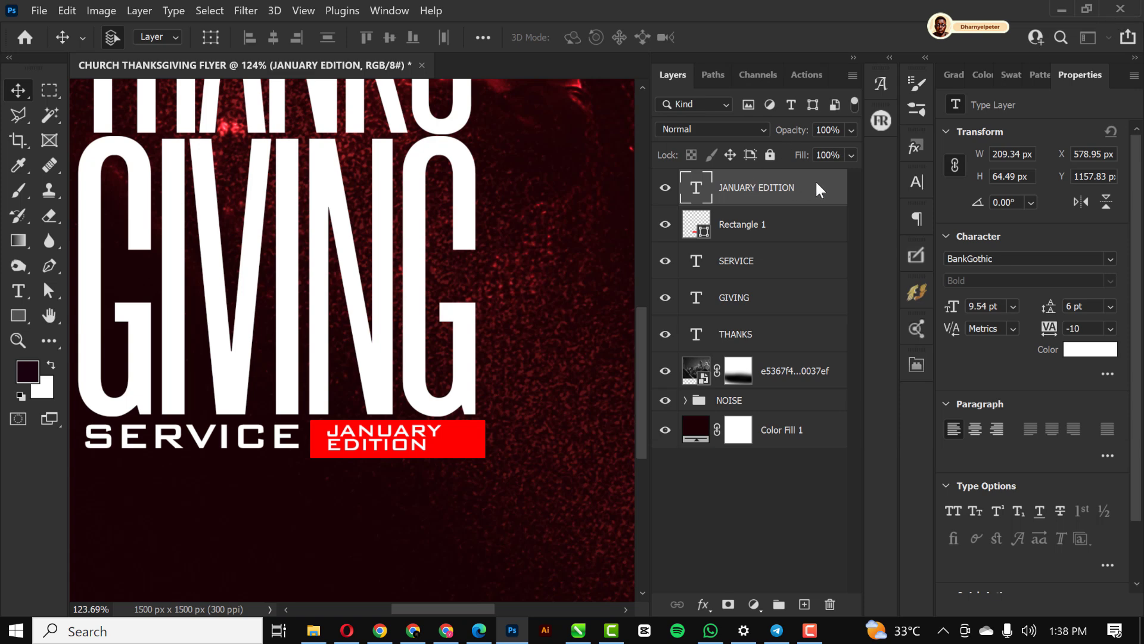
right_click(757, 187)
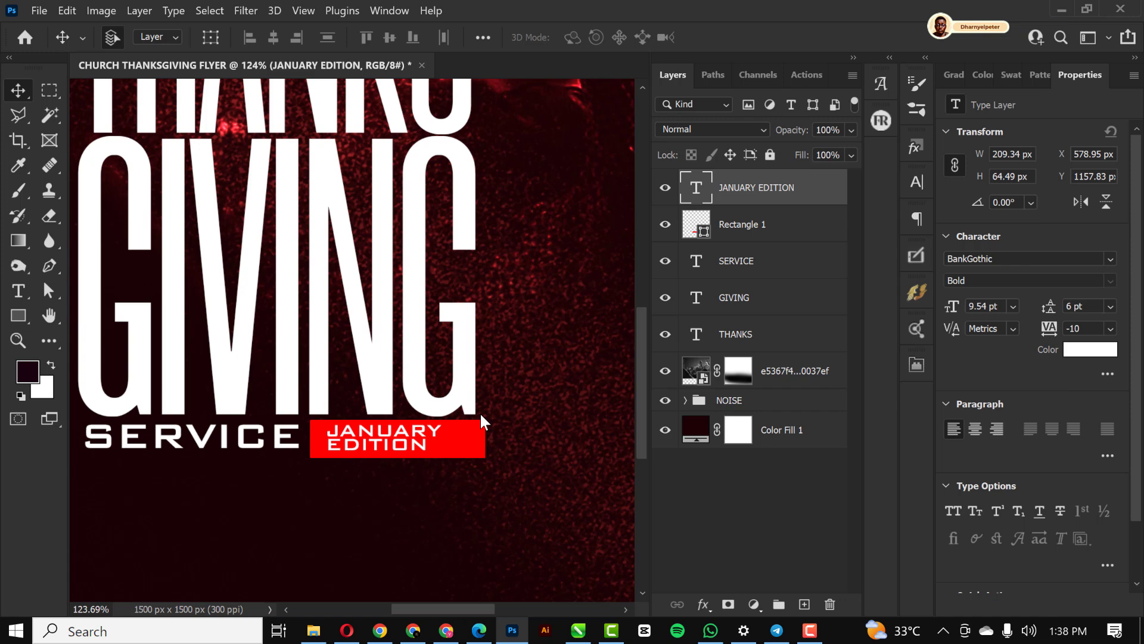
mouse_move(401, 223)
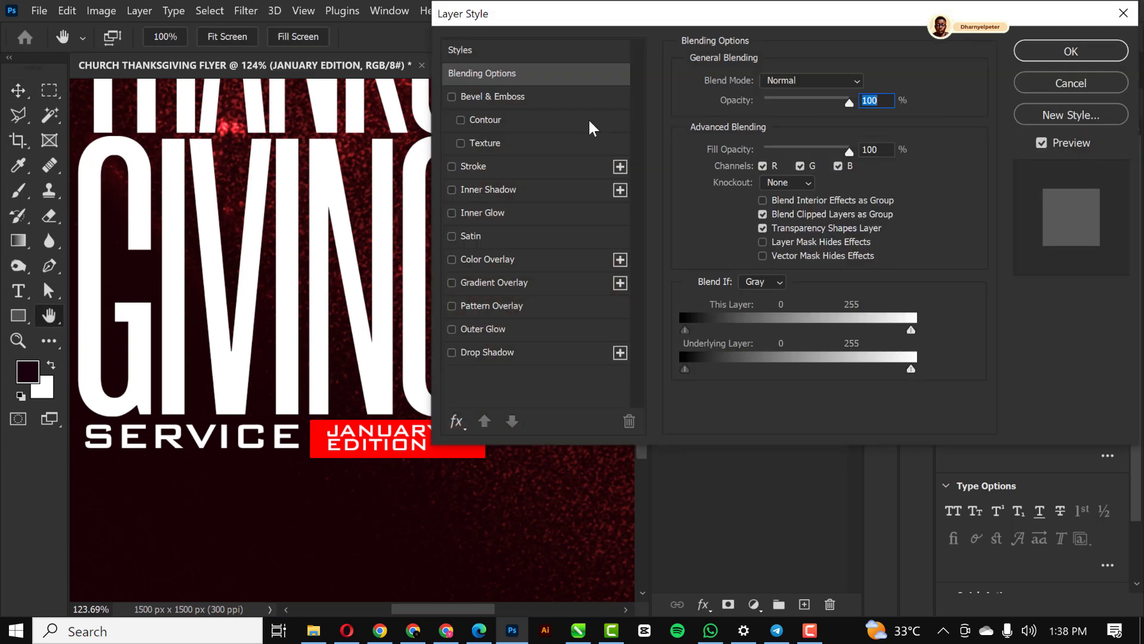
mouse_move(481, 171)
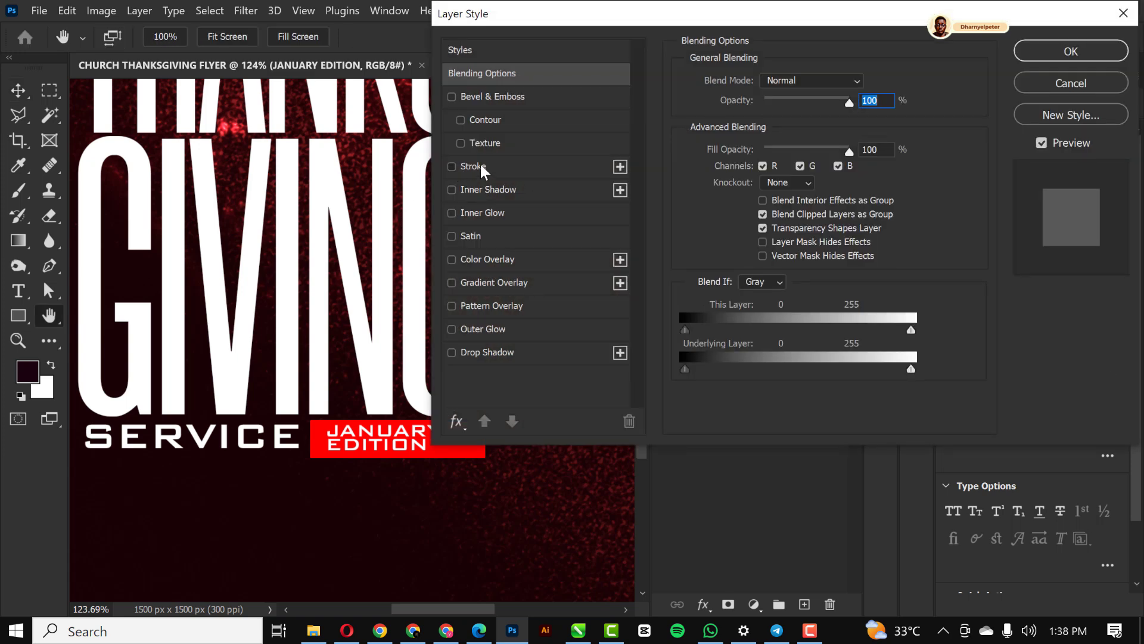
click(452, 167)
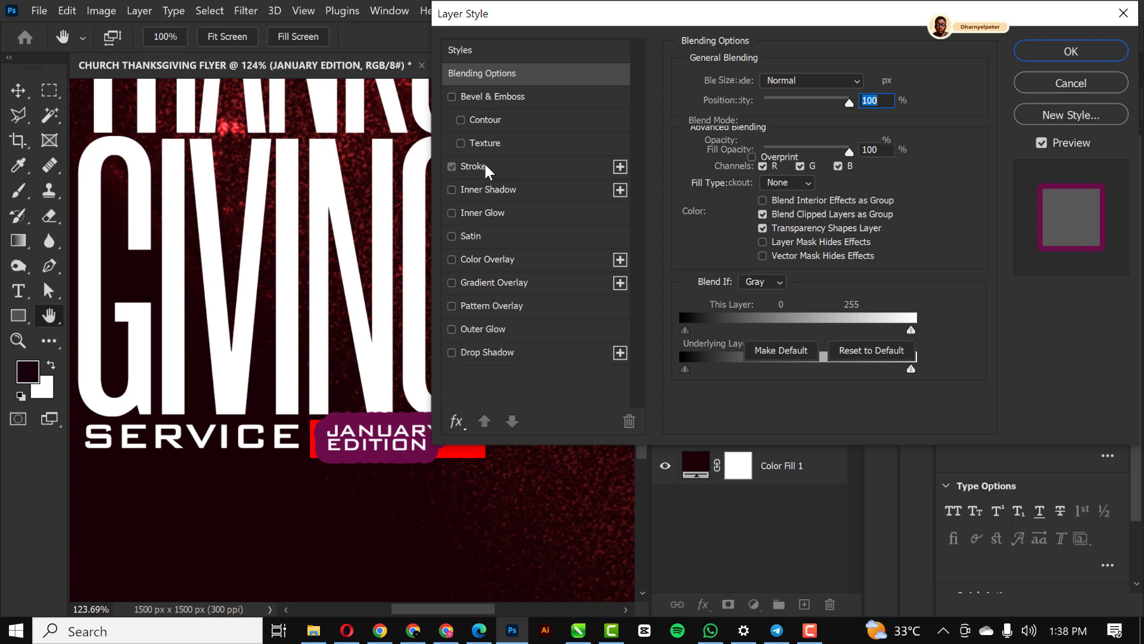
click(473, 167)
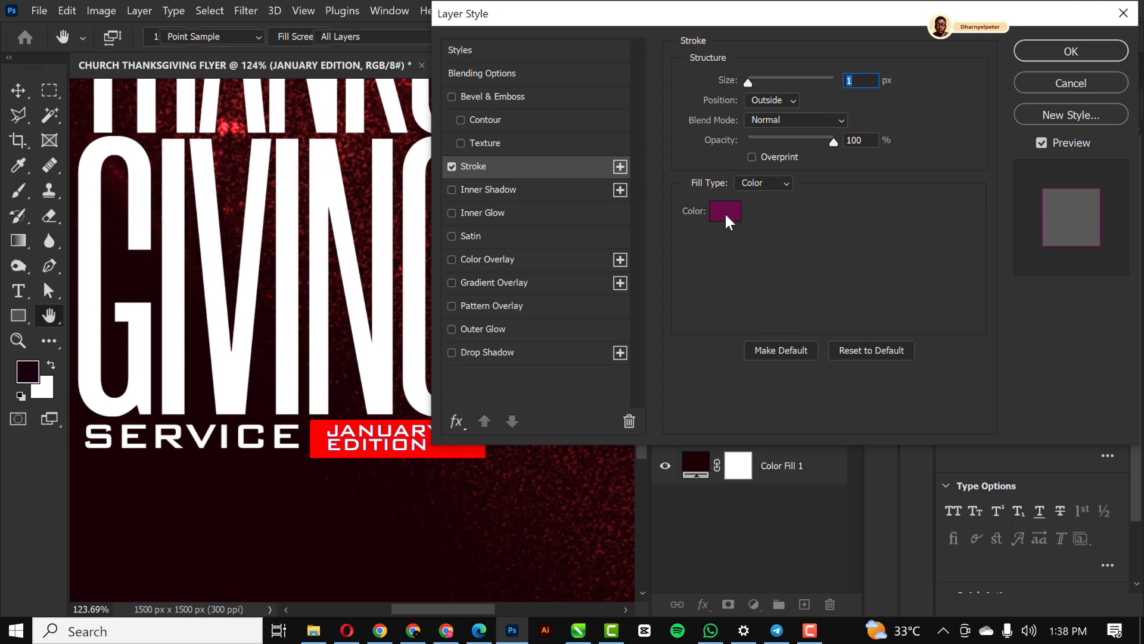
click(724, 212)
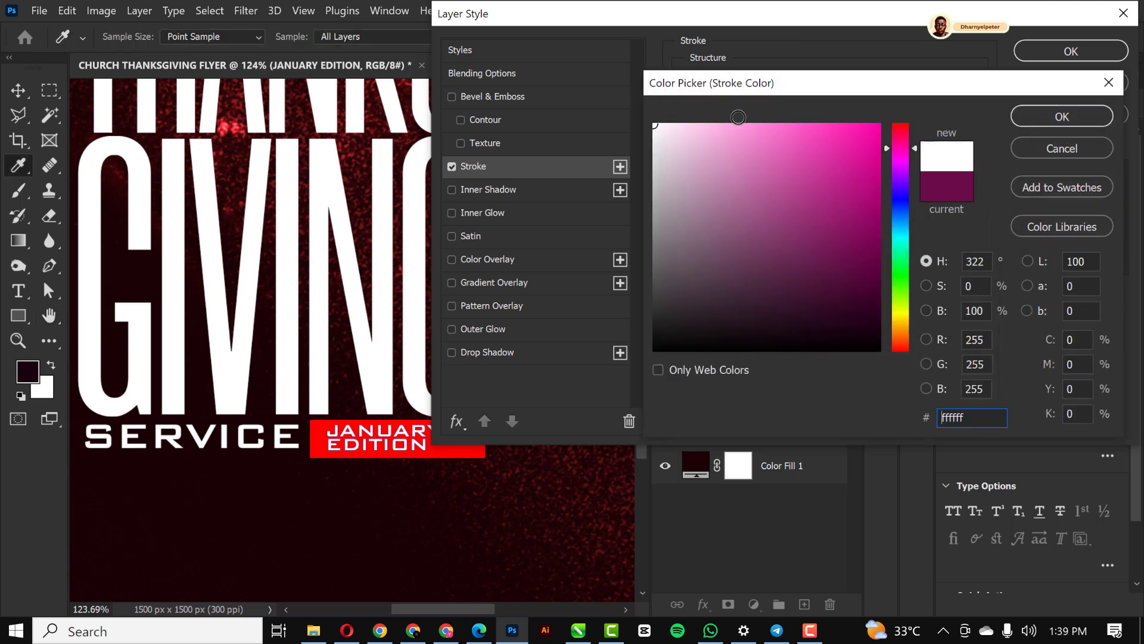
click(1061, 116)
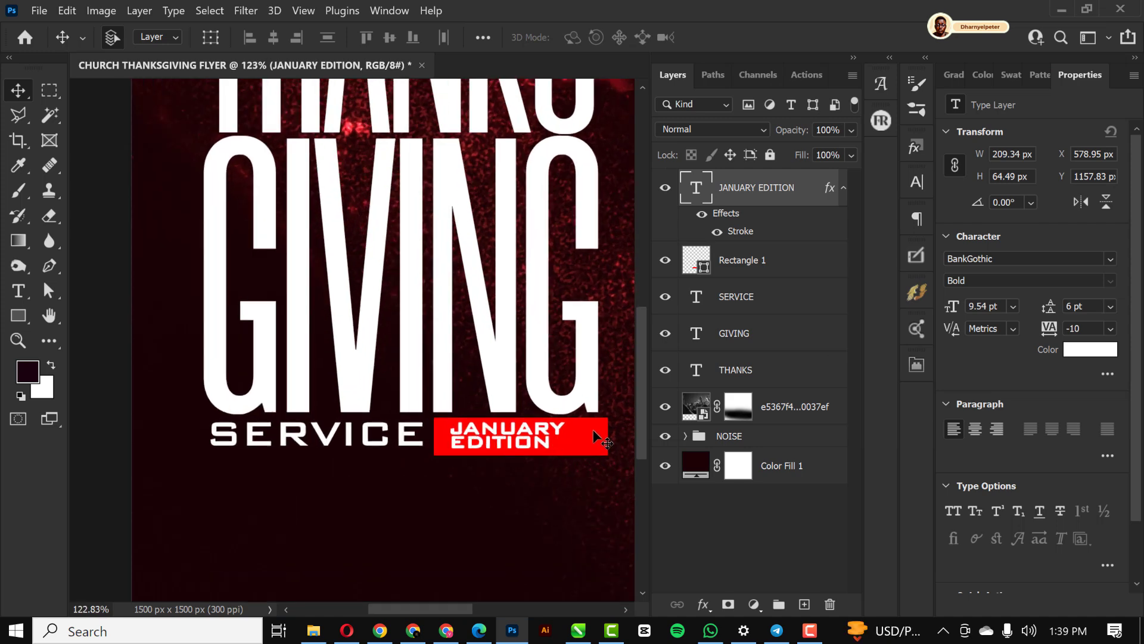
Step: Drag the black silk texture JPG from the THANKSGIVING folder onto the flyer above the red bar
click(741, 259)
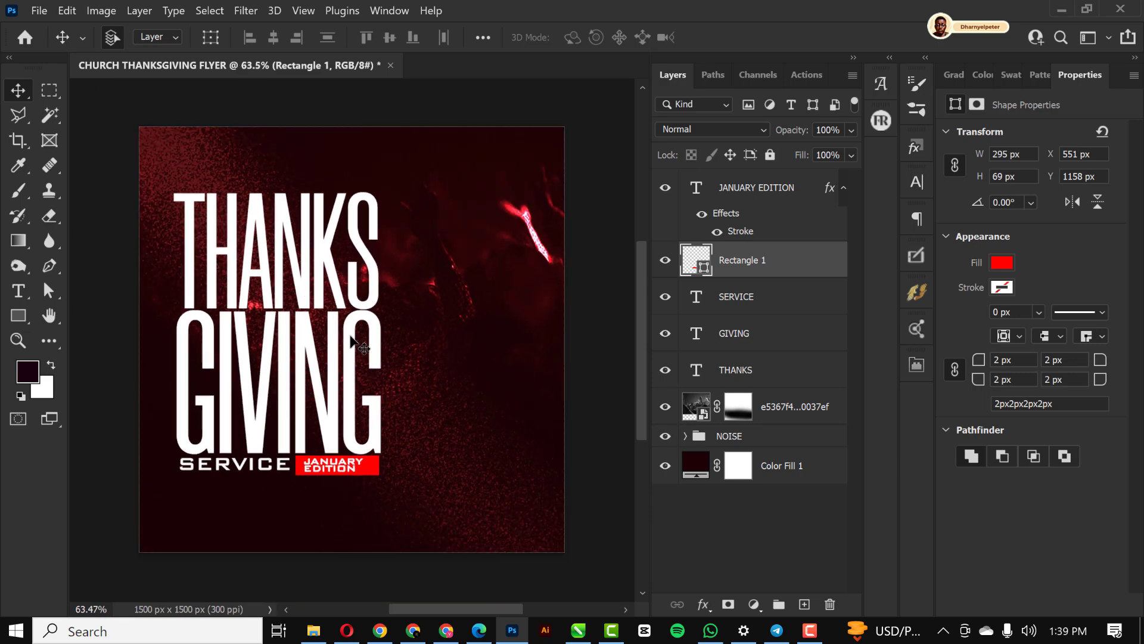
mouse_move(265, 557)
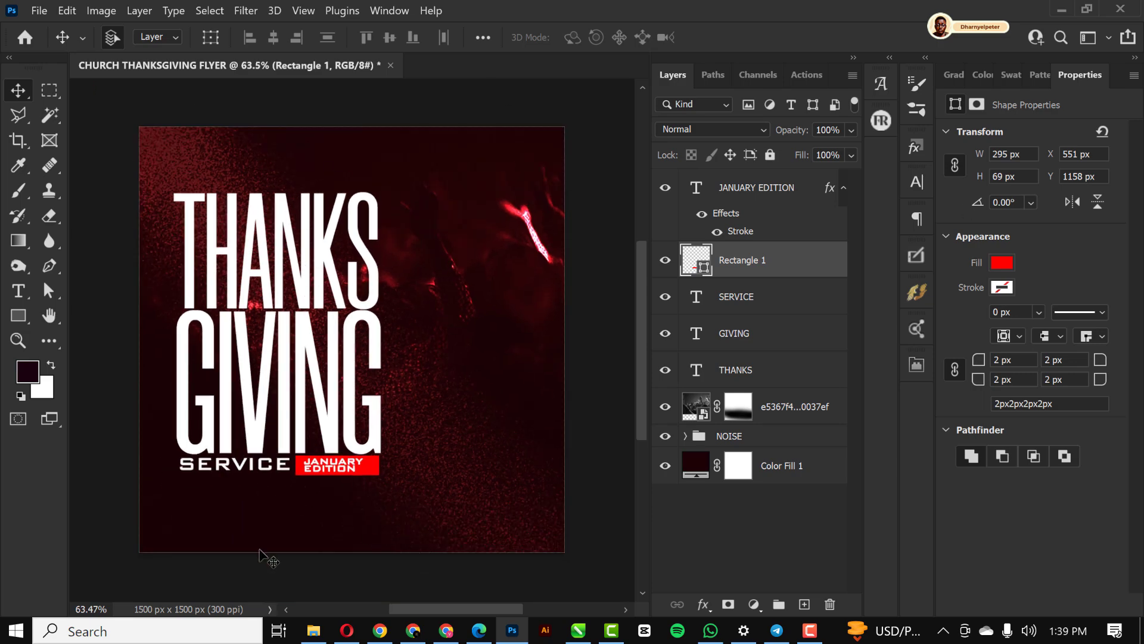
click(313, 630)
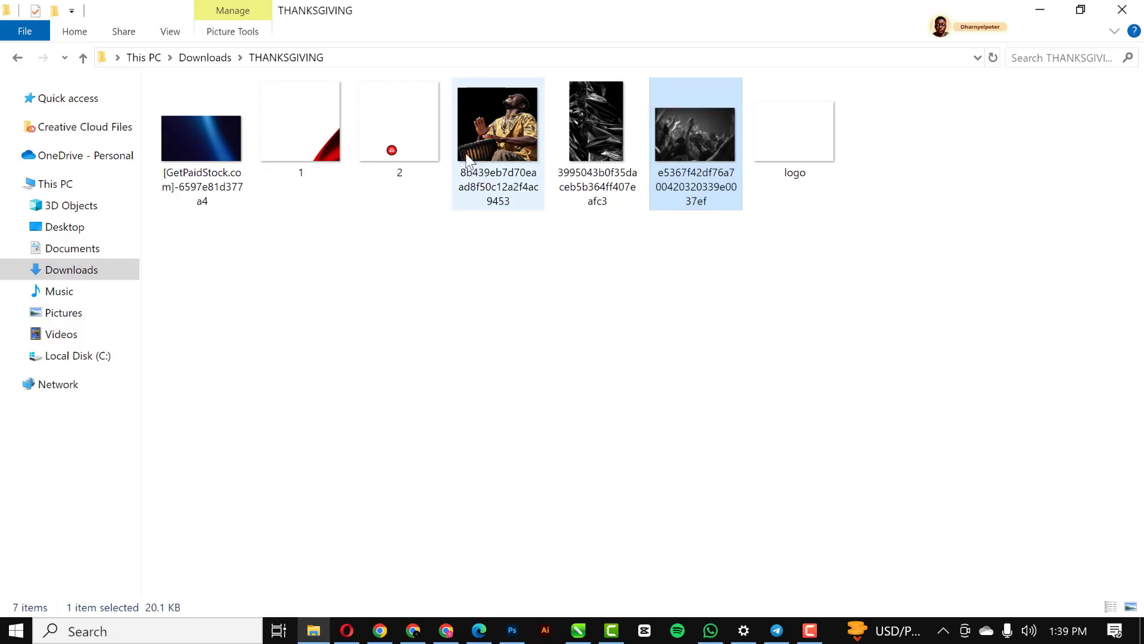
click(596, 123)
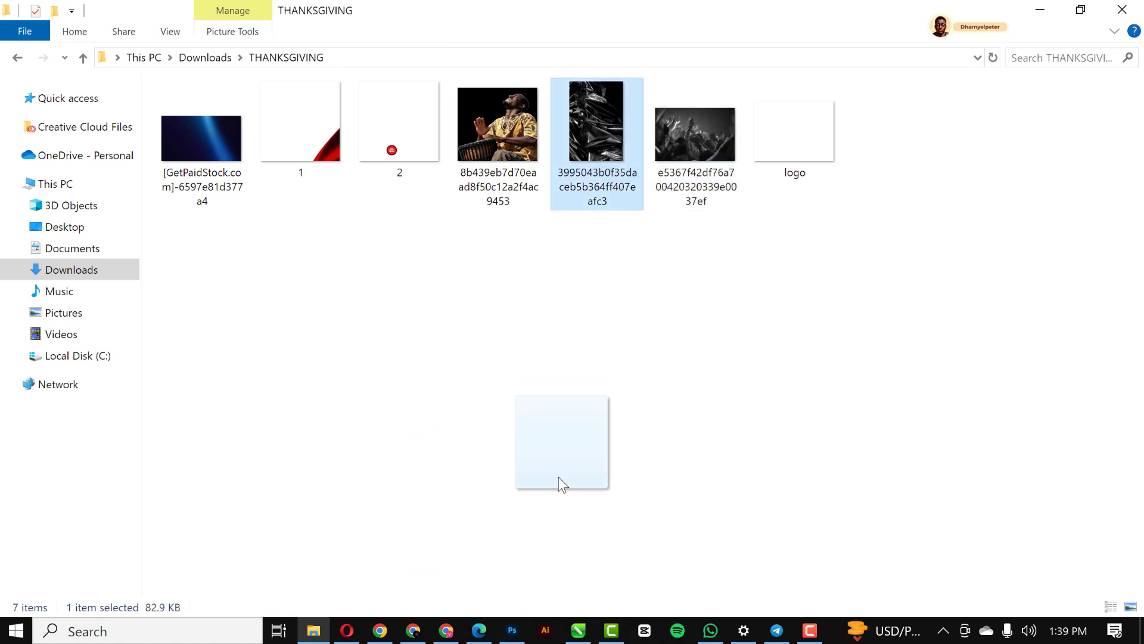
click(511, 631)
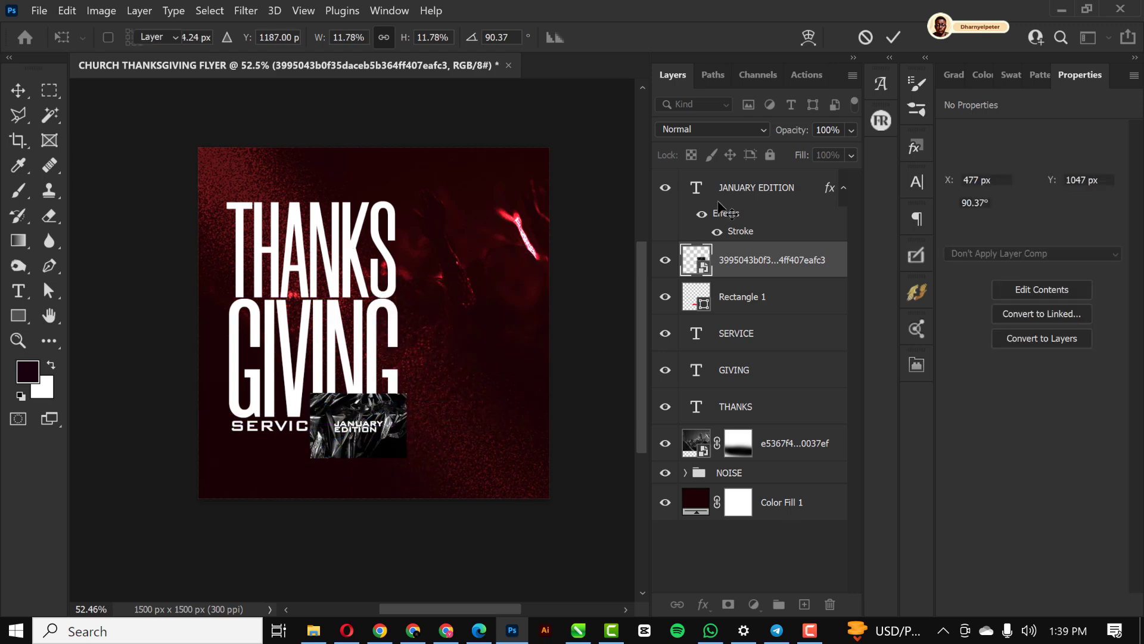
Step: Blend the silk smart object as Linear Dodge (Add) and clip it to Rectangle 1 behind the tag
click(773, 260)
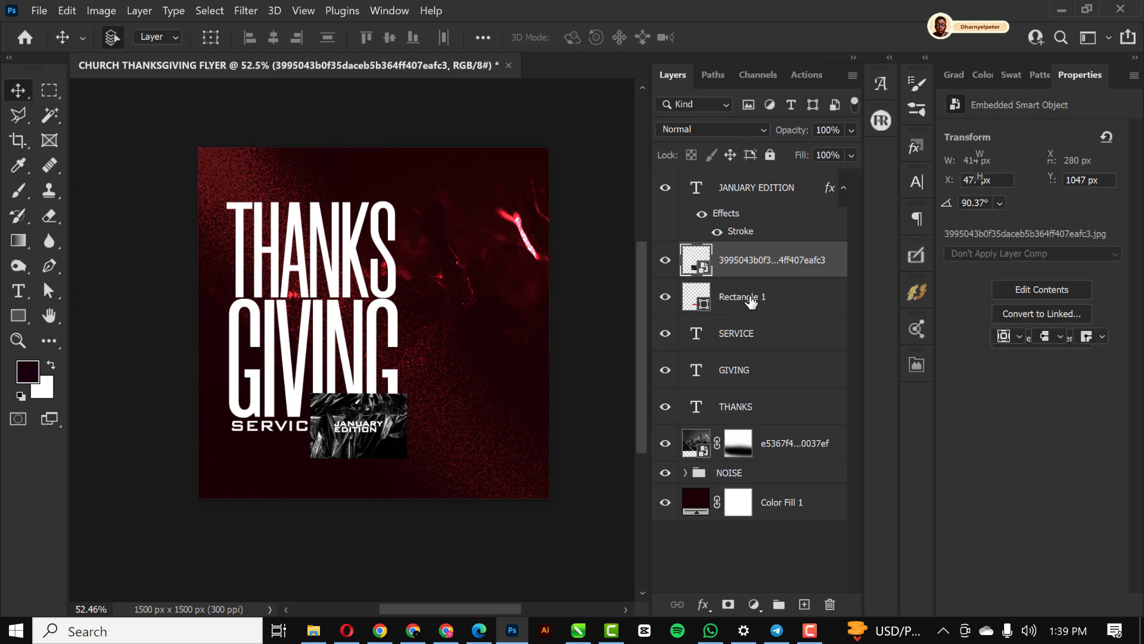
click(742, 297)
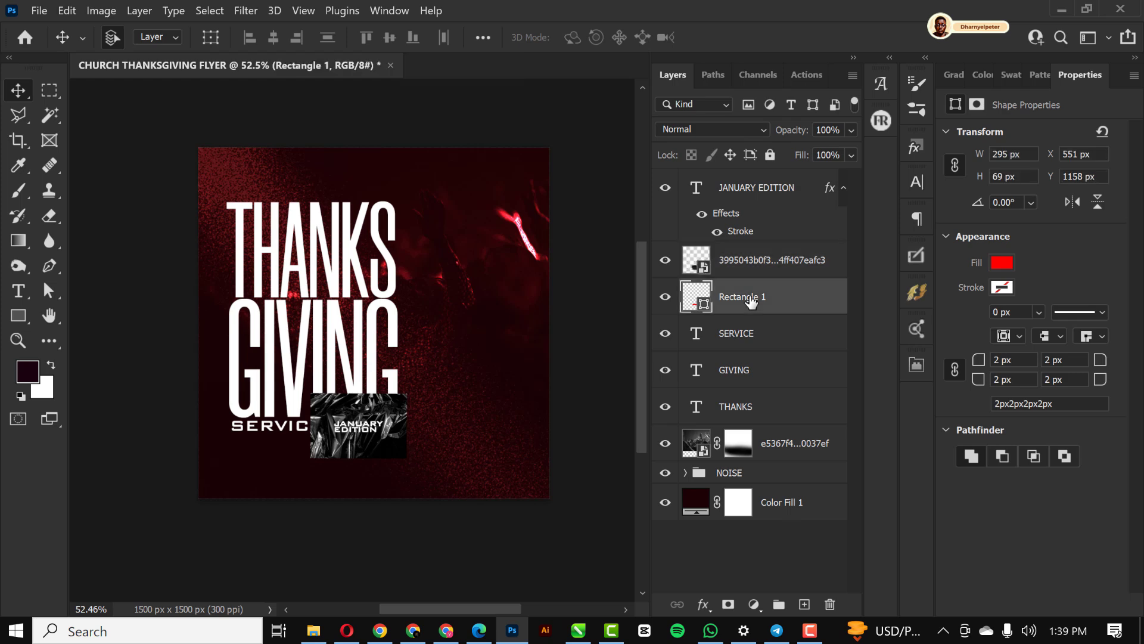
click(772, 260)
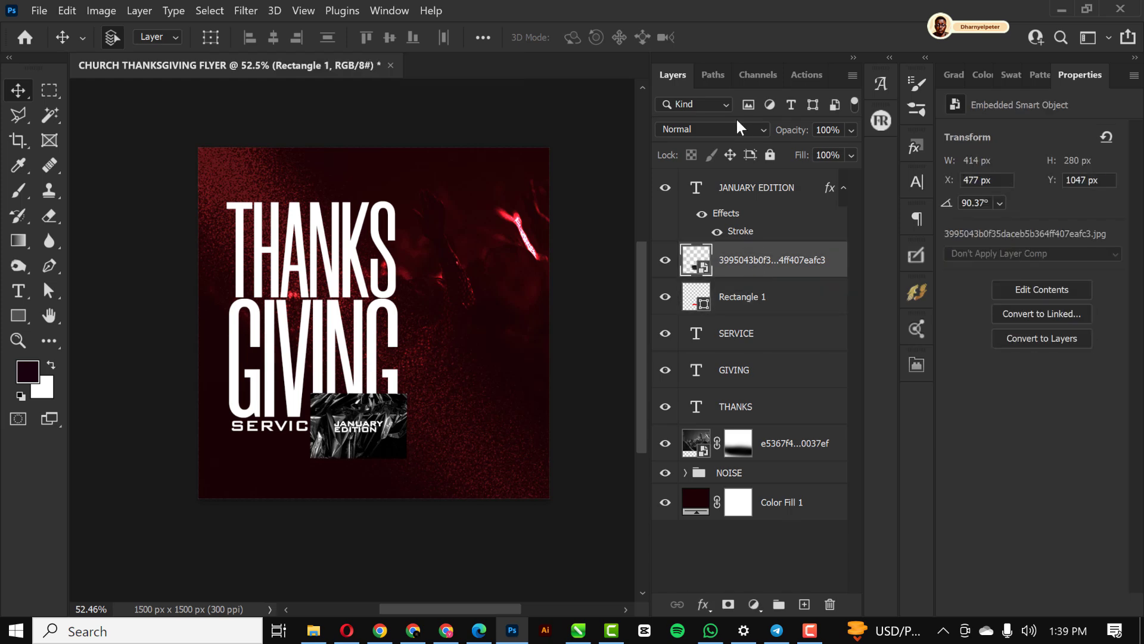
click(711, 129)
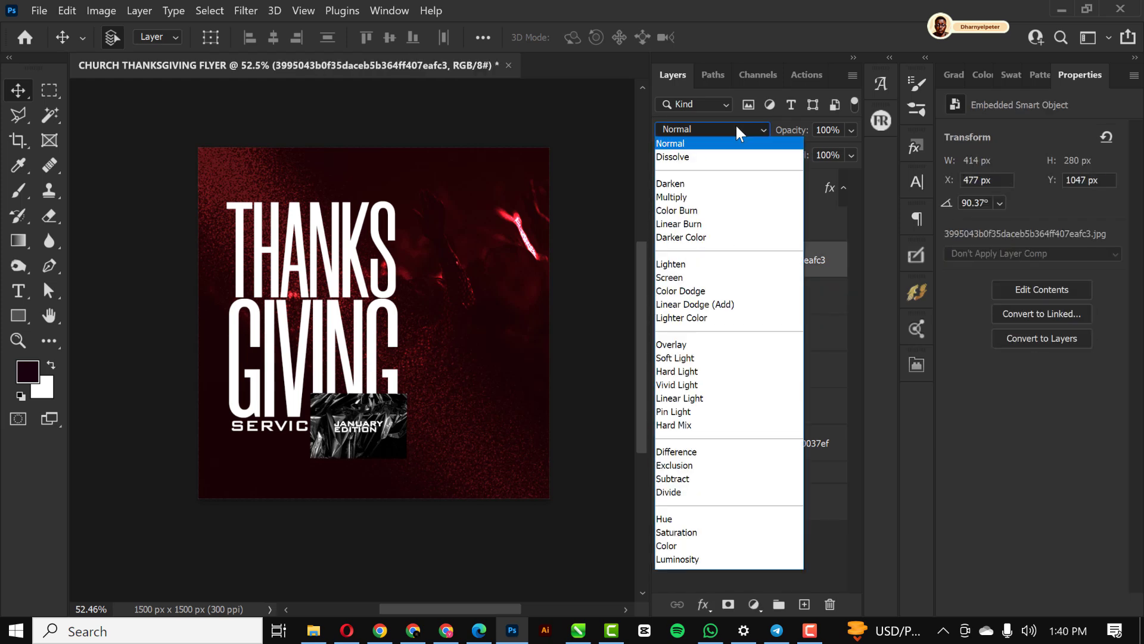
click(694, 304)
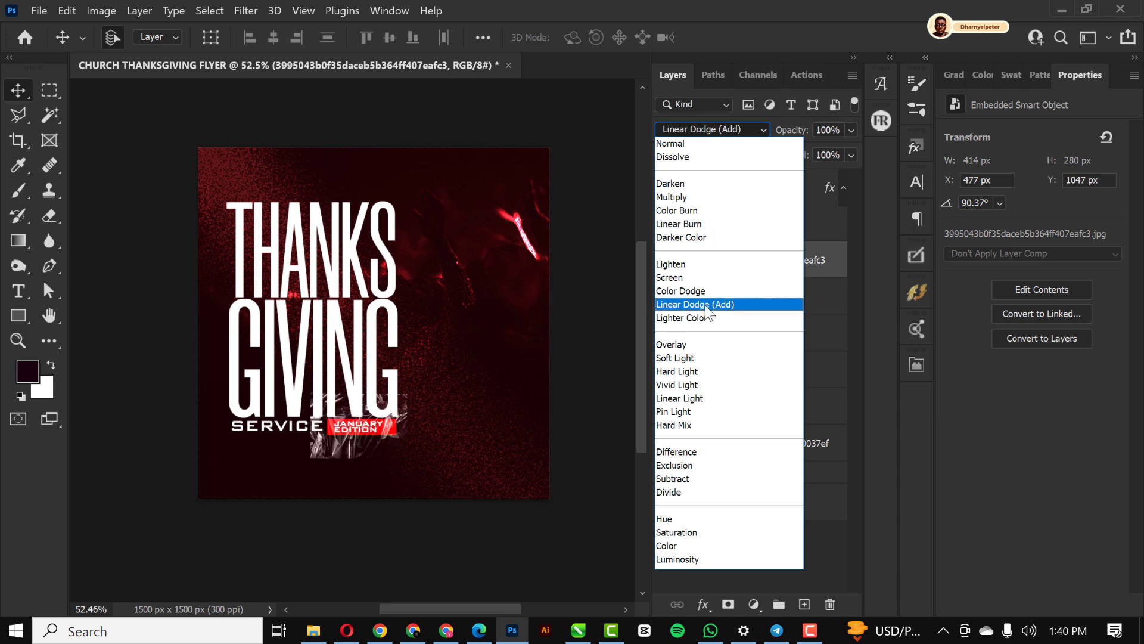
click(695, 304)
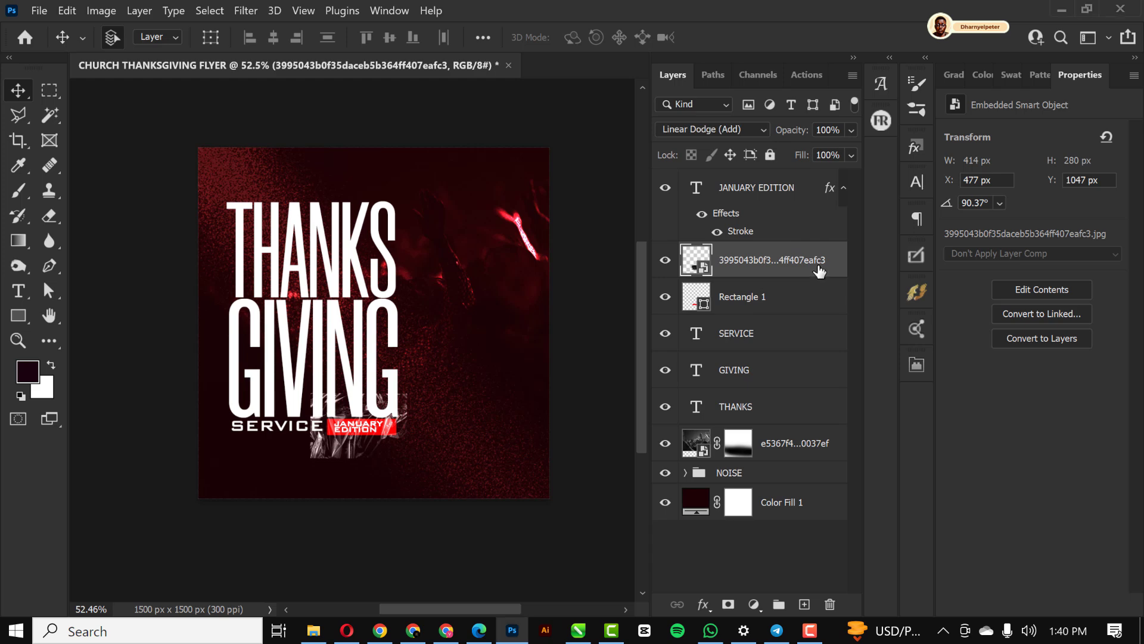
right_click(771, 260)
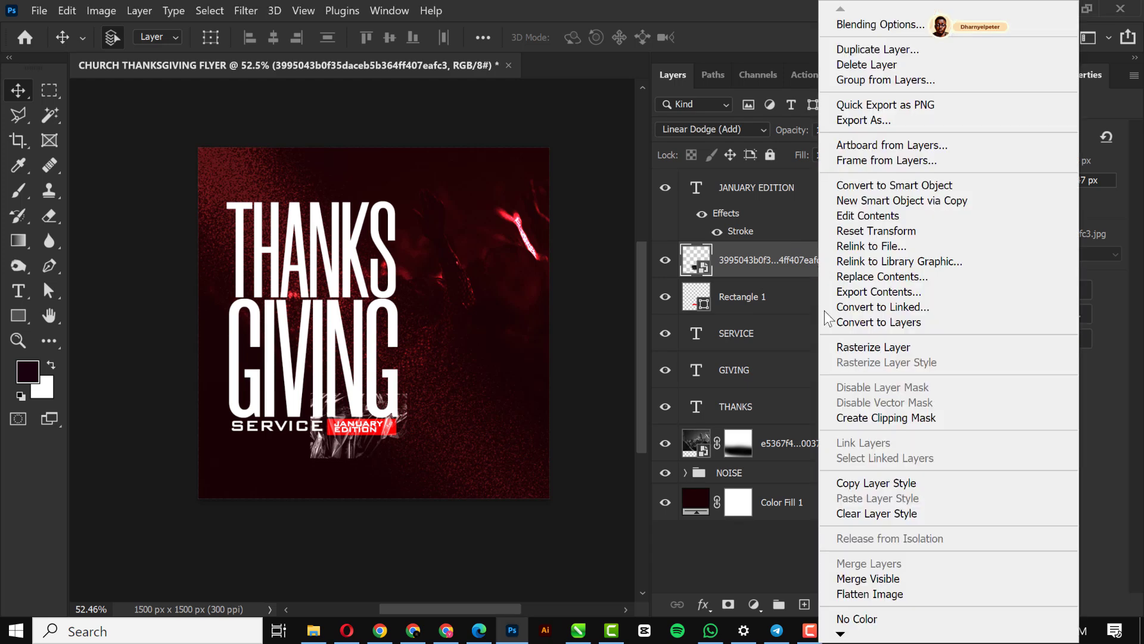
mouse_move(872, 426)
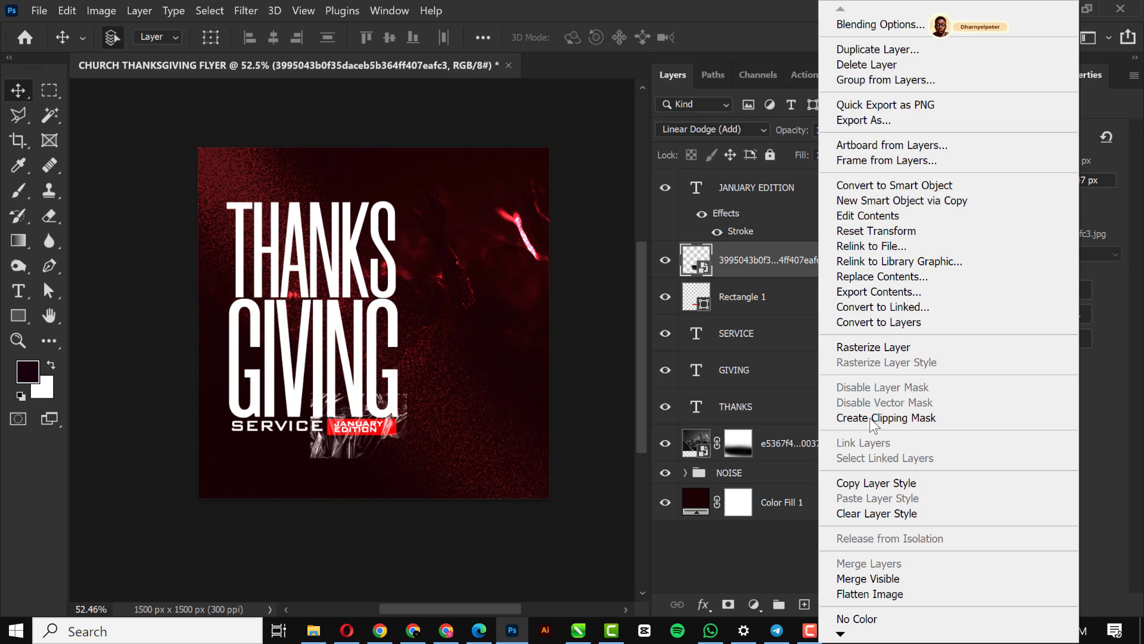
mouse_move(887, 417)
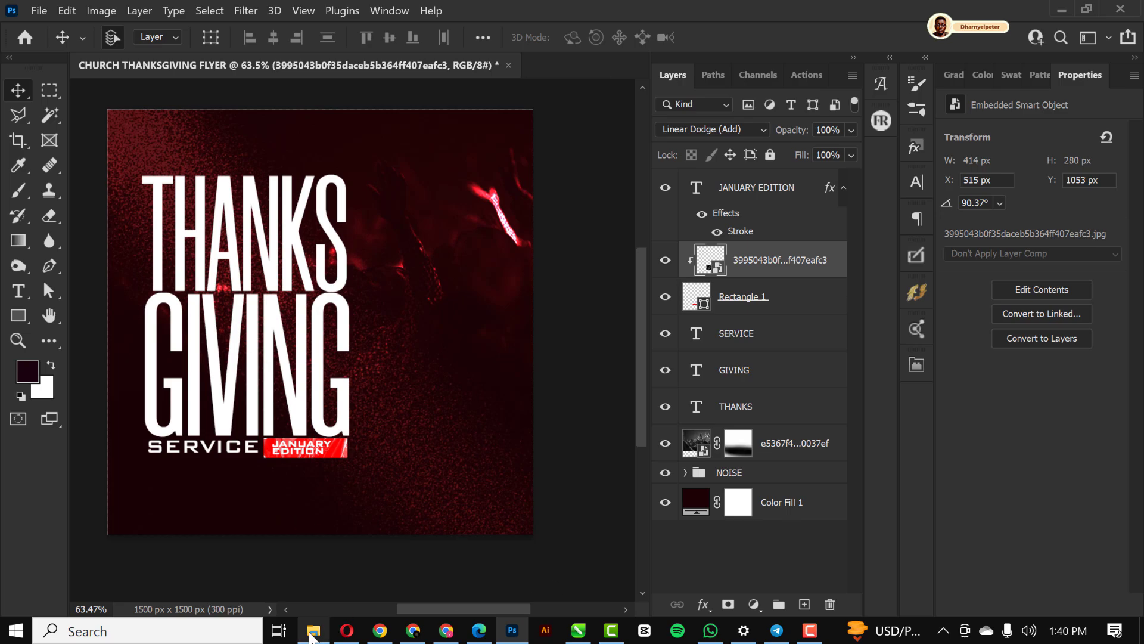
Step: Bring in the drummer photo at lower right and fade its bottom with a soft black brush on a layer mask
click(314, 631)
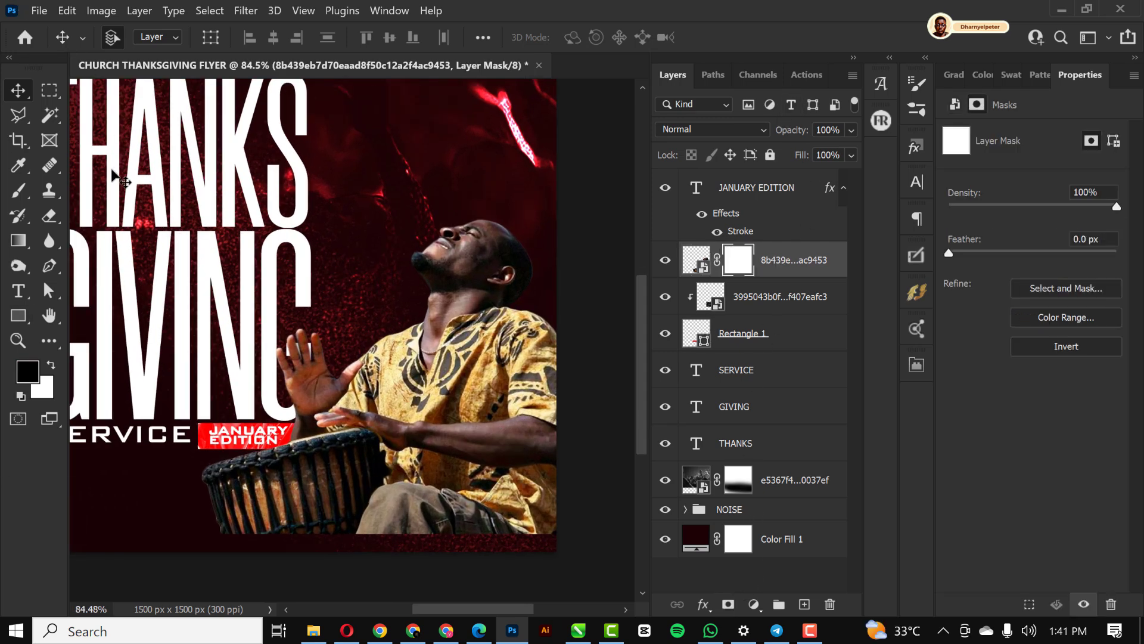
click(18, 191)
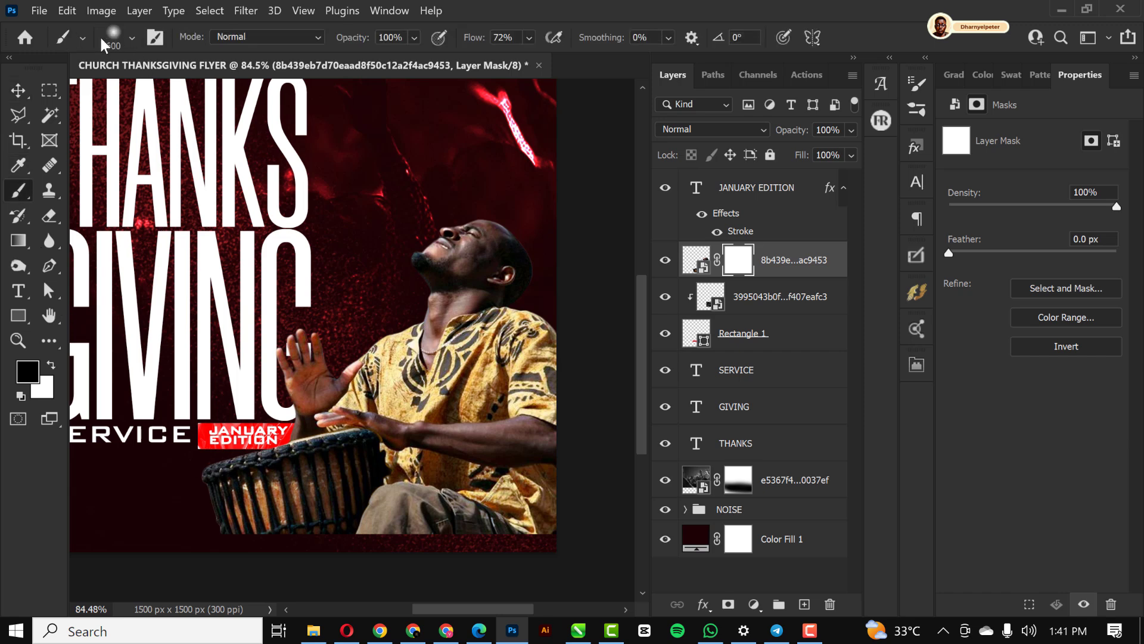
click(131, 37)
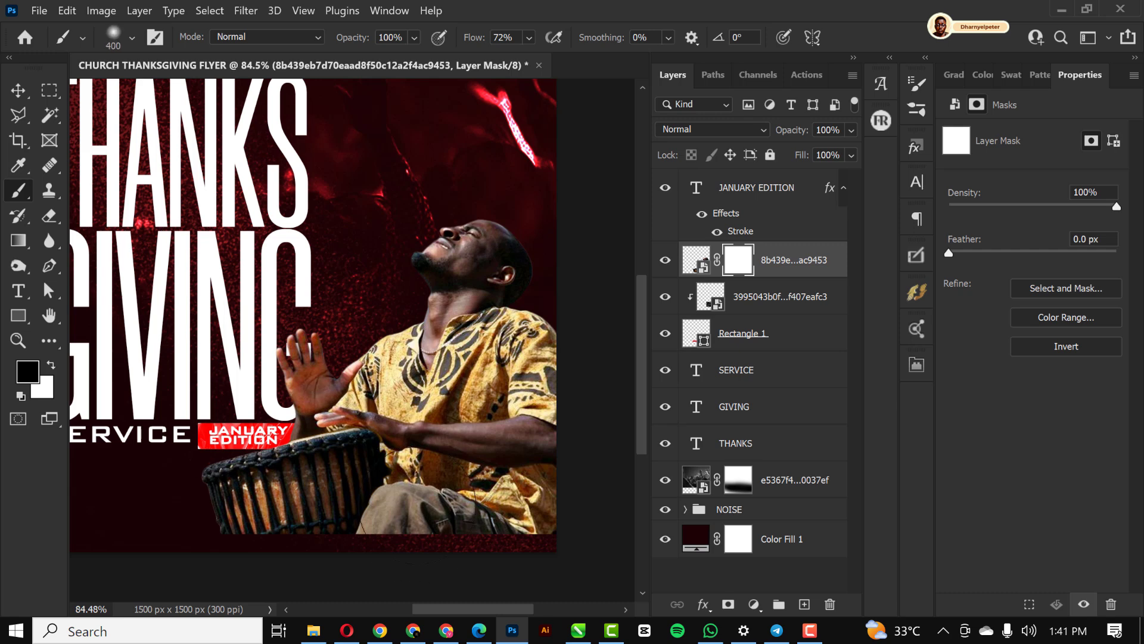
mouse_move(230, 561)
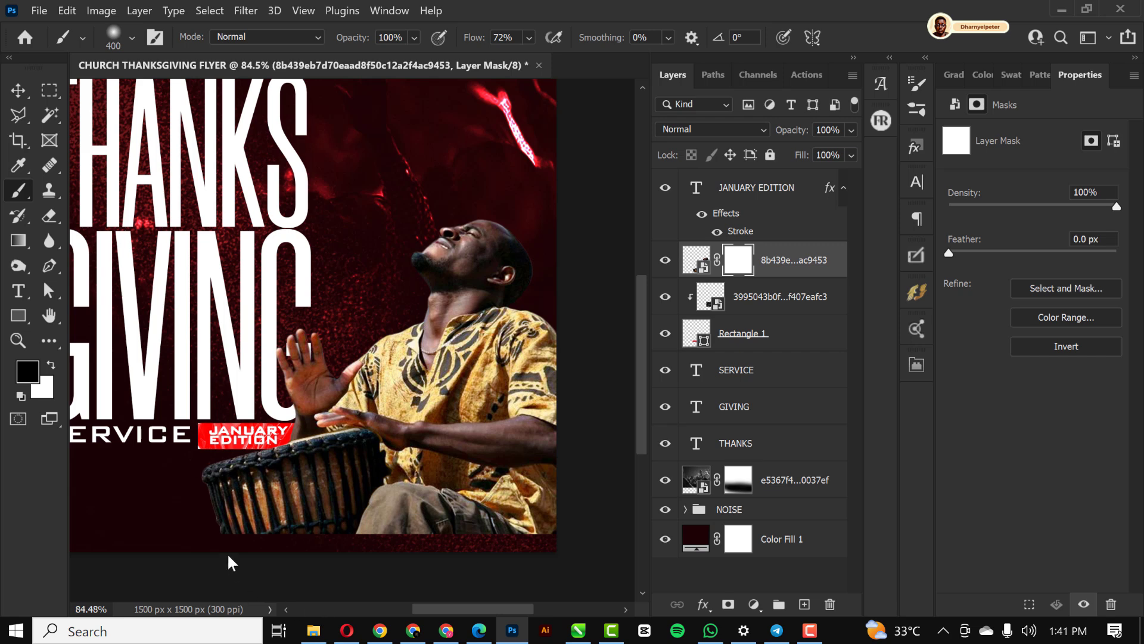
mouse_move(561, 560)
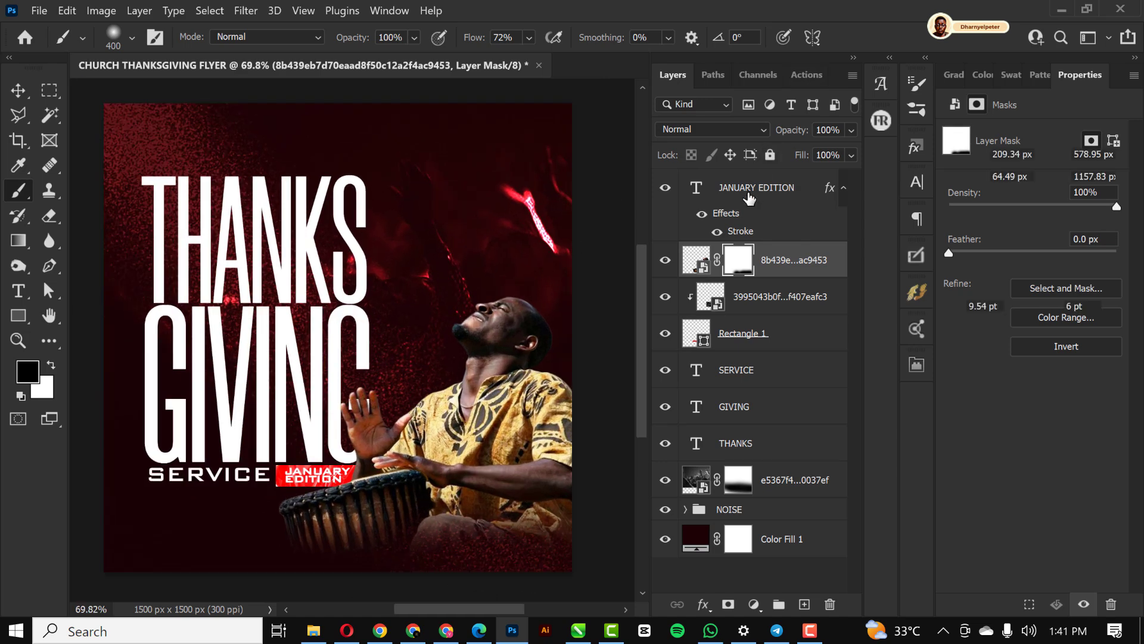
Step: Create a new layer set to Multiply blending for the bottom shadow
click(755, 187)
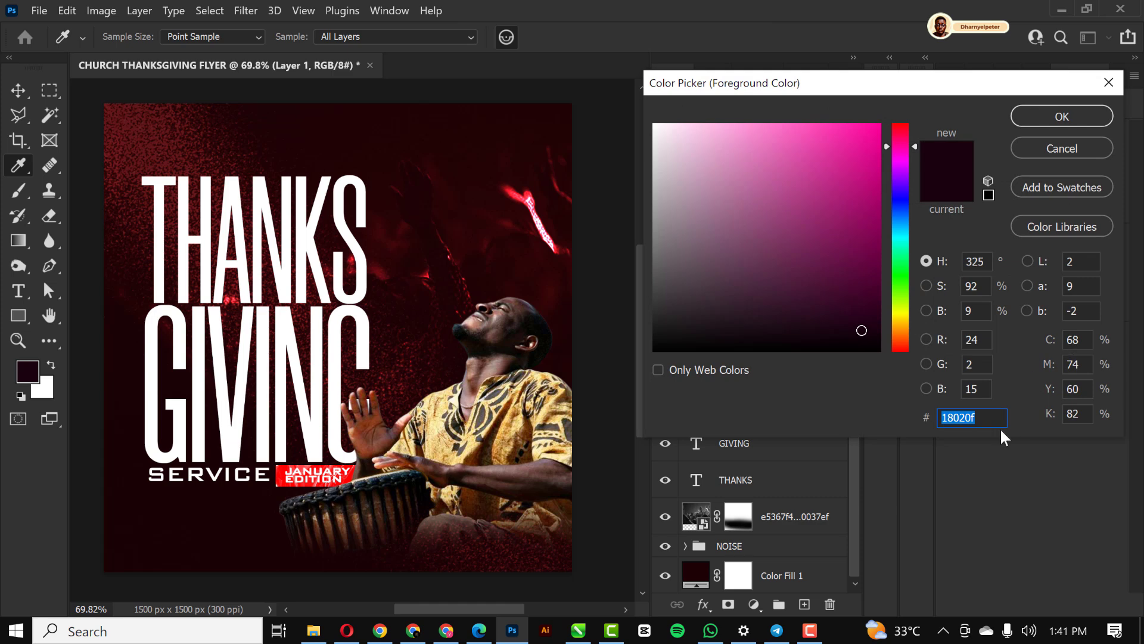
mouse_move(499, 101)
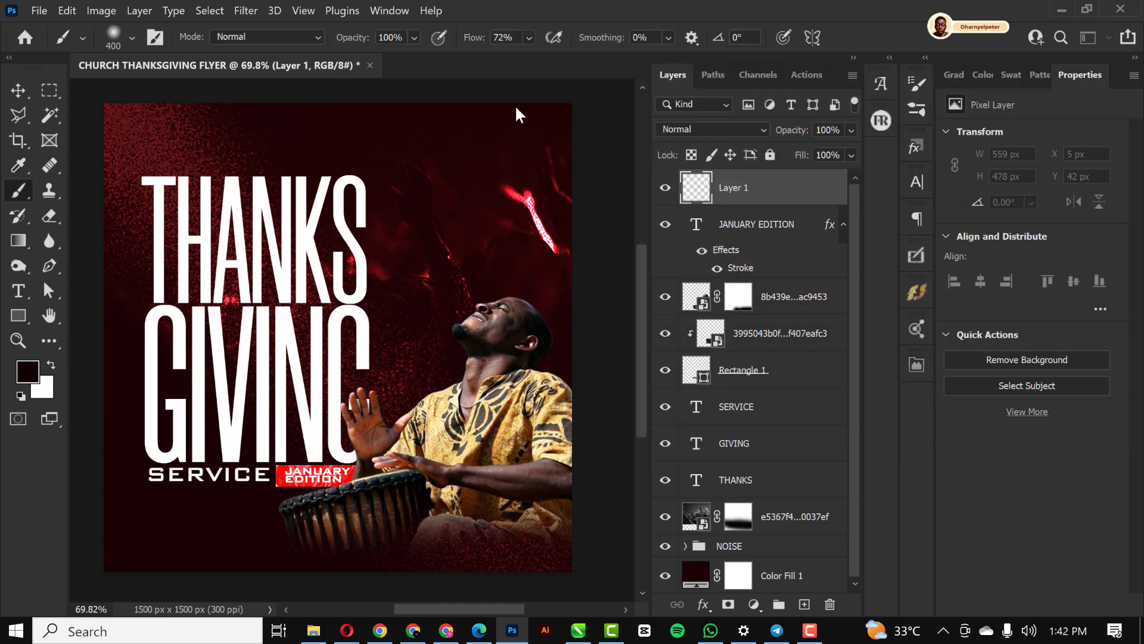
mouse_move(861, 92)
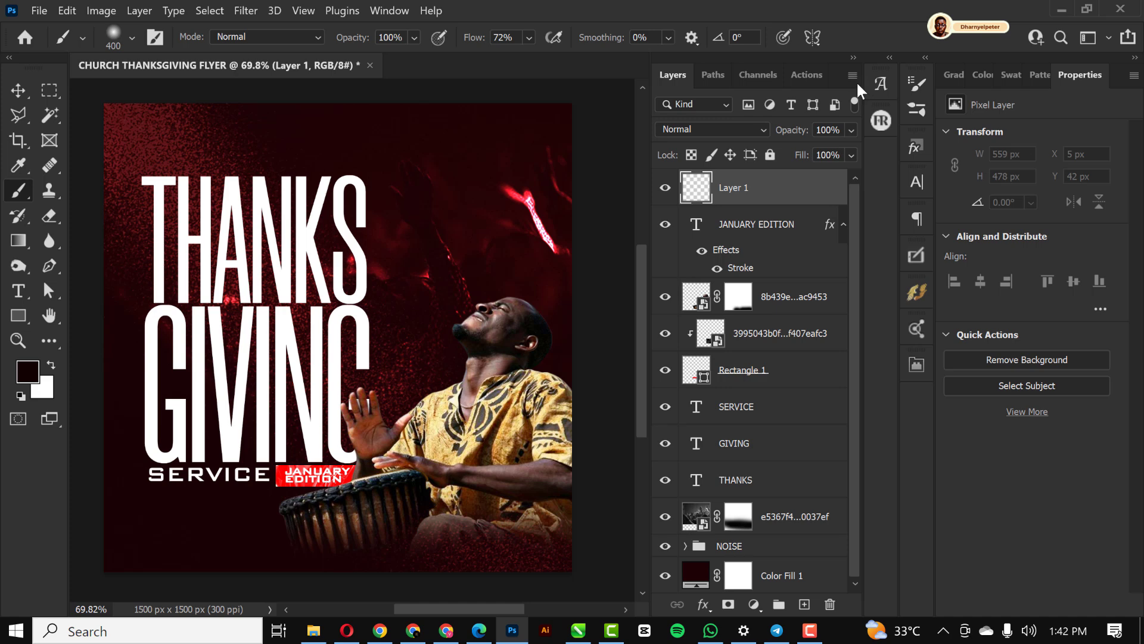
click(710, 129)
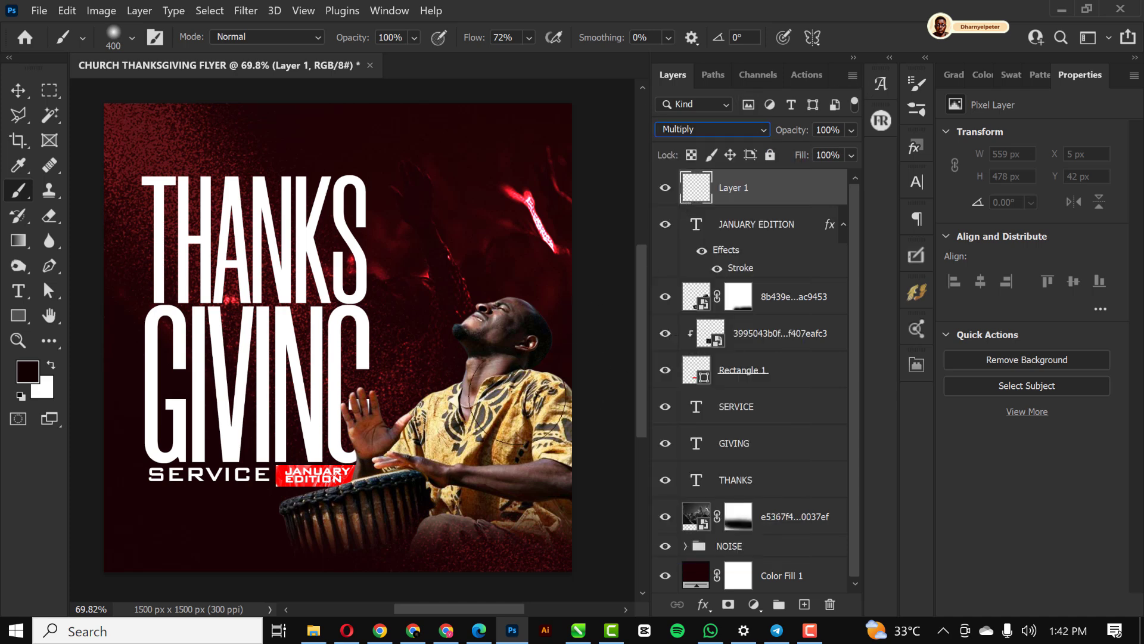
mouse_move(422, 358)
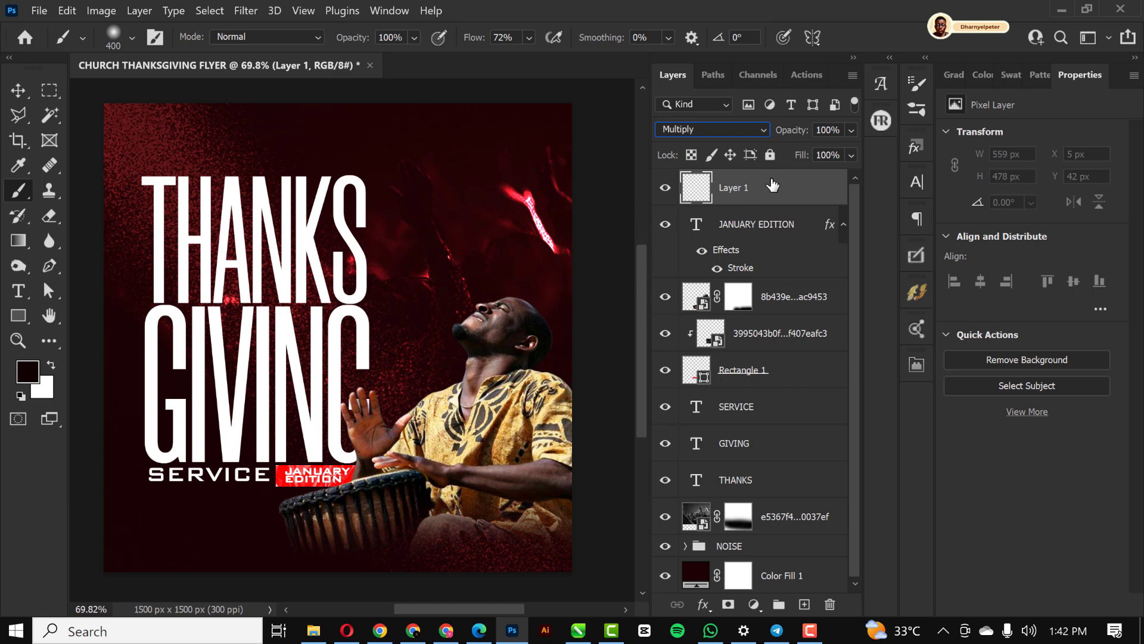
mouse_move(188, 492)
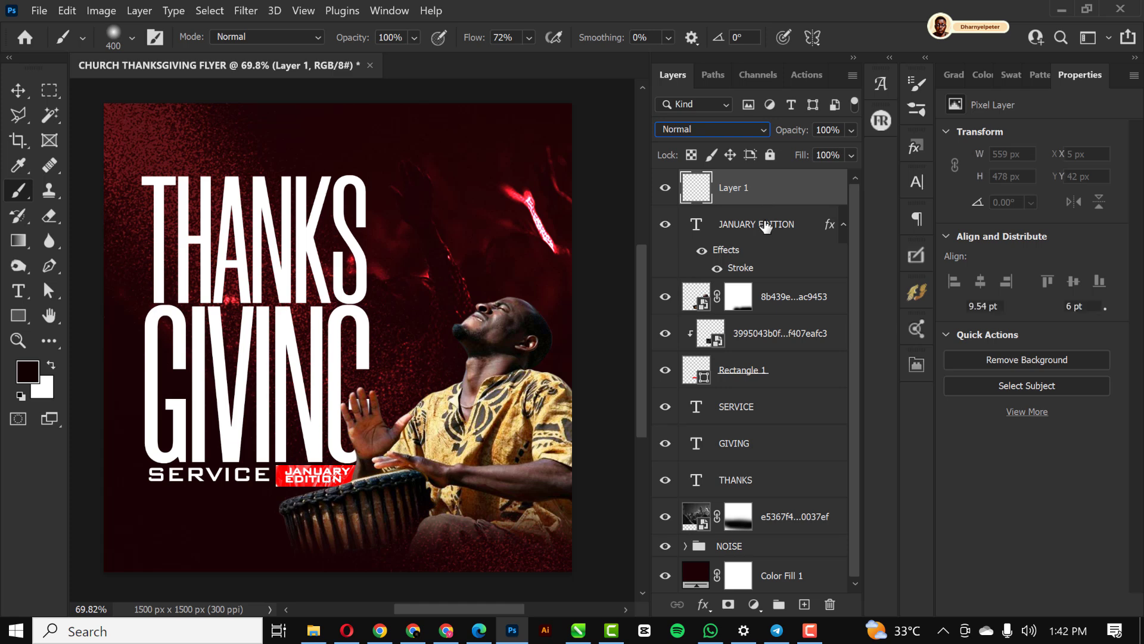
mouse_move(583, 181)
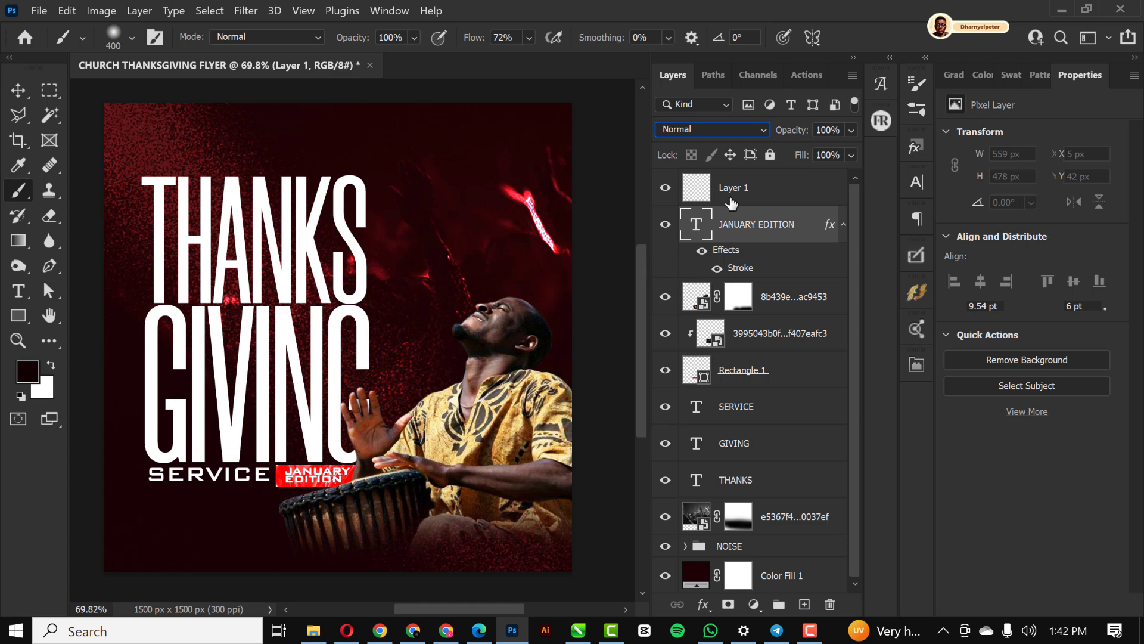
click(710, 129)
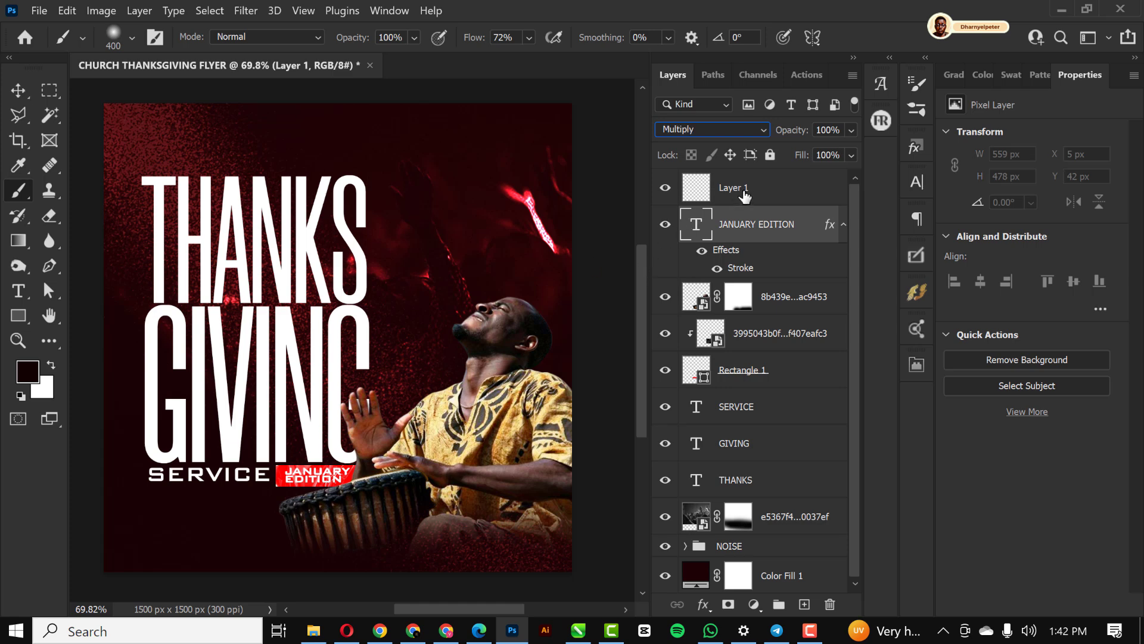
click(733, 187)
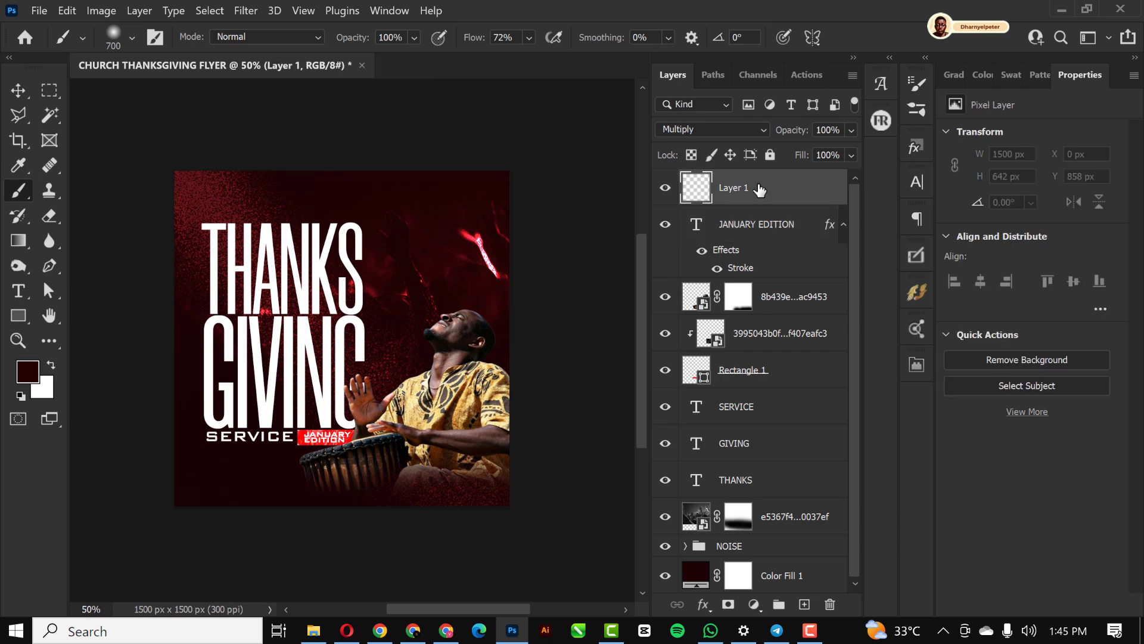
Step: Paint the bottom dark red #2a0305, lower opacity to 84% and rename the layer SHADOW
click(27, 370)
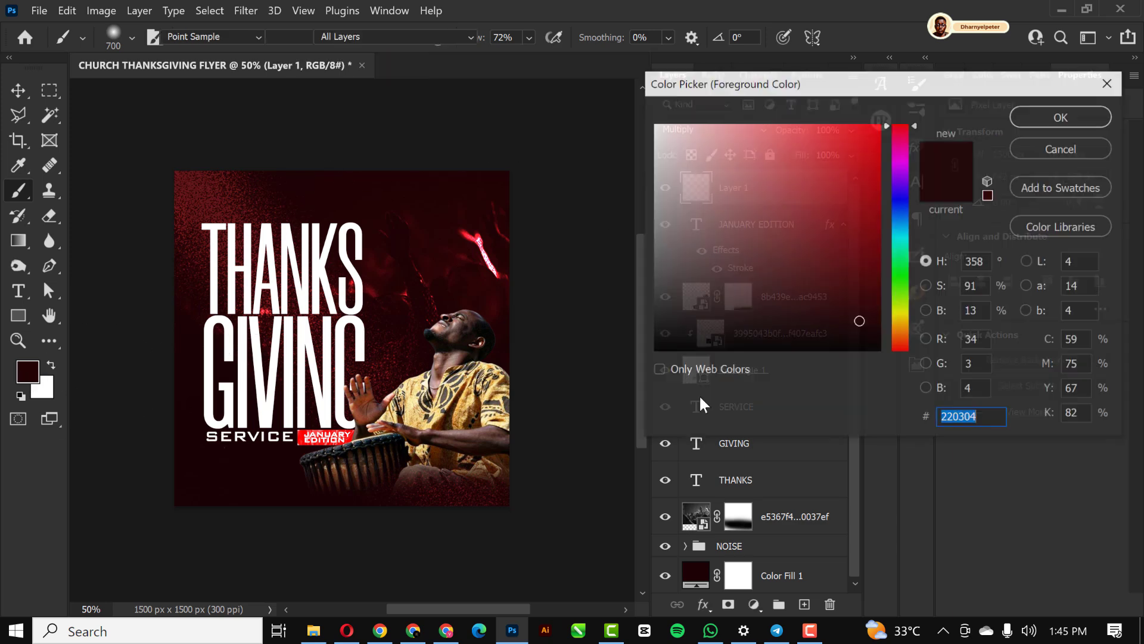
click(864, 310)
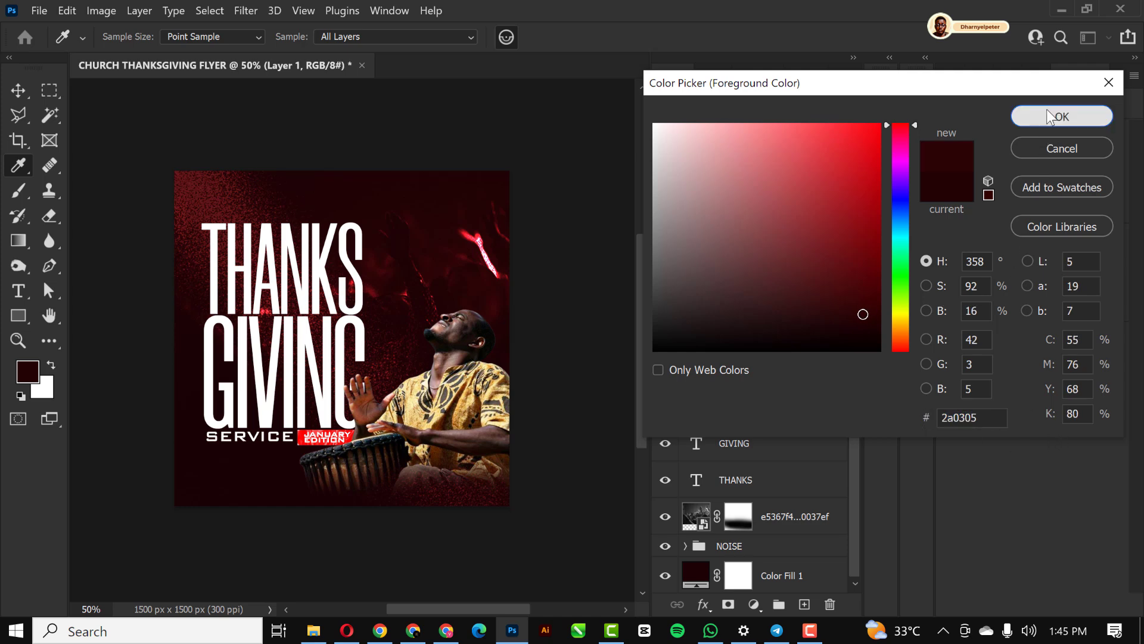
click(1060, 115)
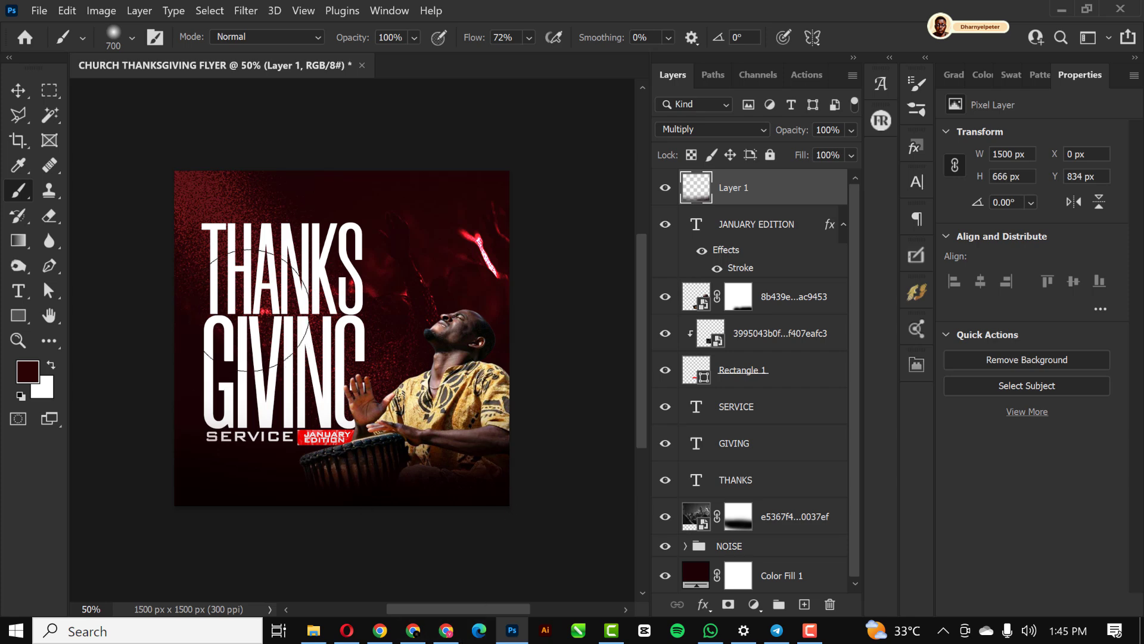
click(18, 90)
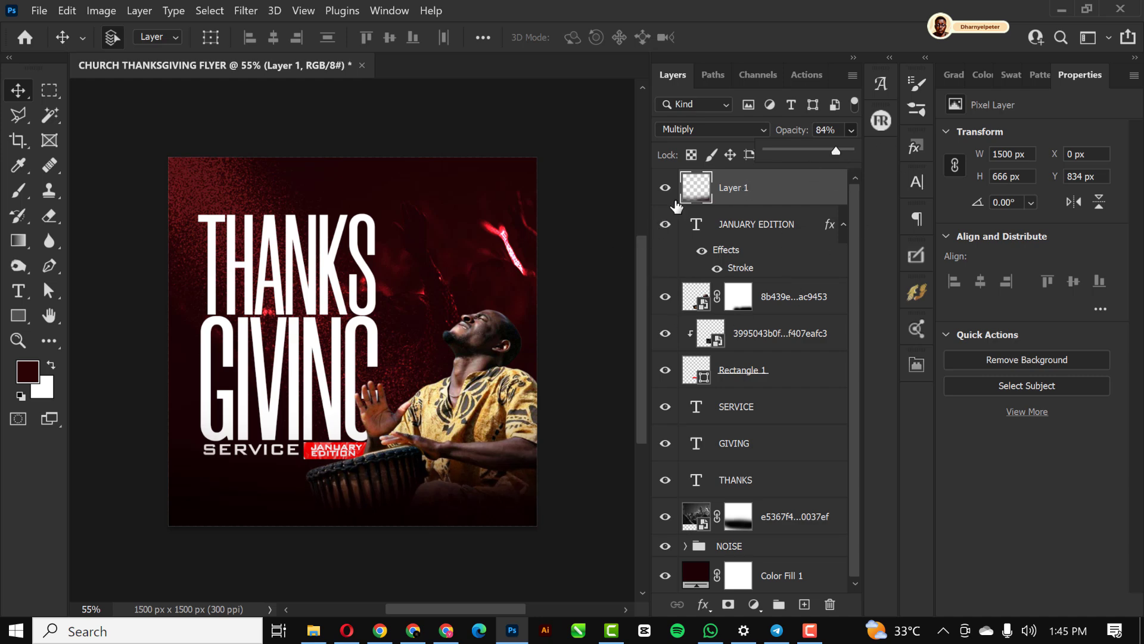
double_click(733, 188)
text(SHADOW)
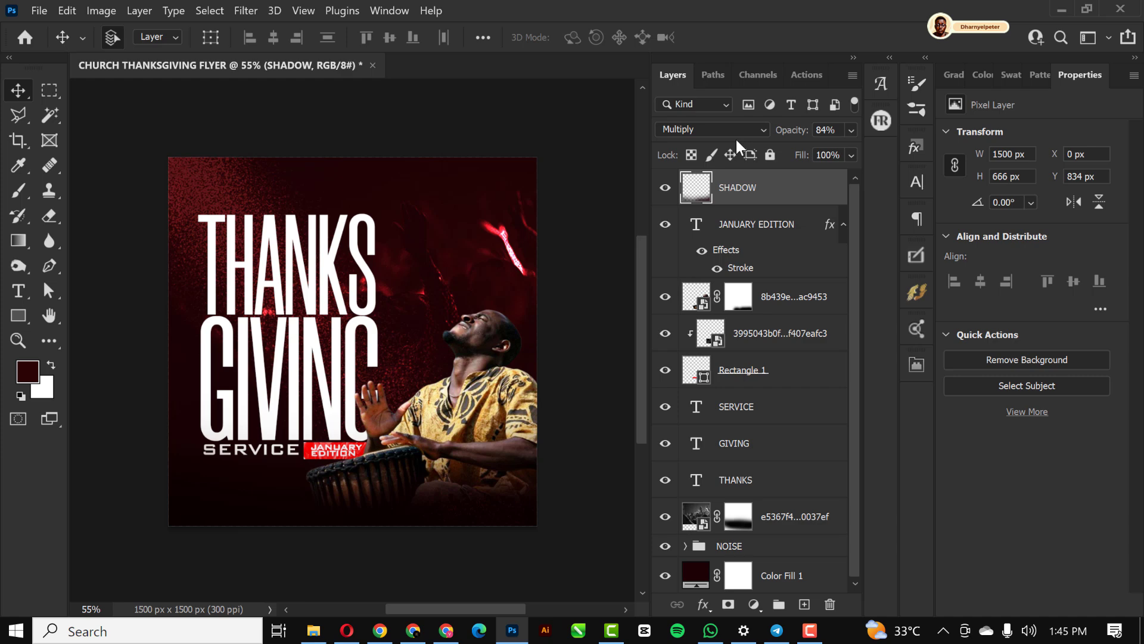
mouse_move(749, 506)
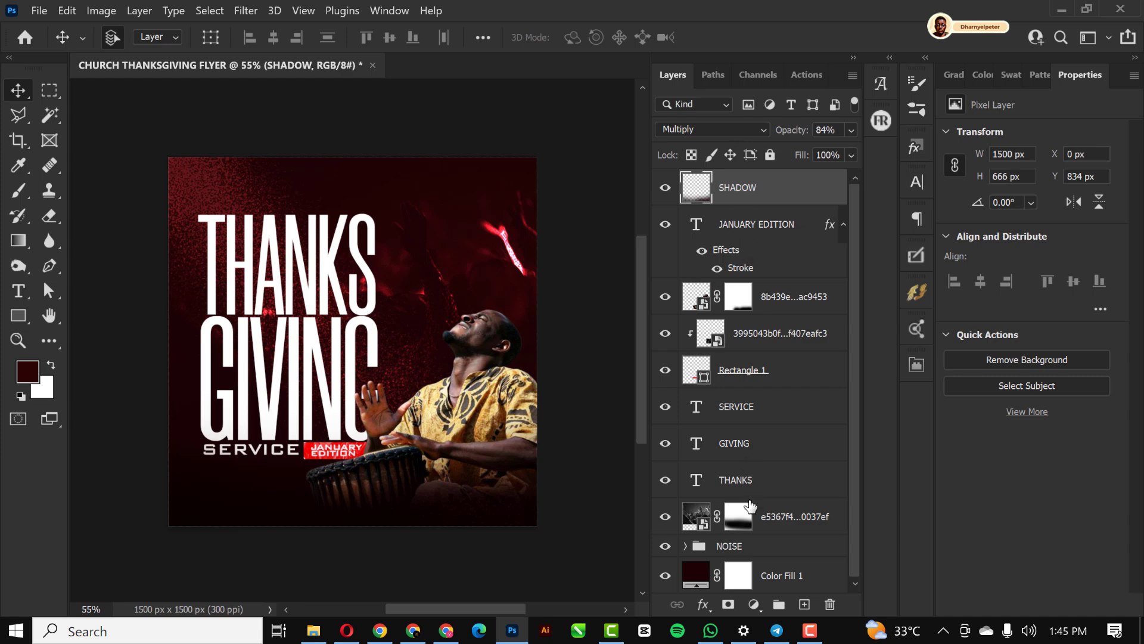
mouse_move(801, 423)
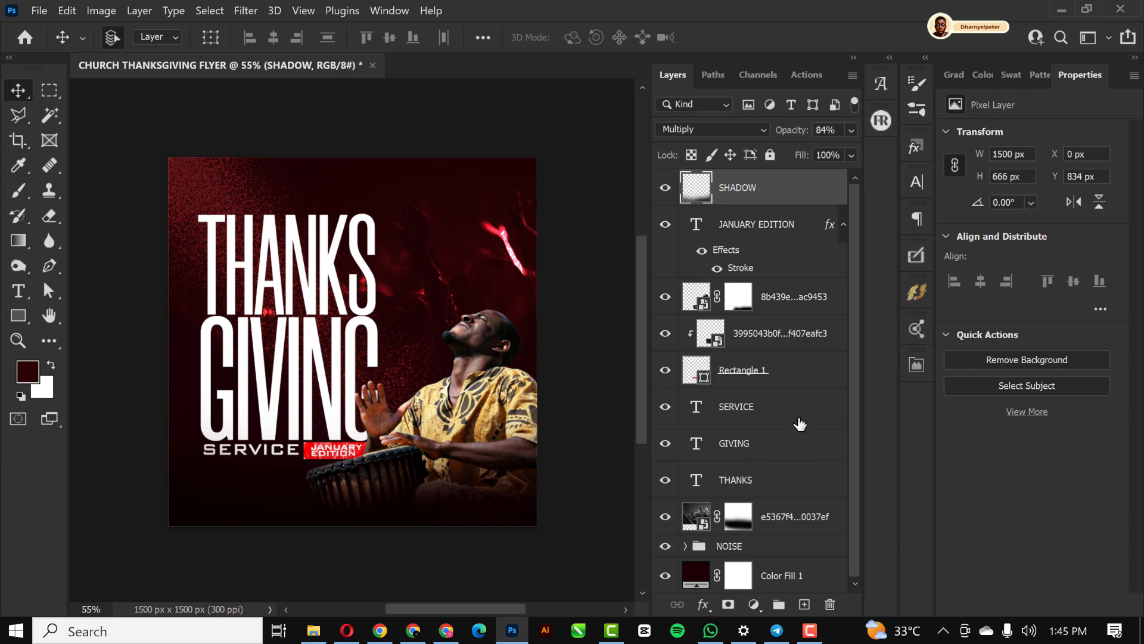
Step: Group THANKS, GIVING, SERVICE and the tag rectangle as TITLE and move JANUARY EDITION into it
click(711, 128)
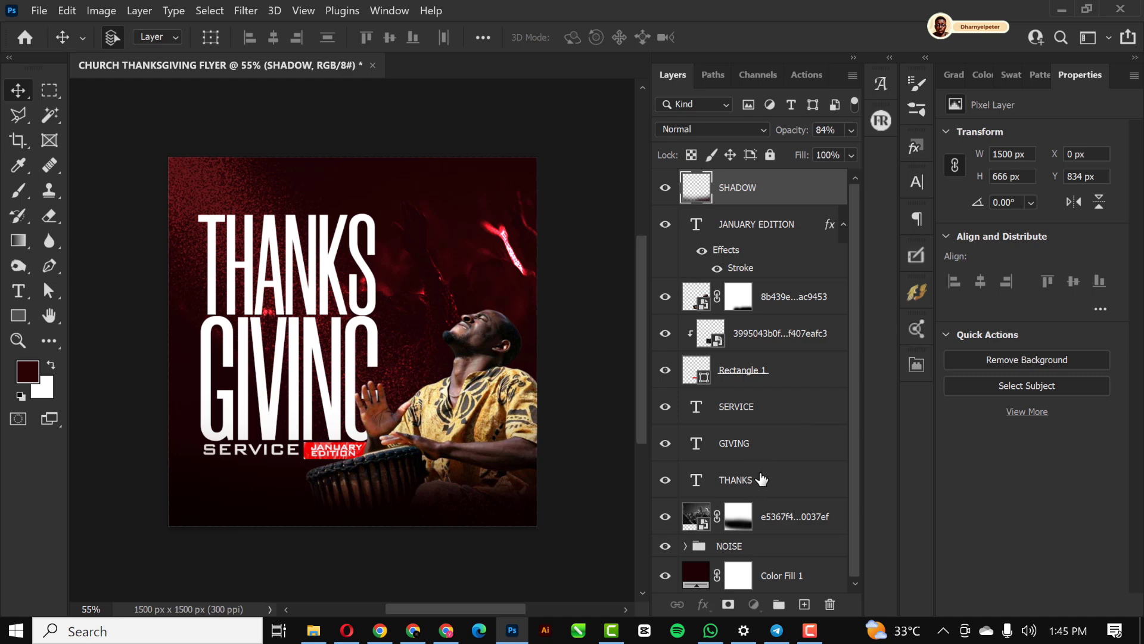
click(735, 479)
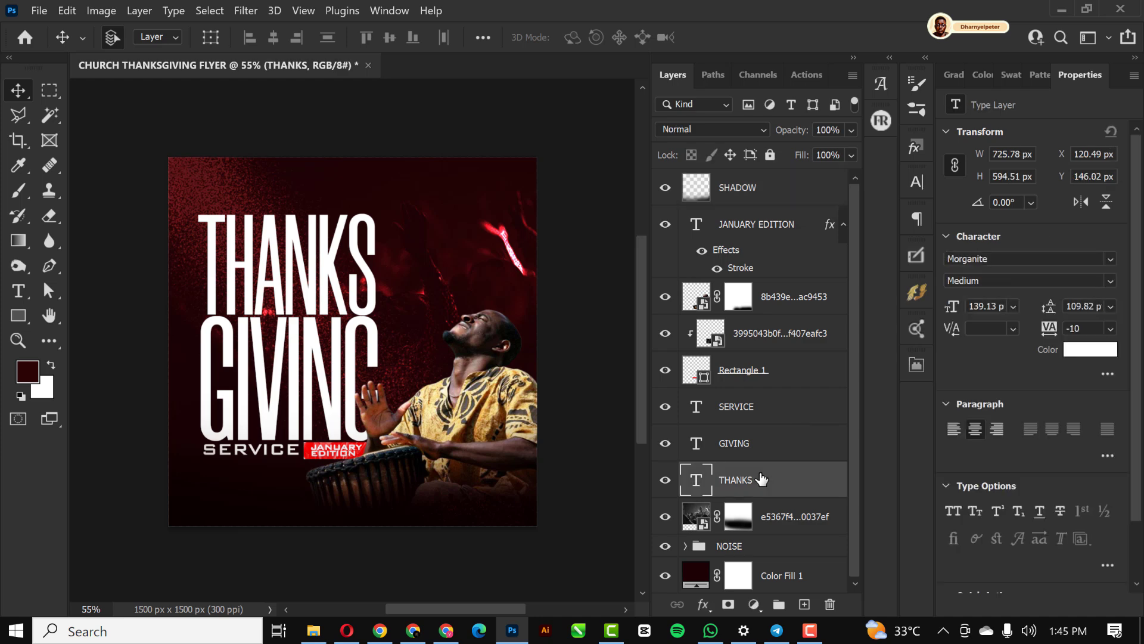
click(712, 128)
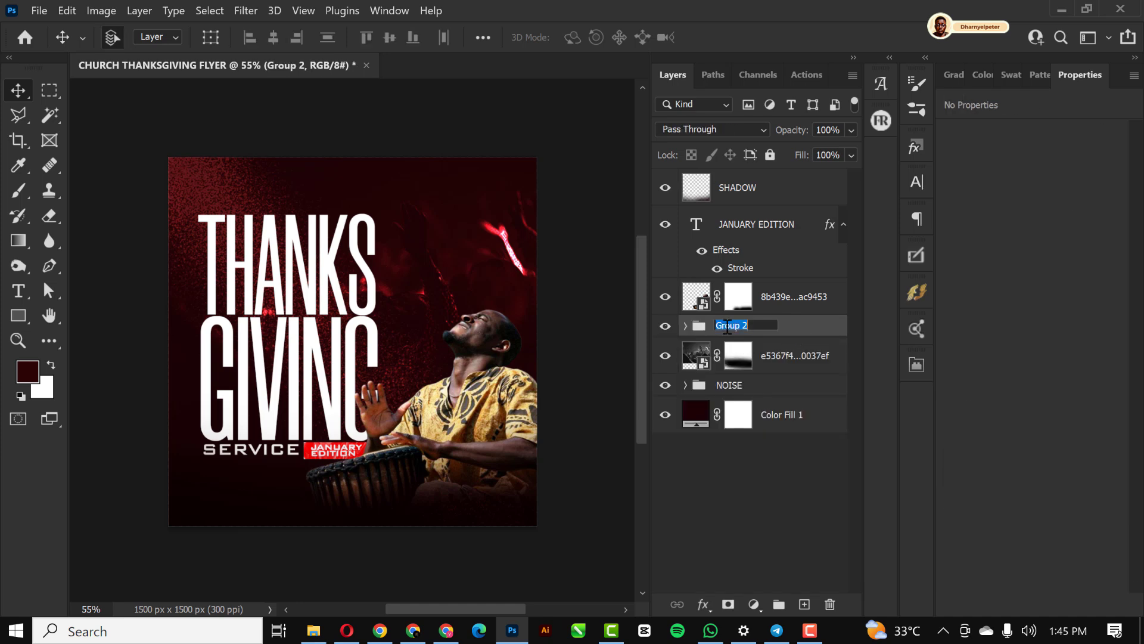
text(TT1)
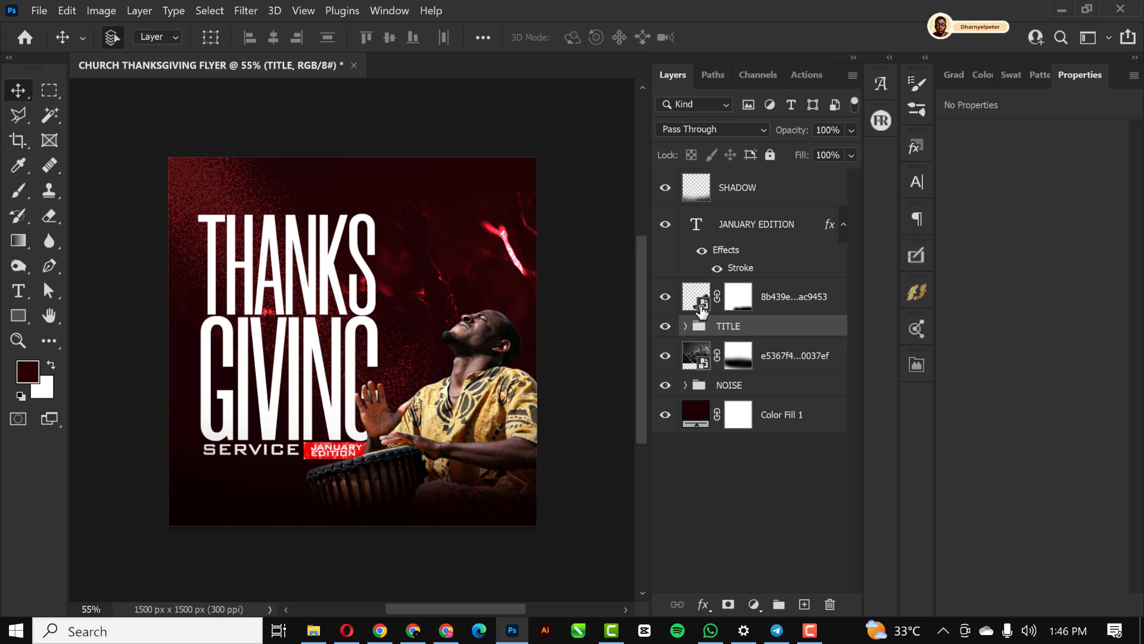
click(727, 325)
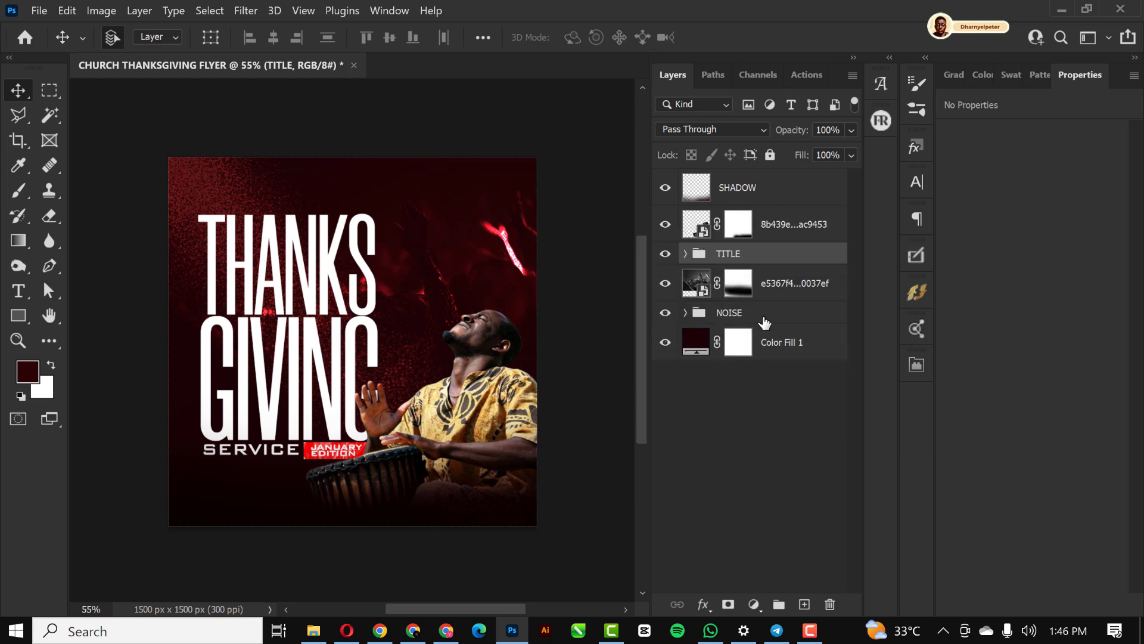
mouse_move(624, 139)
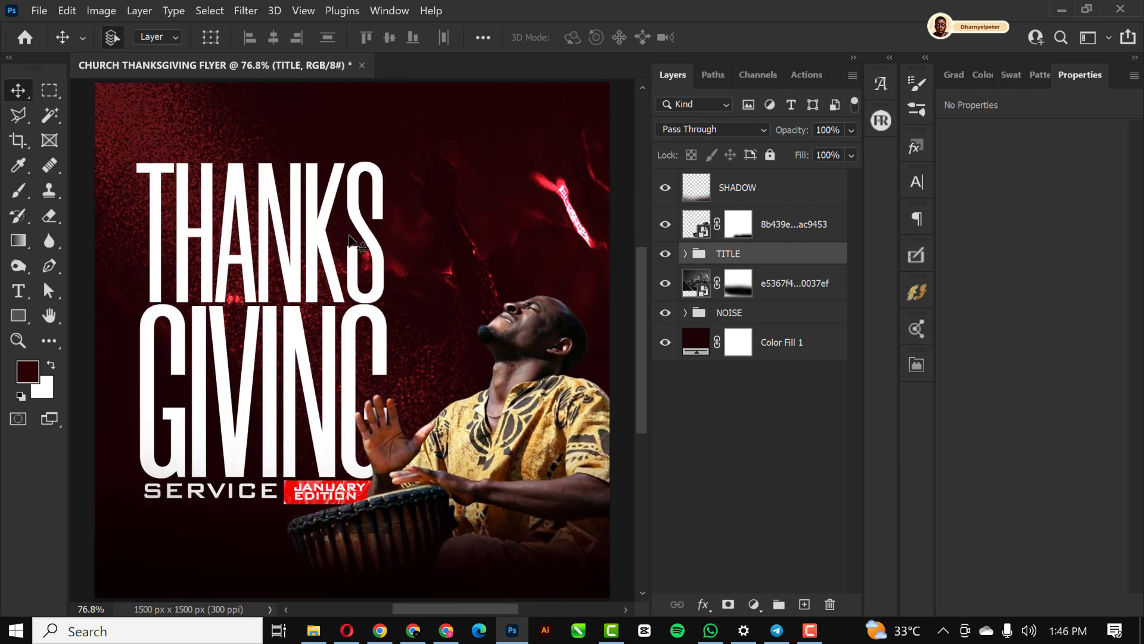
Step: Add a clipped Color Balance adjustment shifting the drummer photo's midtones and shadows toward red
click(791, 224)
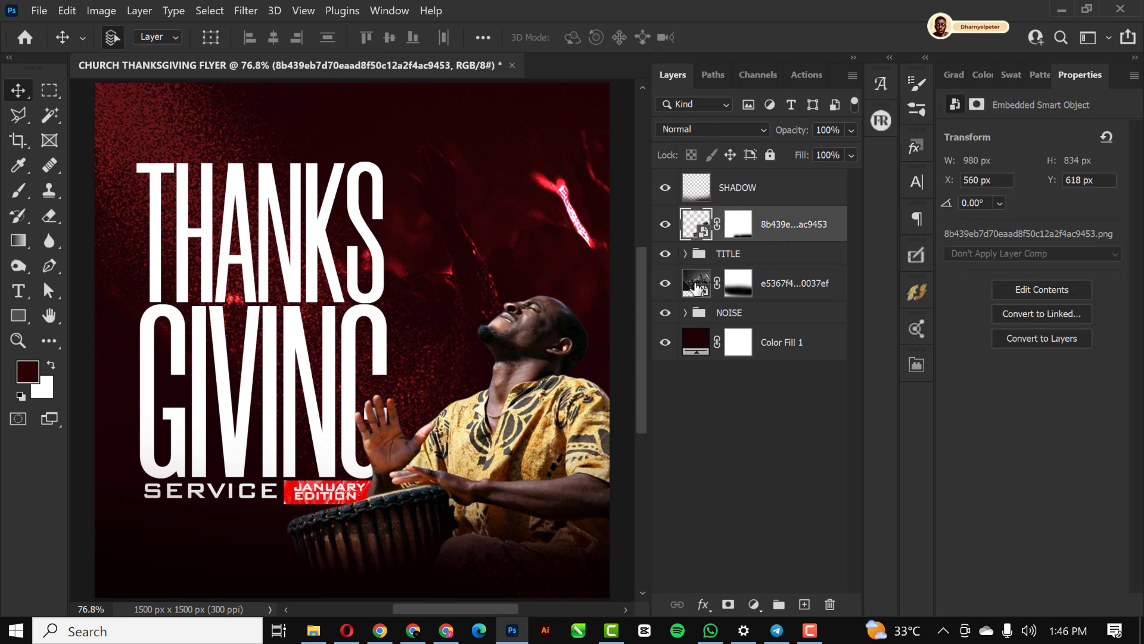
mouse_move(759, 597)
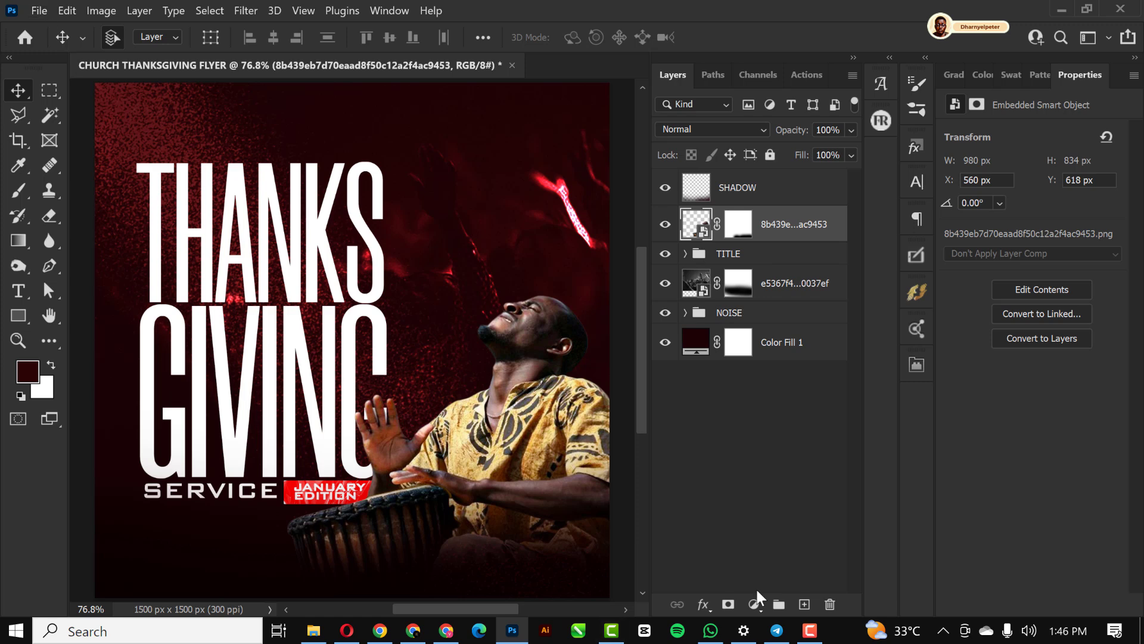
click(753, 604)
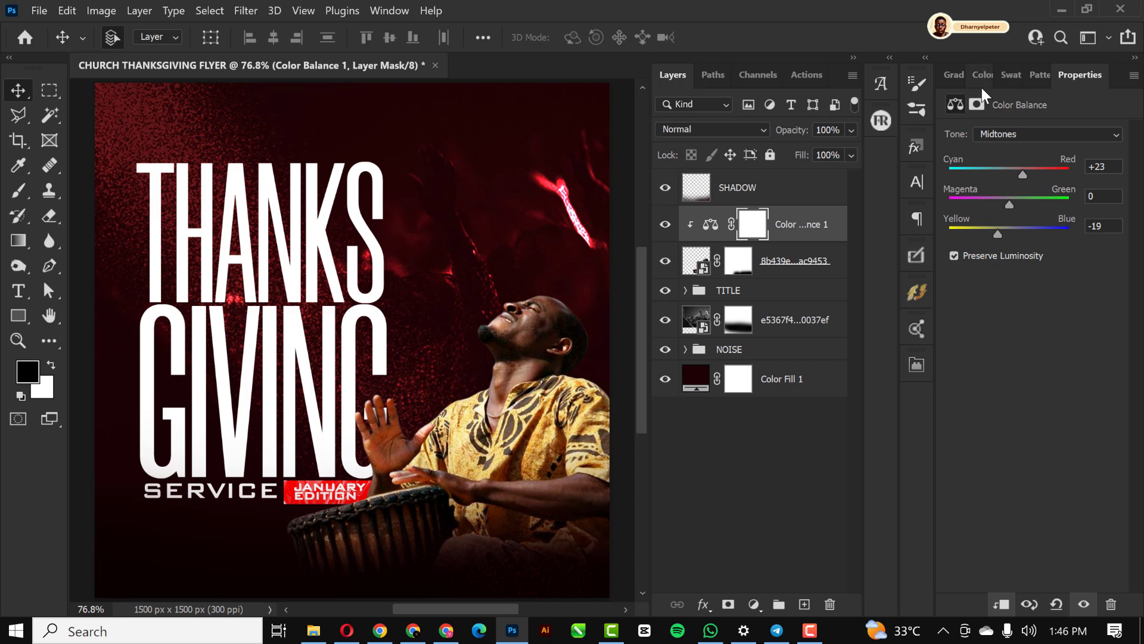
click(1047, 133)
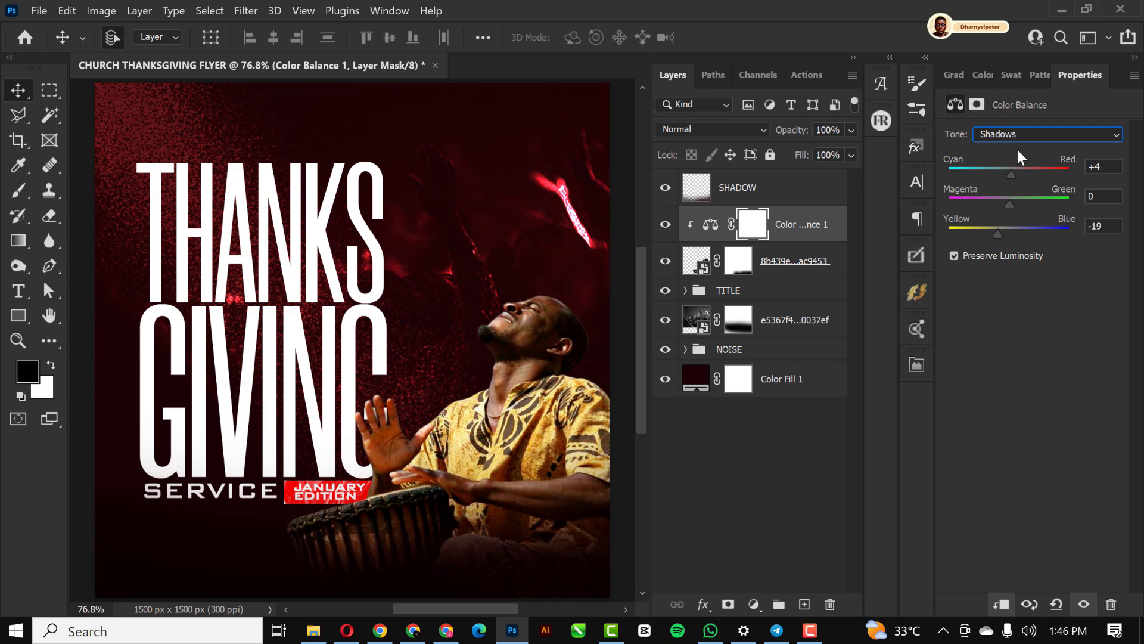
click(1047, 133)
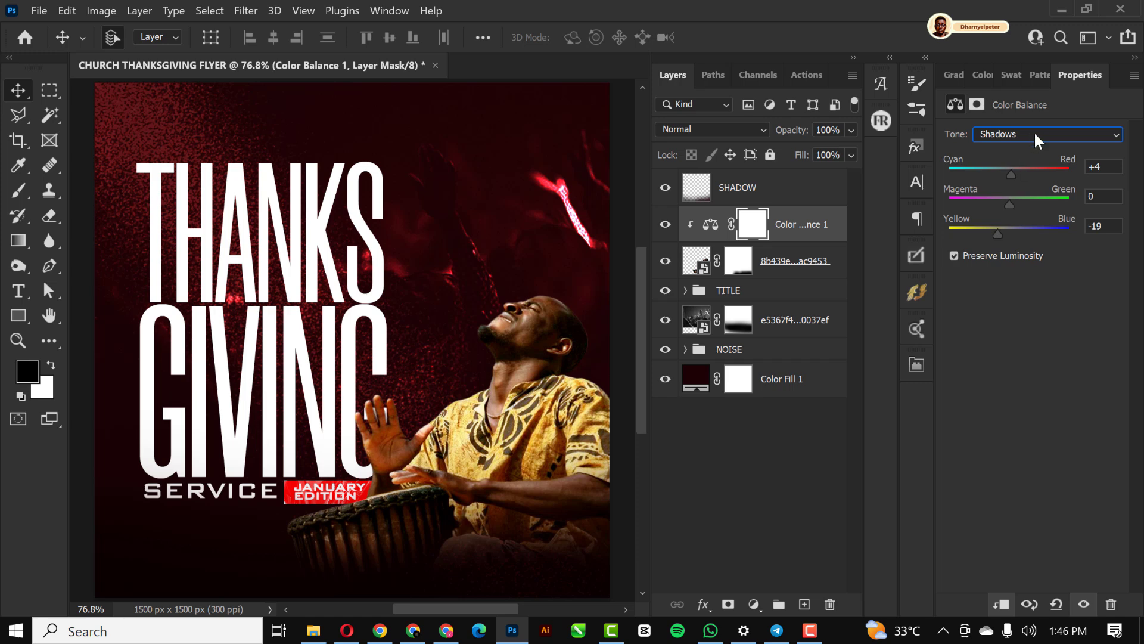
click(1047, 134)
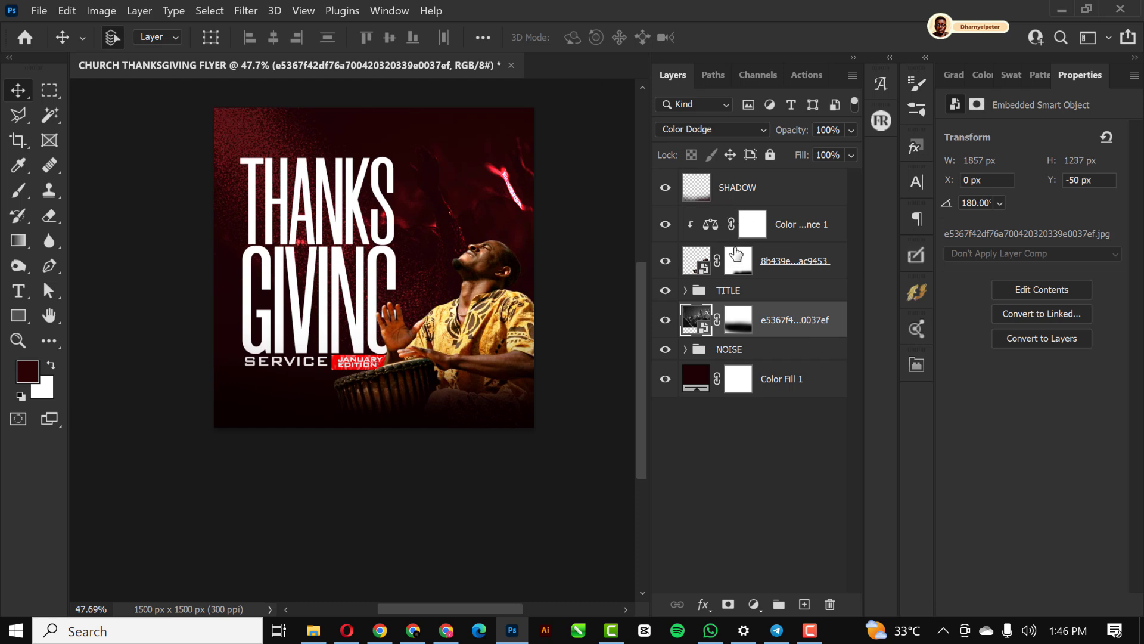
Step: Group the drummer photo with its adjustment and rename the group IMAGE
click(751, 224)
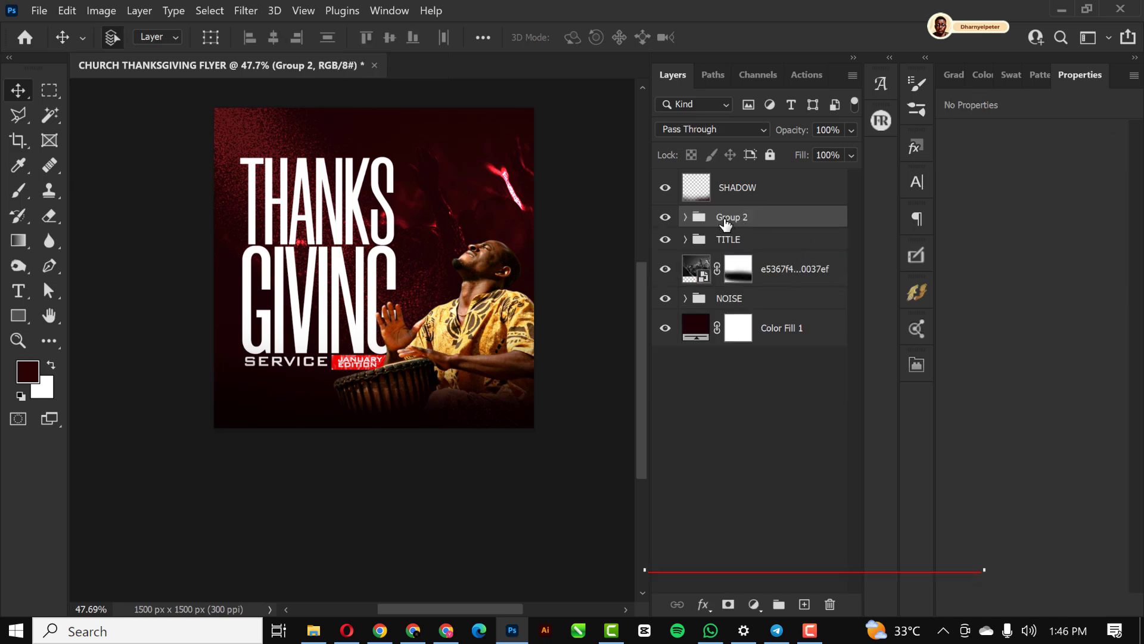
double_click(730, 216)
text(IMAGE)
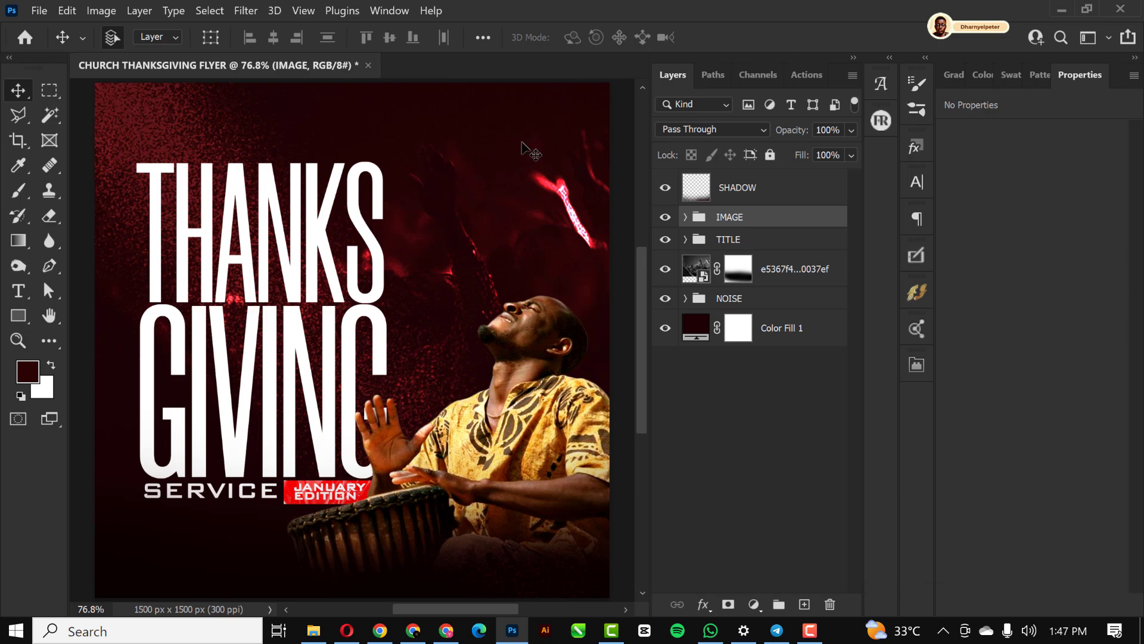
mouse_move(313, 630)
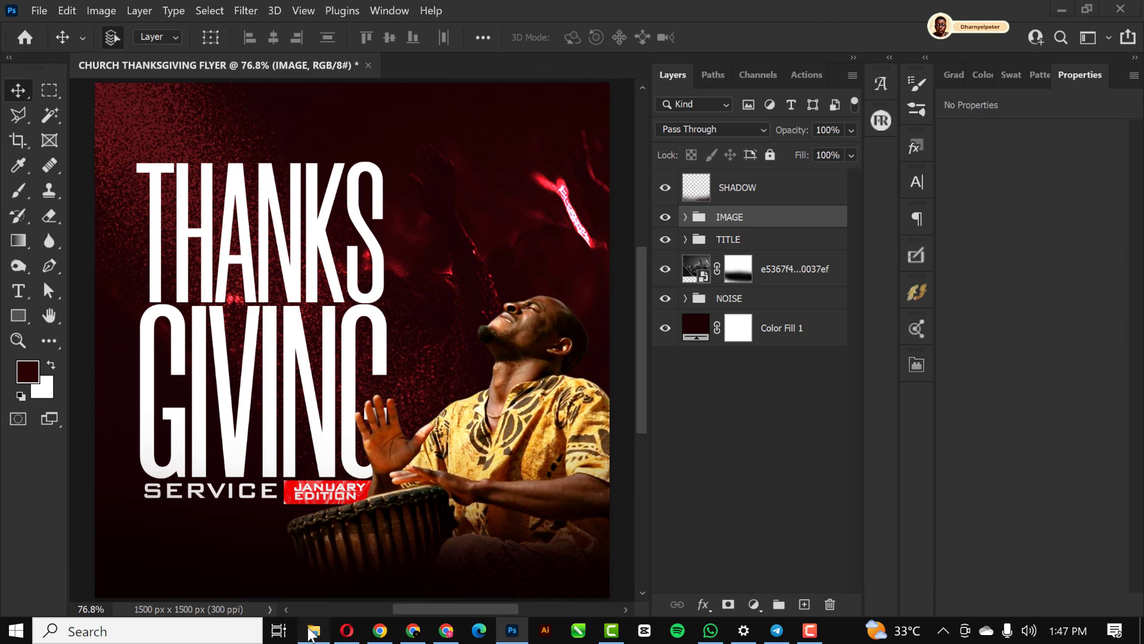
Step: Place logo.png at the top left above the THANKS title and group it as LOGO
click(313, 631)
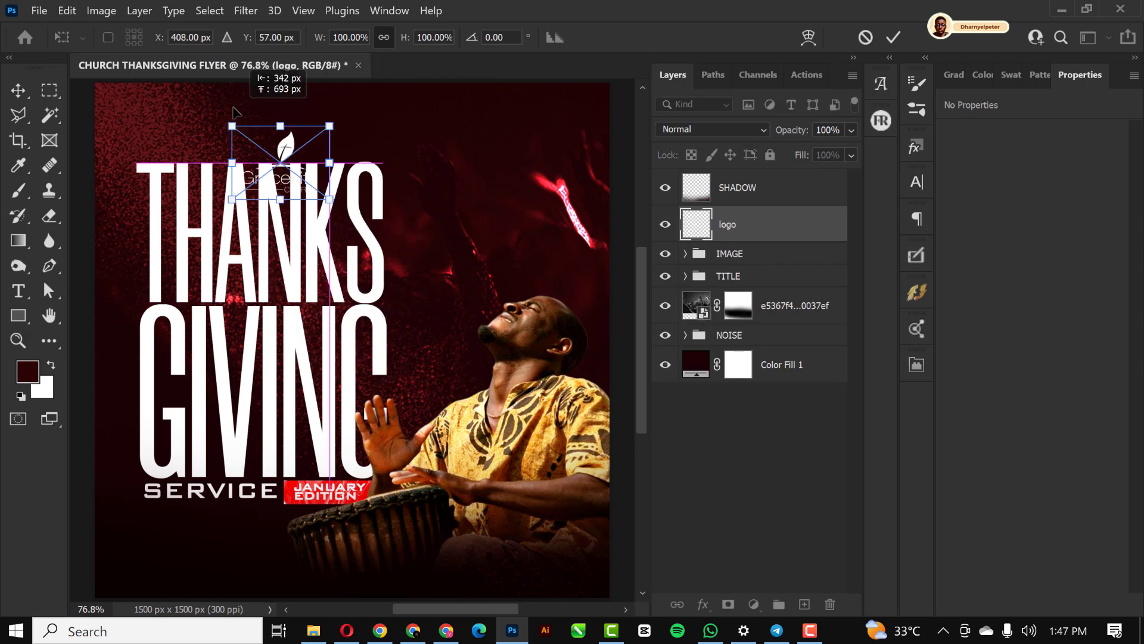
drag(282, 158, 212, 127)
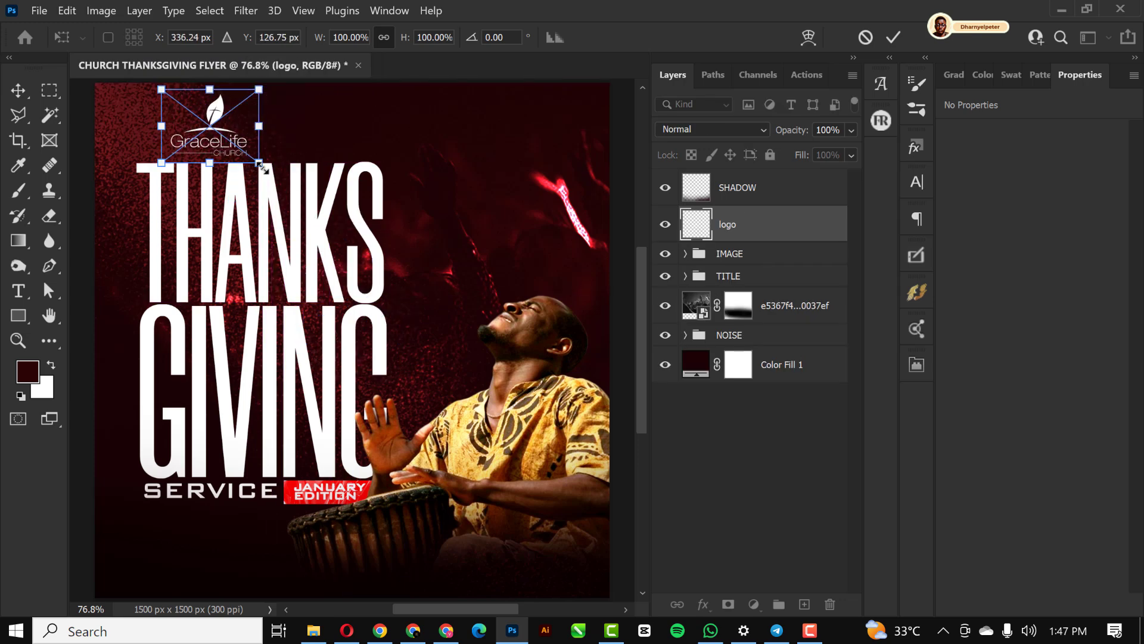
drag(261, 168, 217, 151)
text(LOGO)
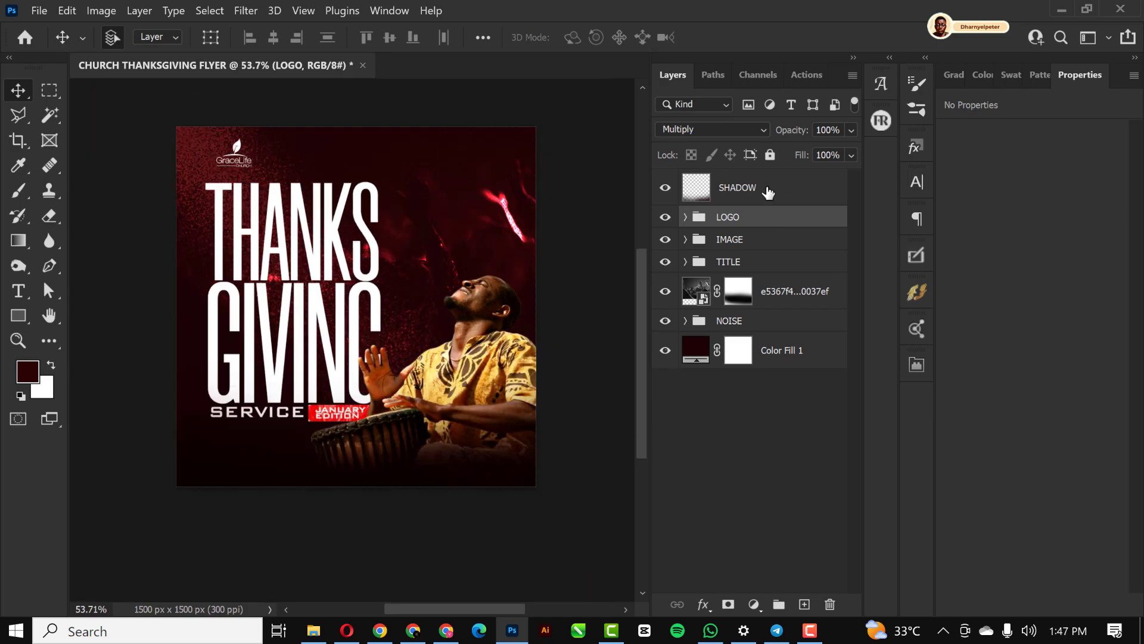
Step: Bring in 2.png and position the church address block with 10AM badge at bottom left
click(313, 631)
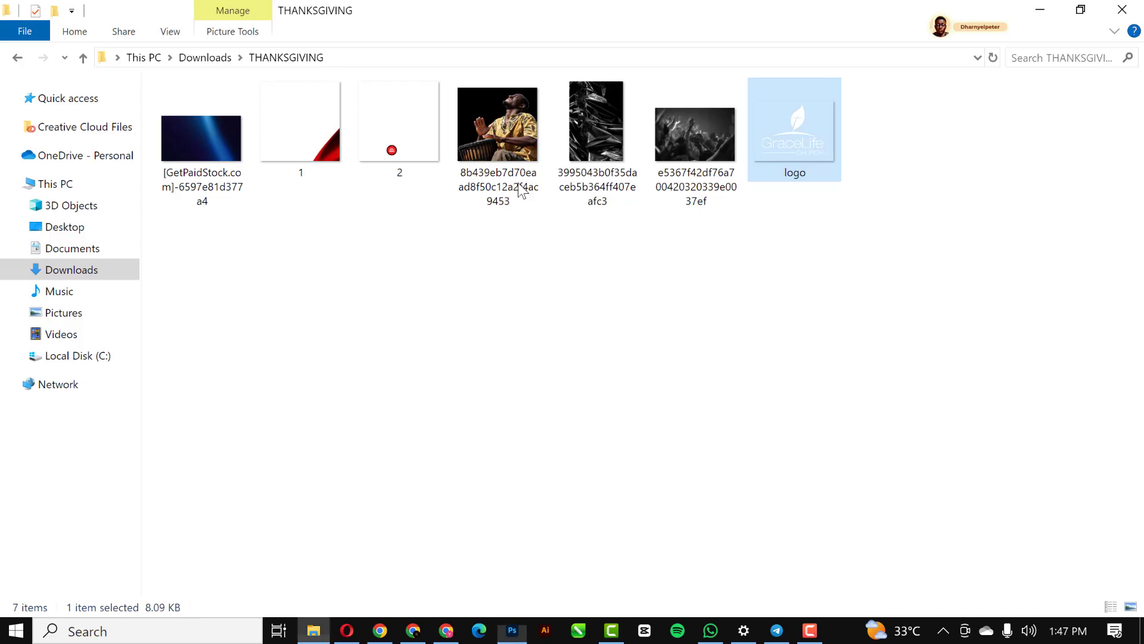
click(511, 630)
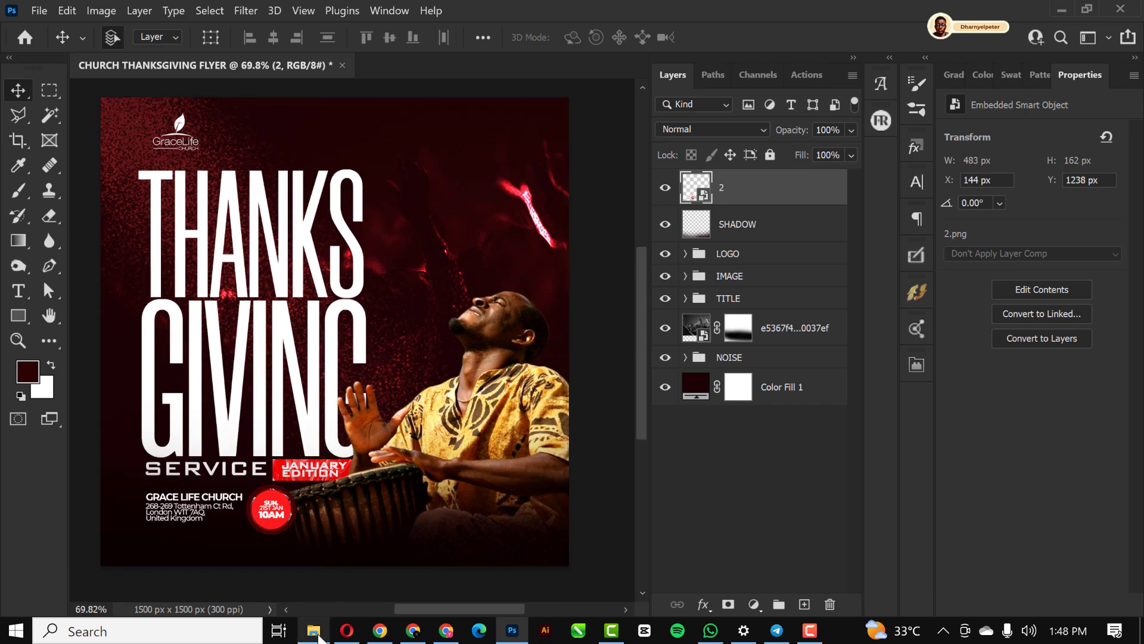
click(313, 631)
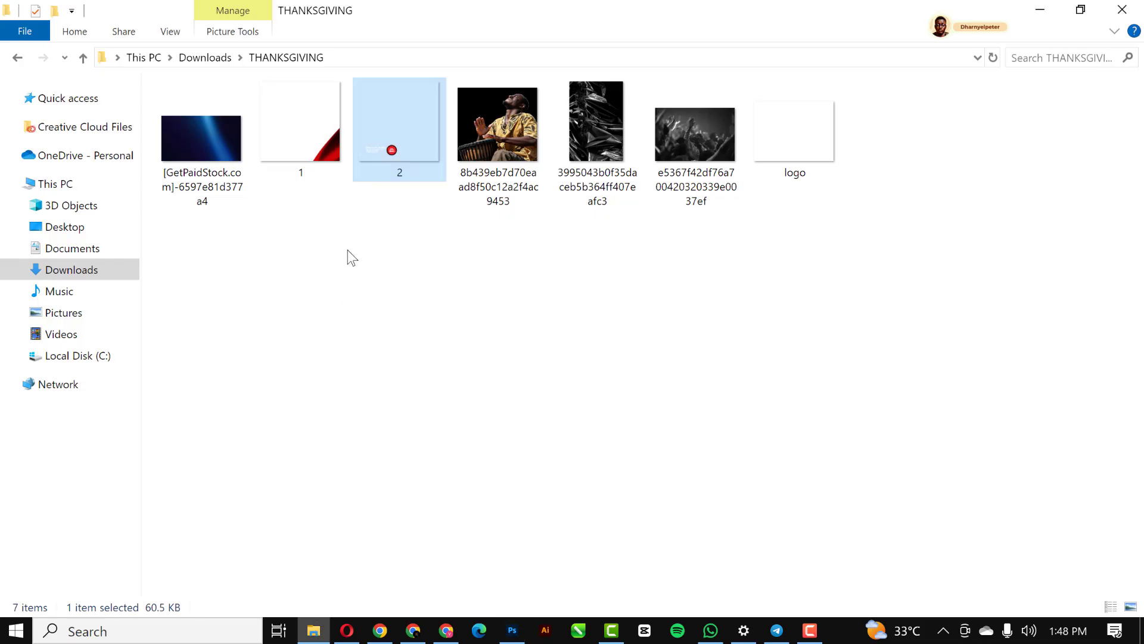
Step: Place 1.png silk at bottom right and a flipped-horizontal duplicate at the bottom left corner
click(301, 120)
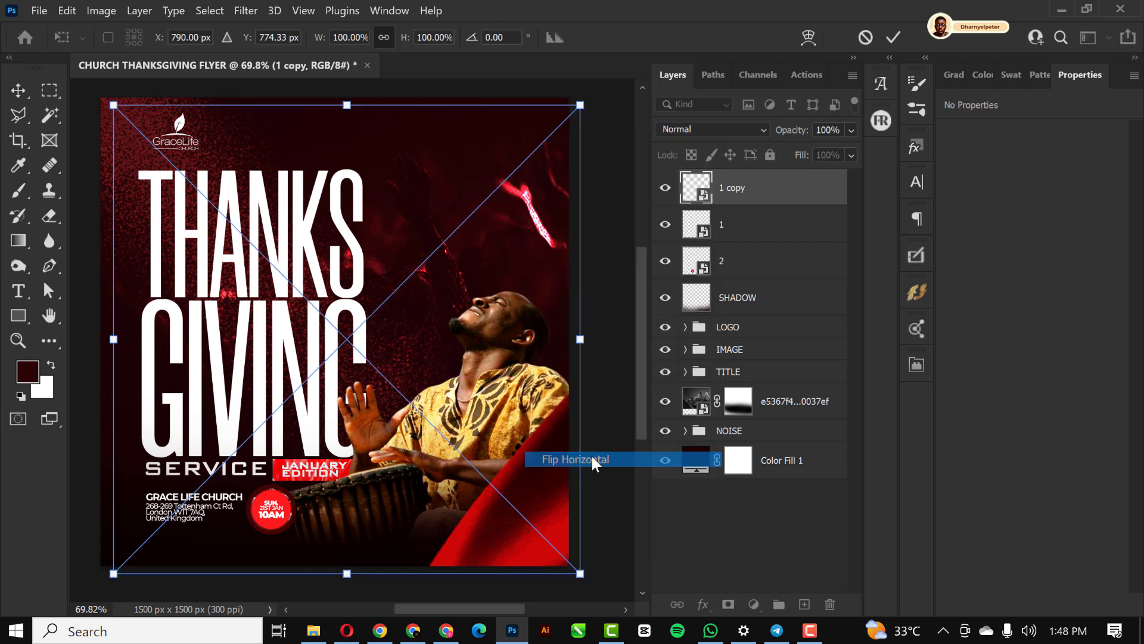
click(574, 459)
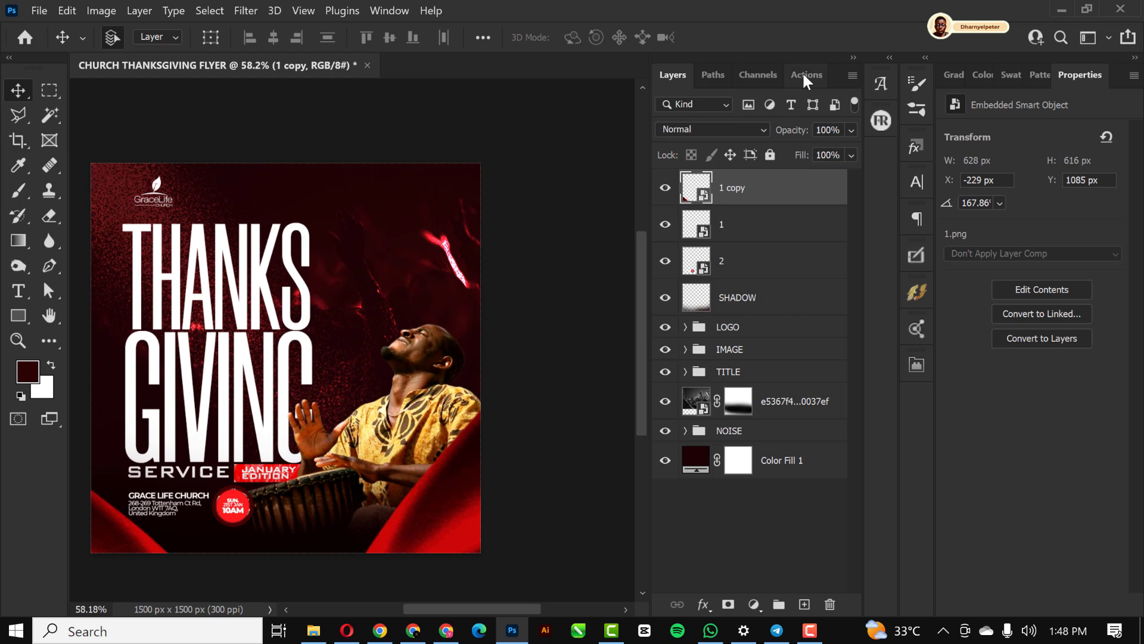
Step: Apply a Gaussian Blur of about 8–11 px to each of the two silk corner layers
click(246, 10)
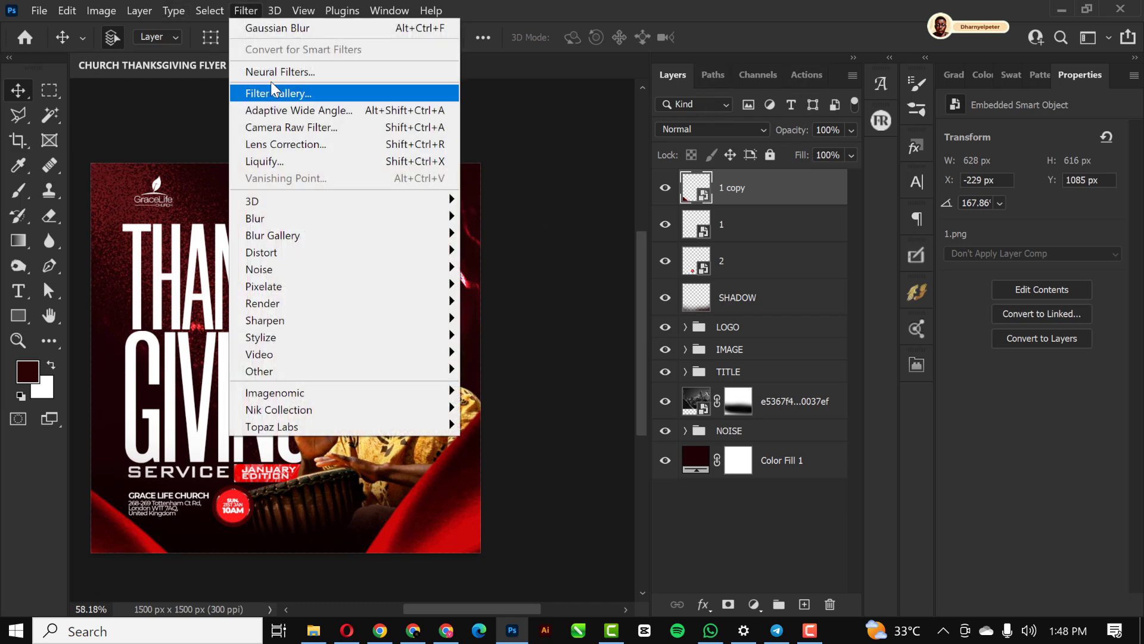
mouse_move(255, 219)
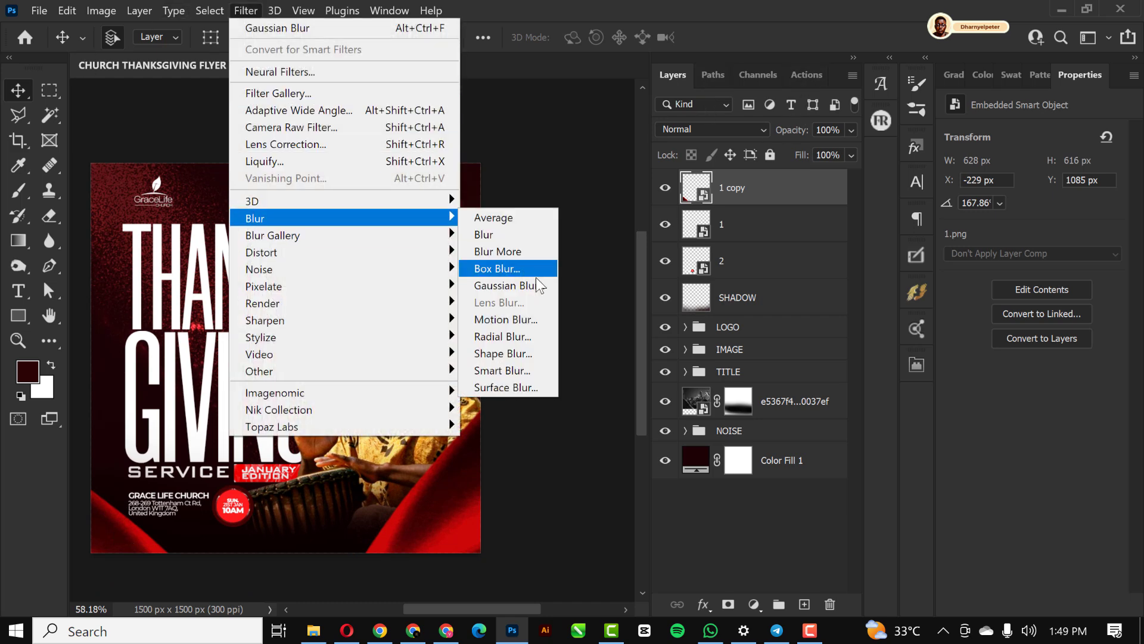
click(504, 285)
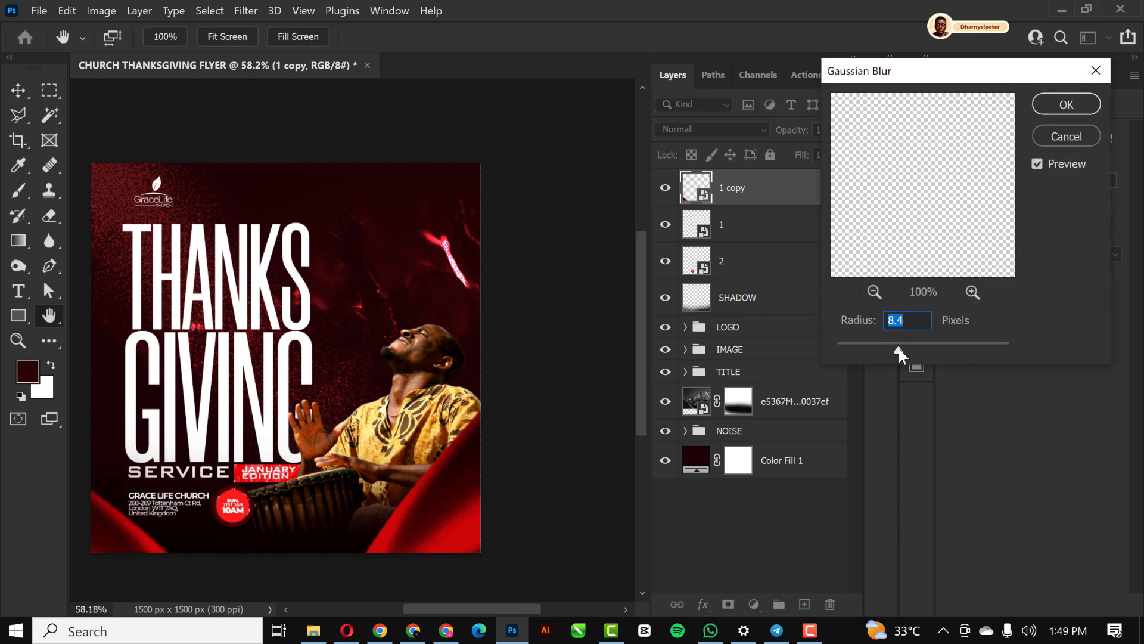
click(1065, 104)
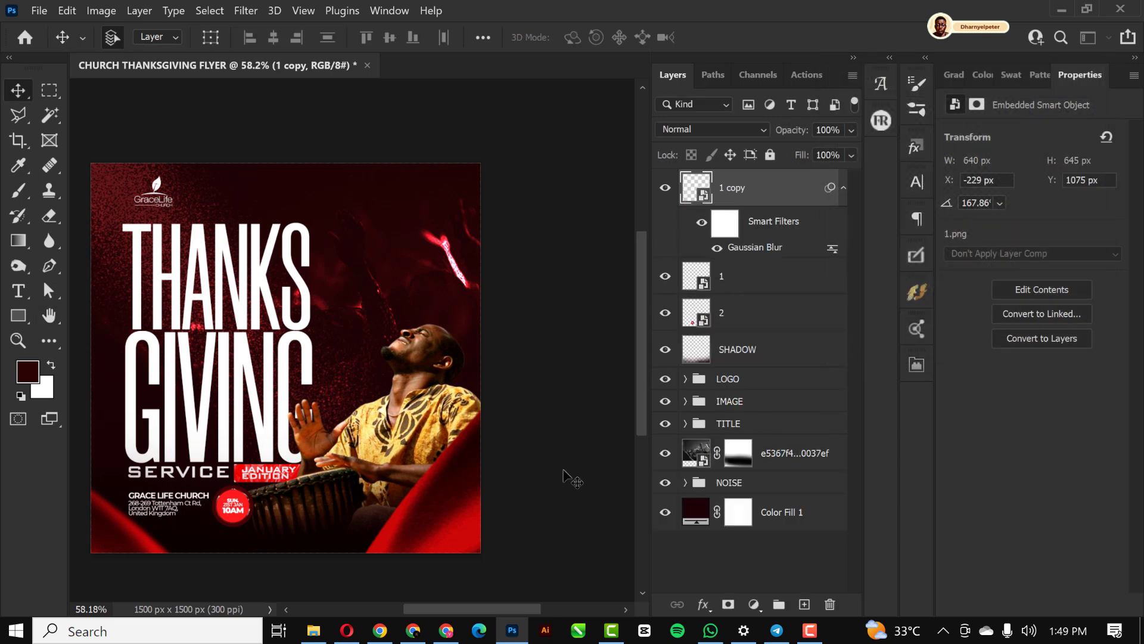
click(721, 275)
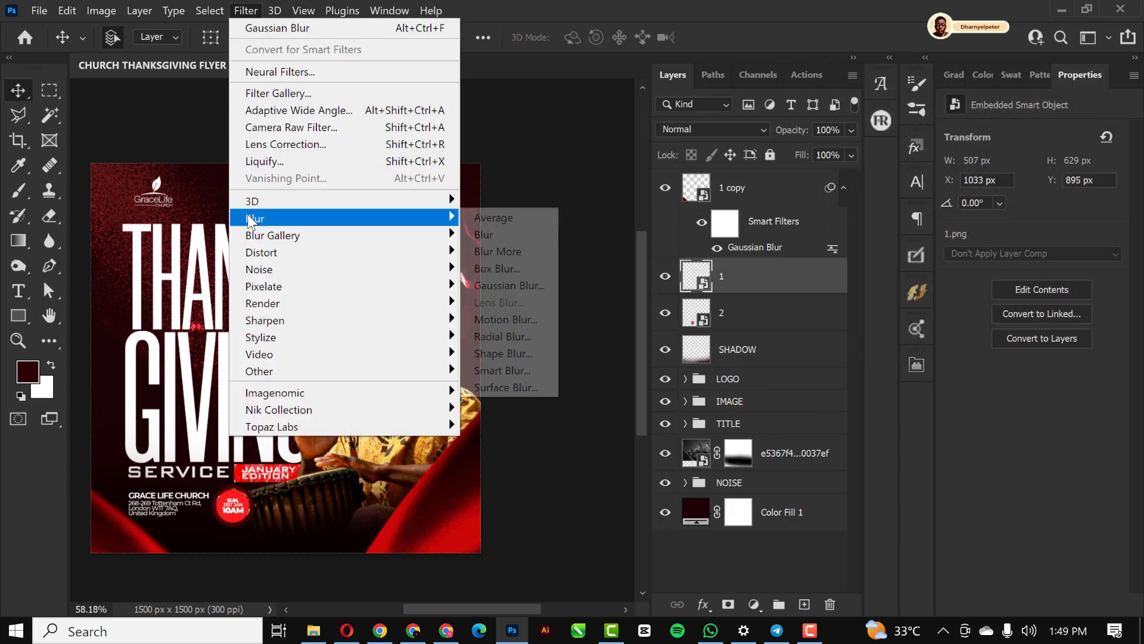
click(509, 285)
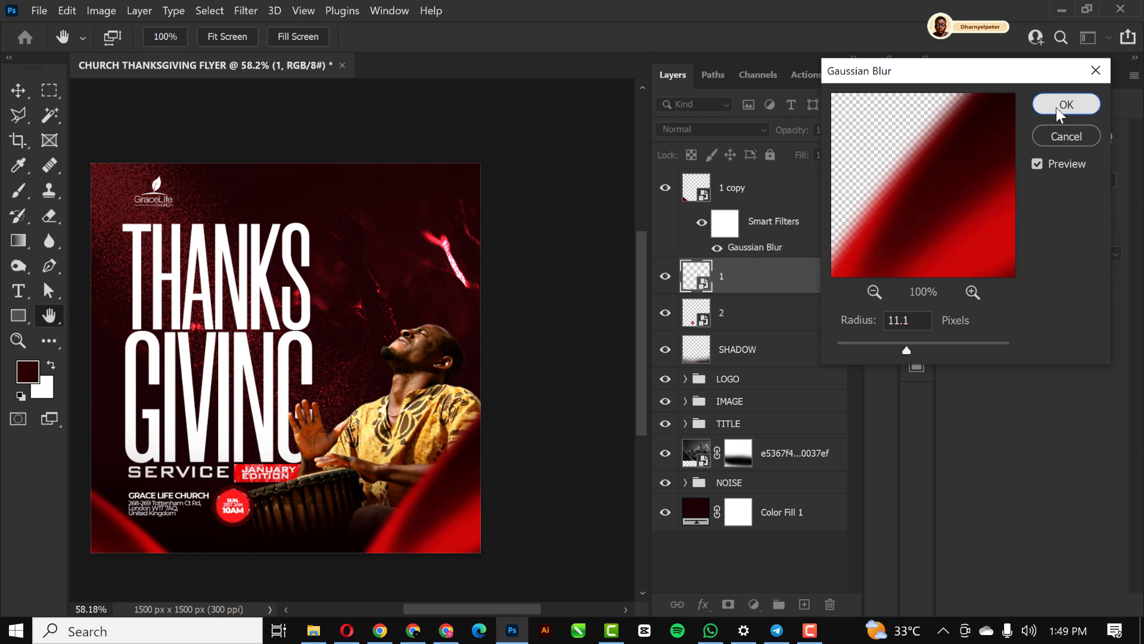
click(1066, 103)
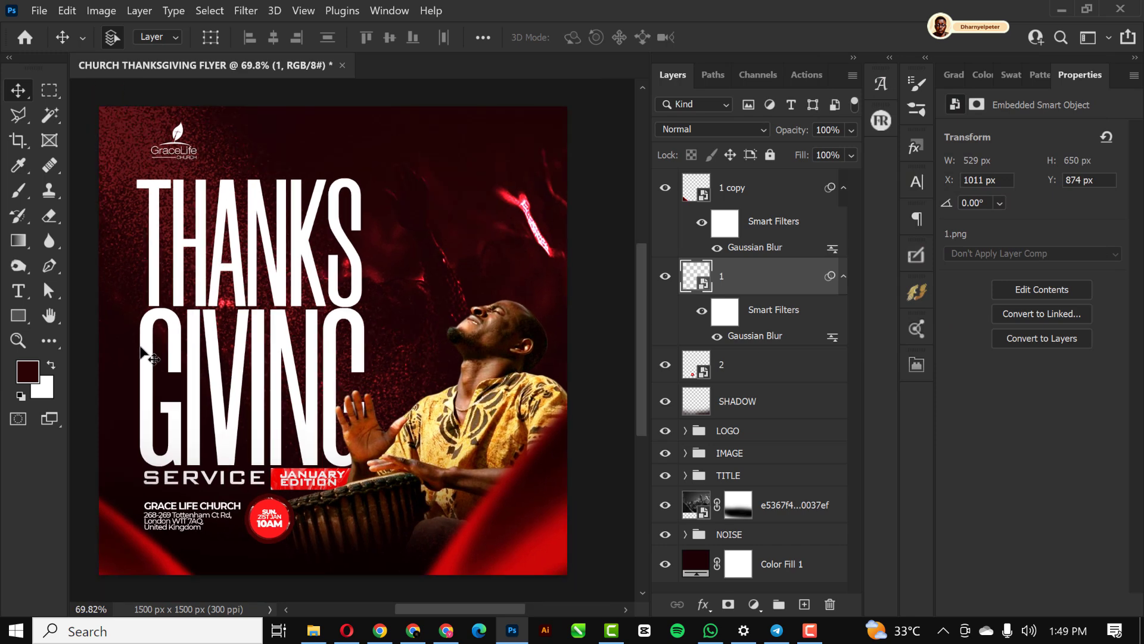
click(780, 505)
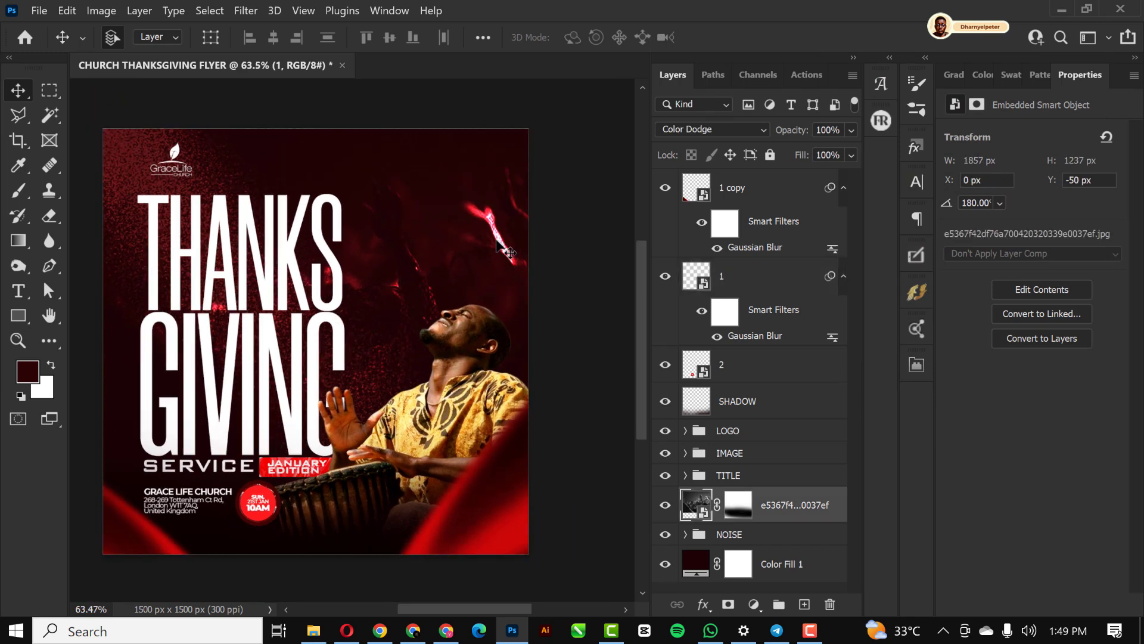
Step: Toggle the texture overlay to compare, then scale it up to about 118% with Free Transform
click(665, 505)
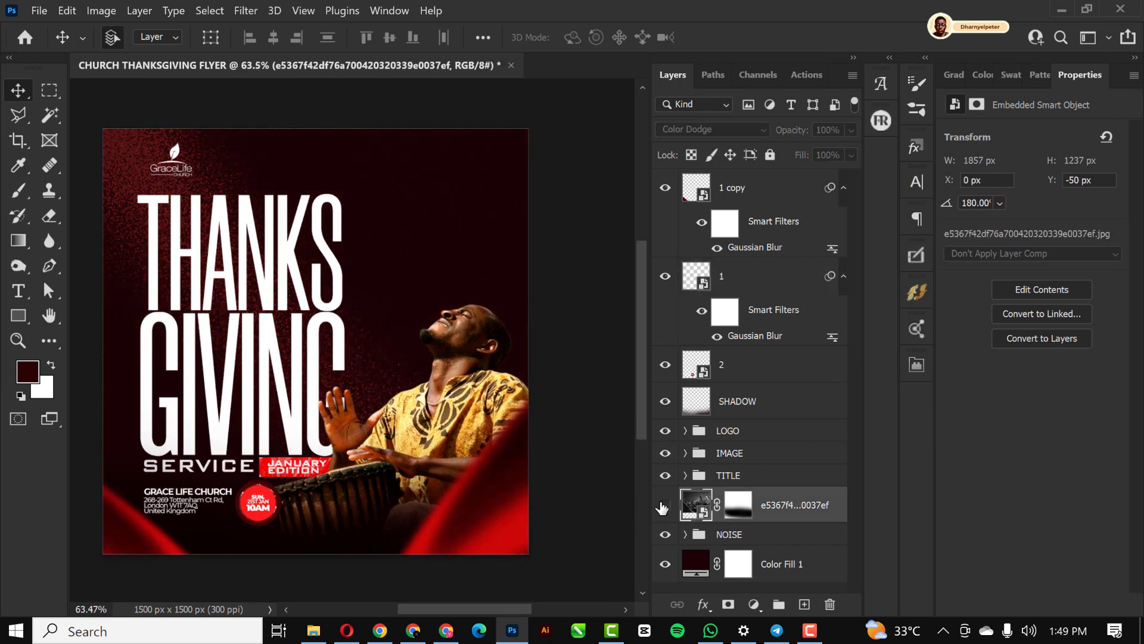
click(664, 508)
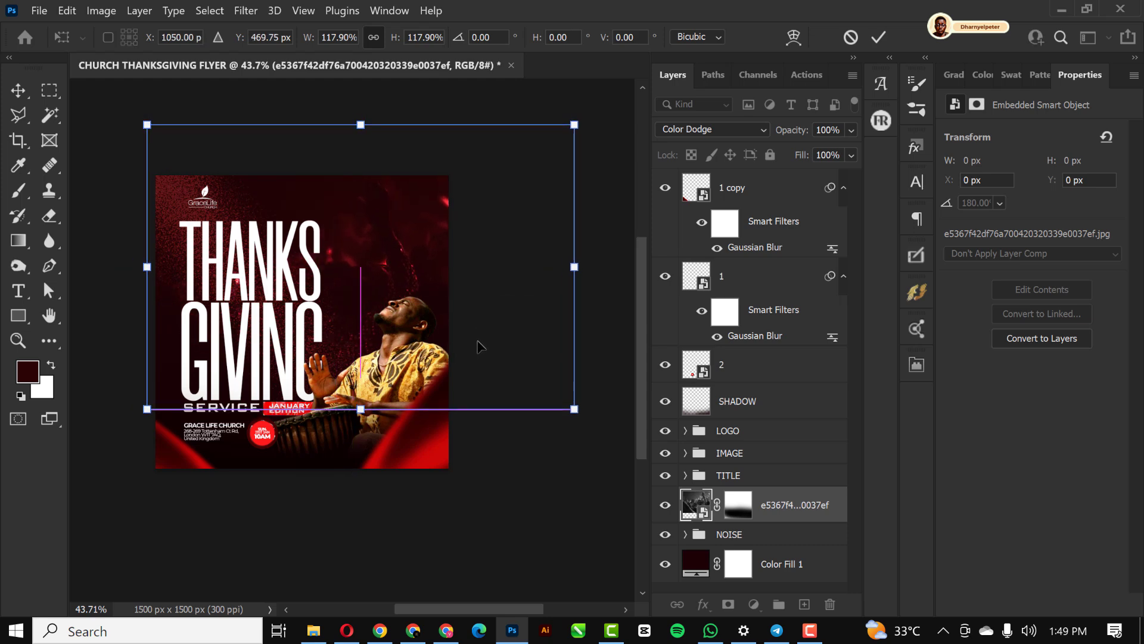
click(878, 37)
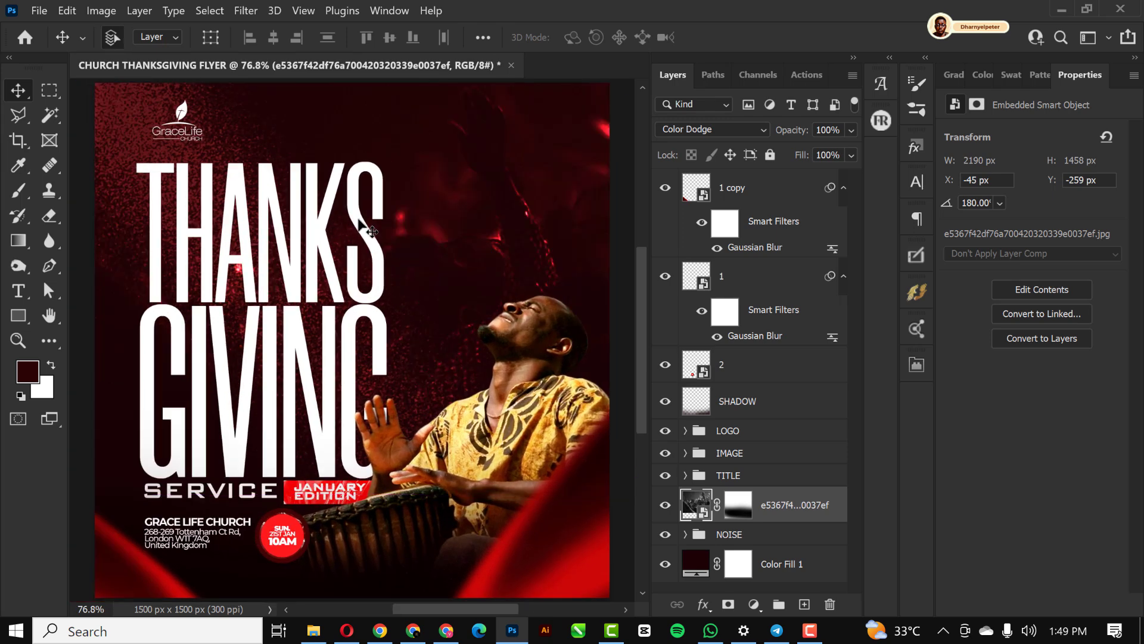
mouse_move(179, 262)
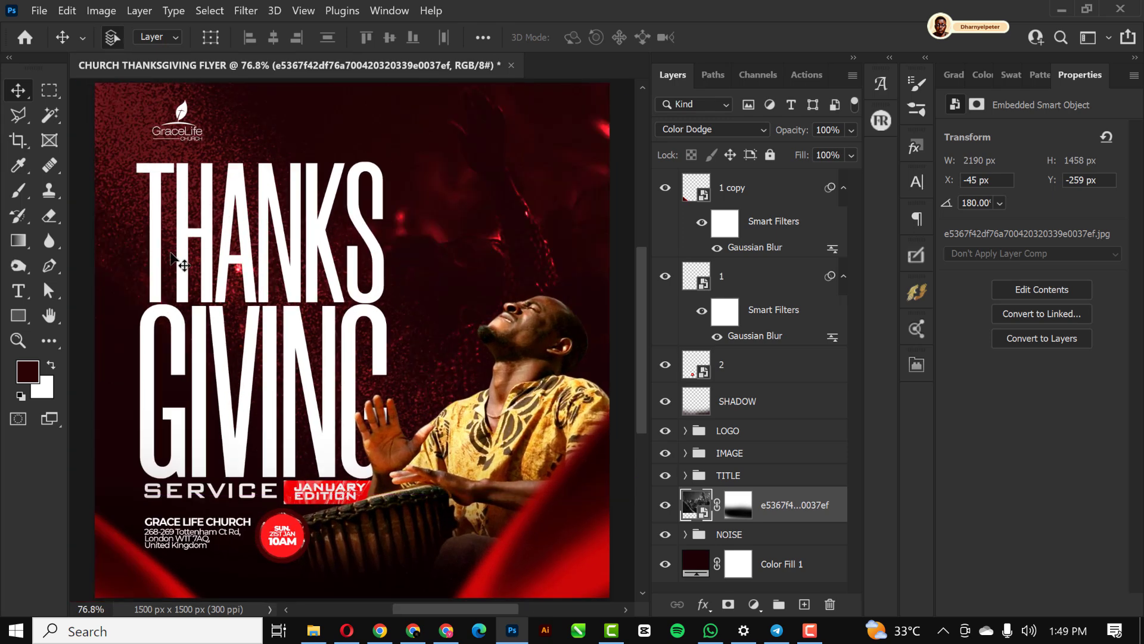
mouse_move(303, 196)
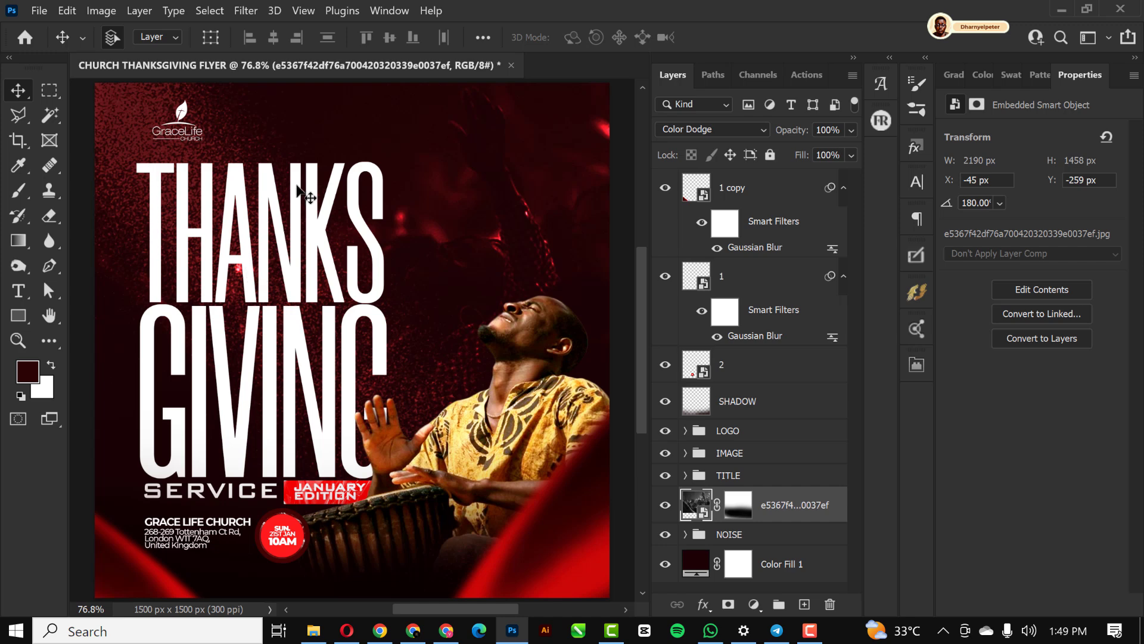